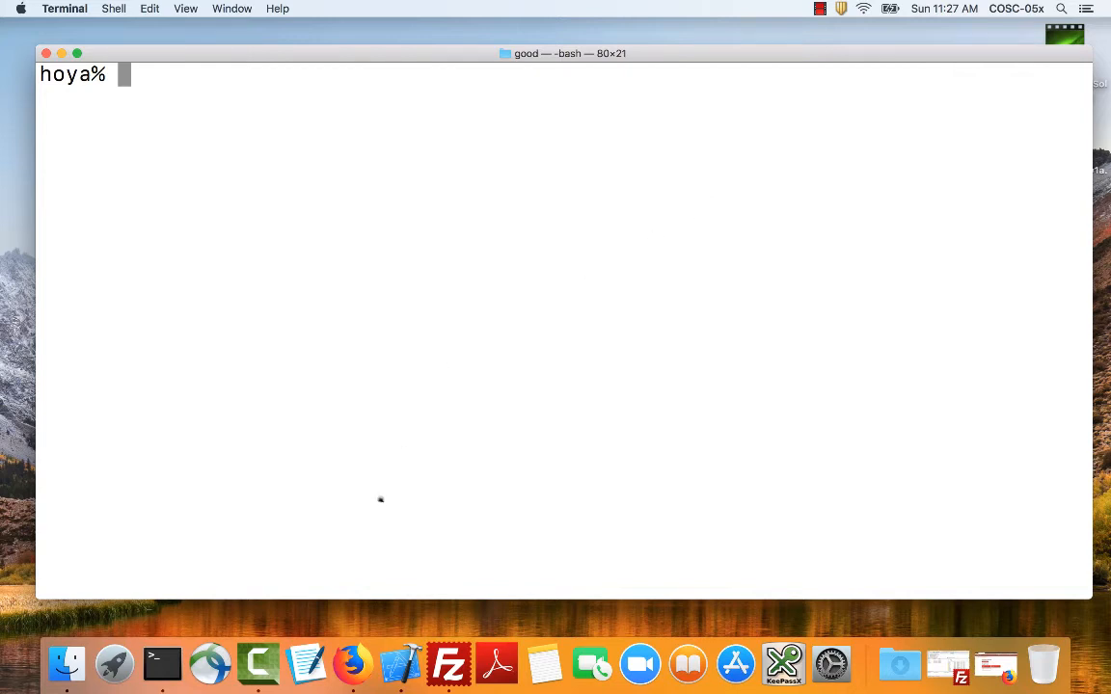
Bring Xcode to the front and show its File > New menu.
left_click(400, 664)
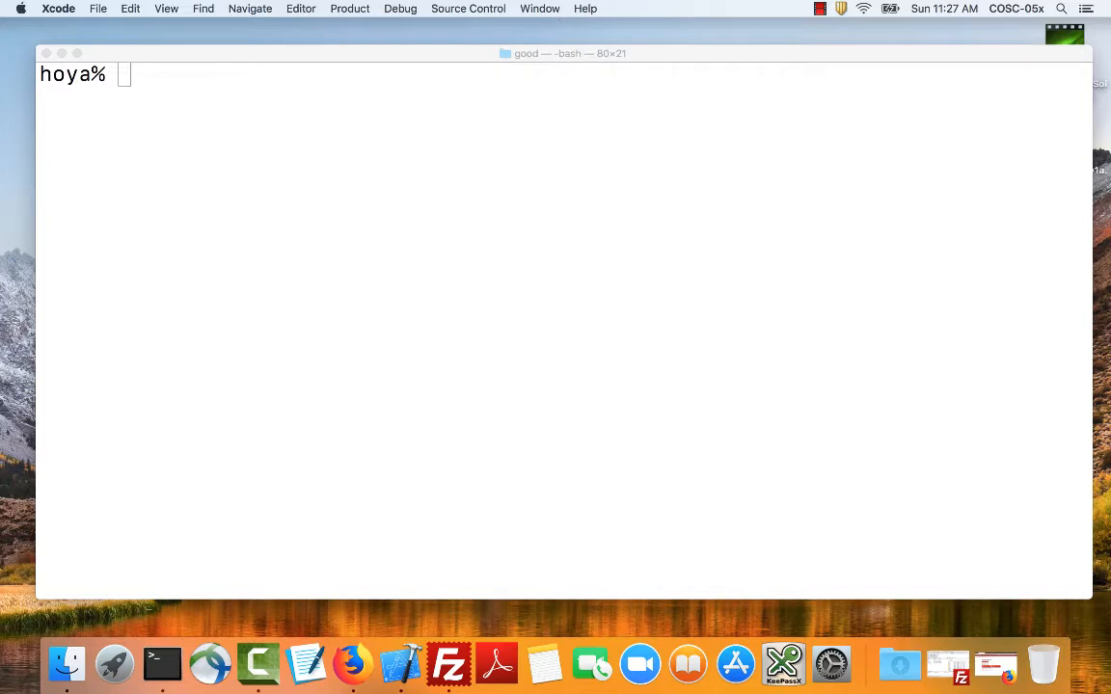
left_click(98, 9)
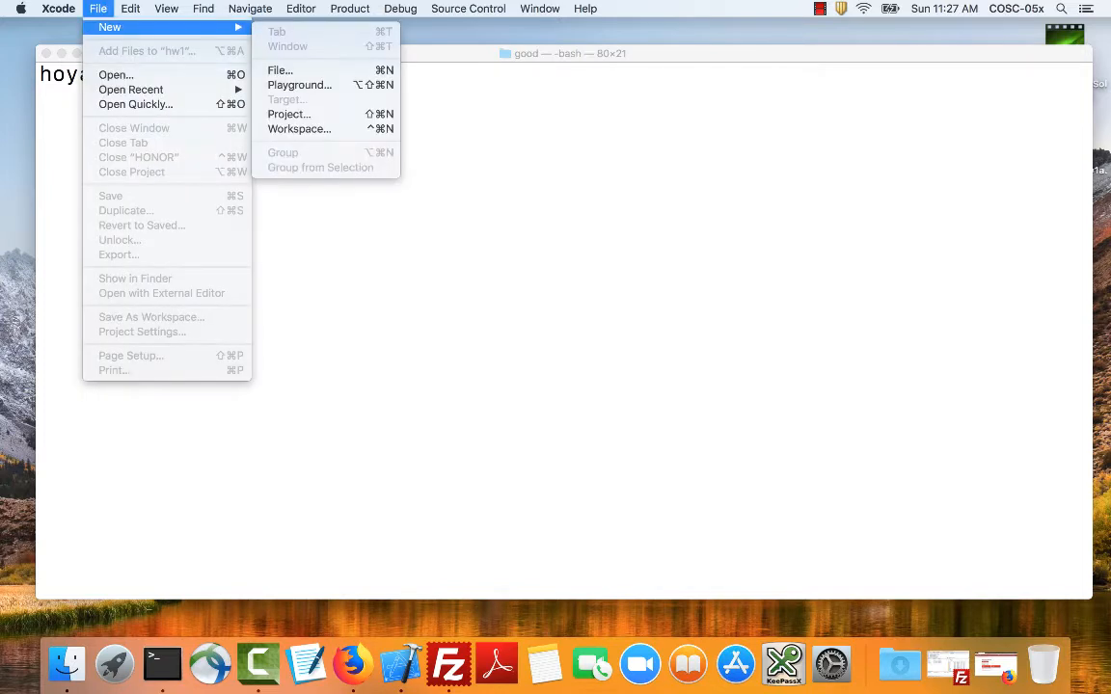
mouse_move(289, 113)
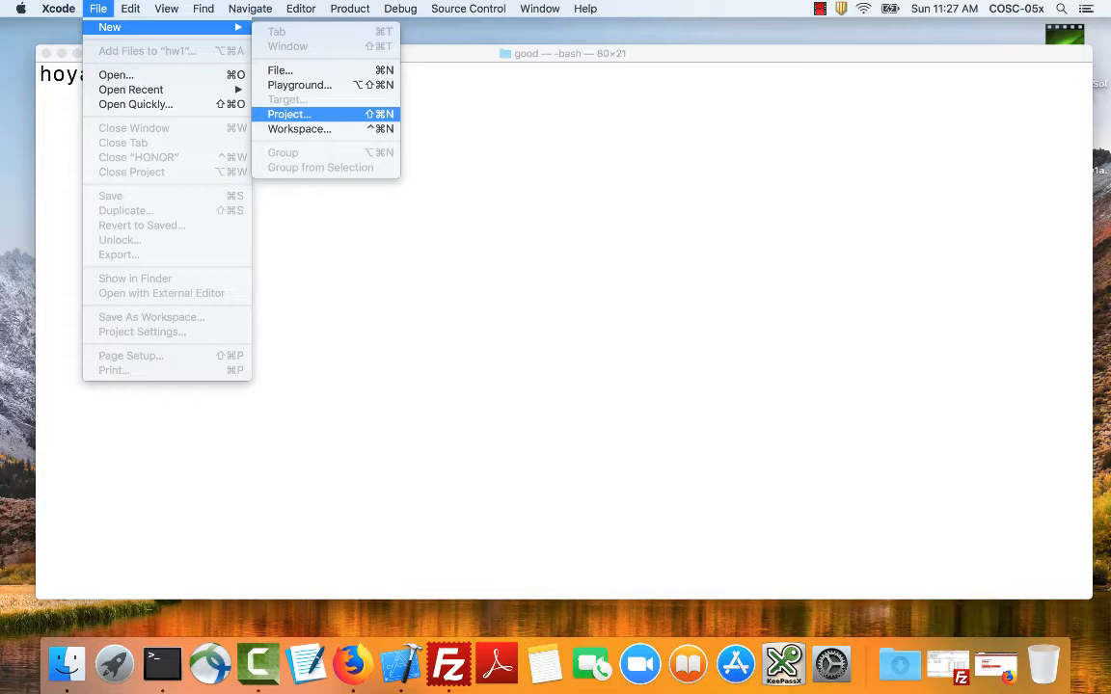
Create a macOS Command Line Tool project named hw1 using C++.
left_click(287, 114)
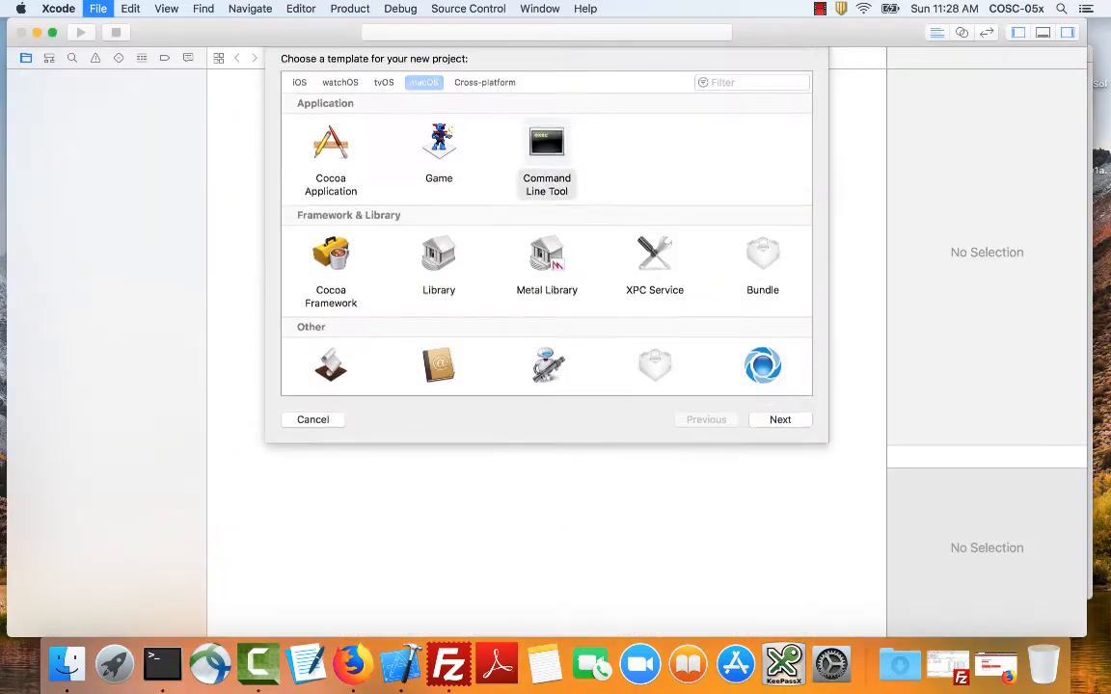
left_click(546, 159)
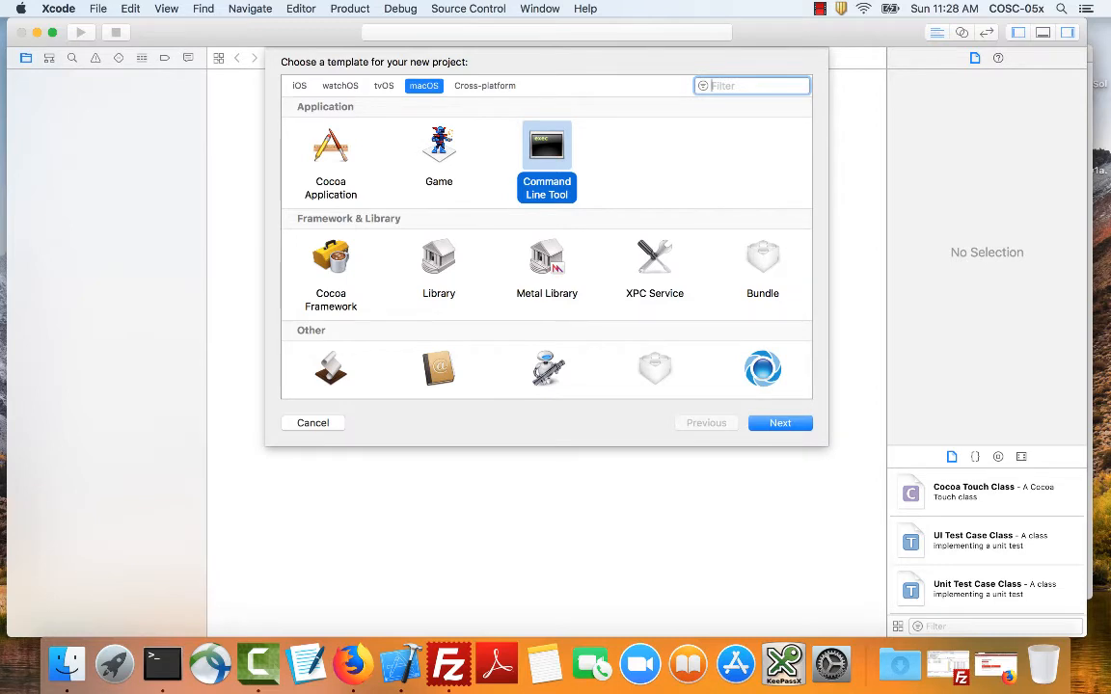
left_click(780, 423)
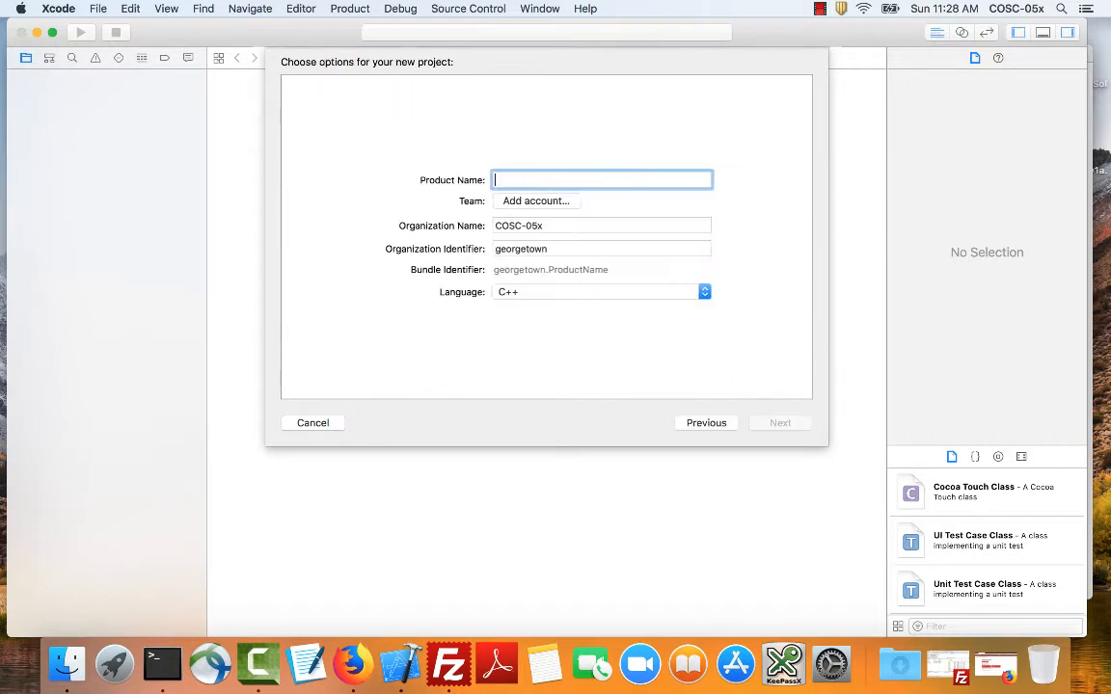
type("hw1")
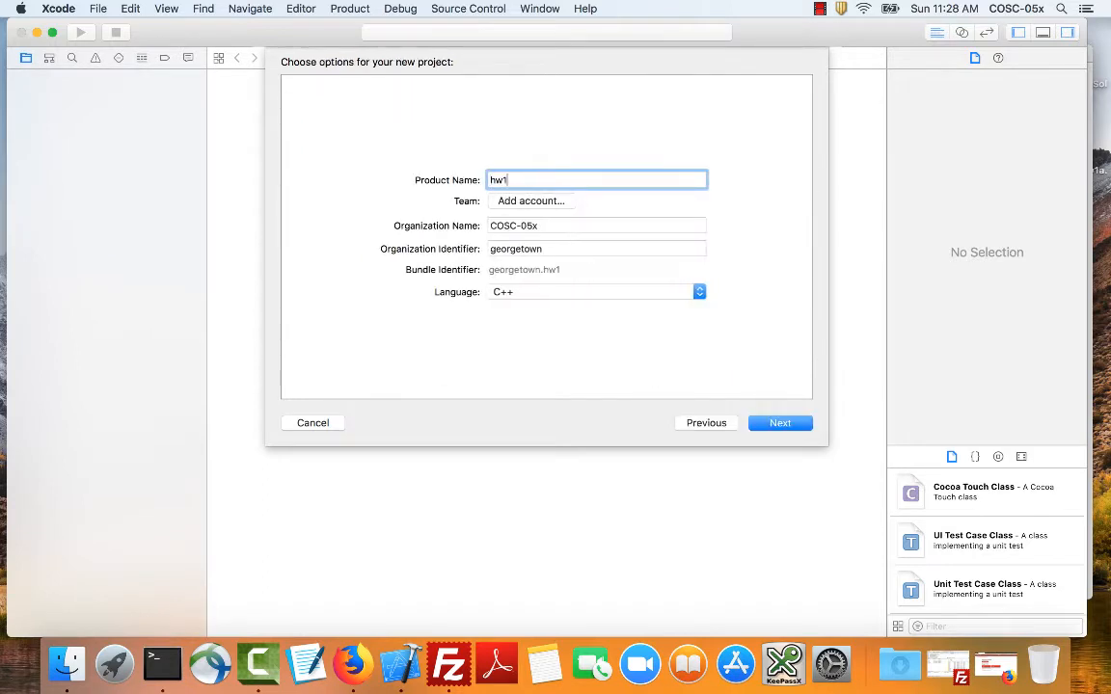
left_click(699, 291)
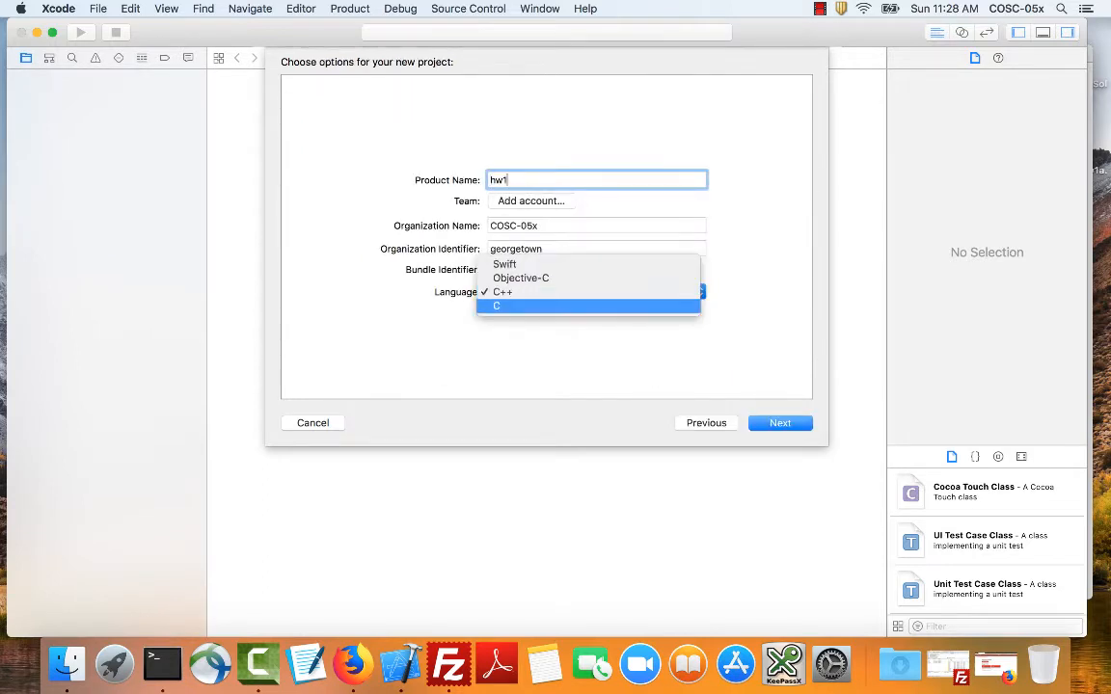
left_click(503, 291)
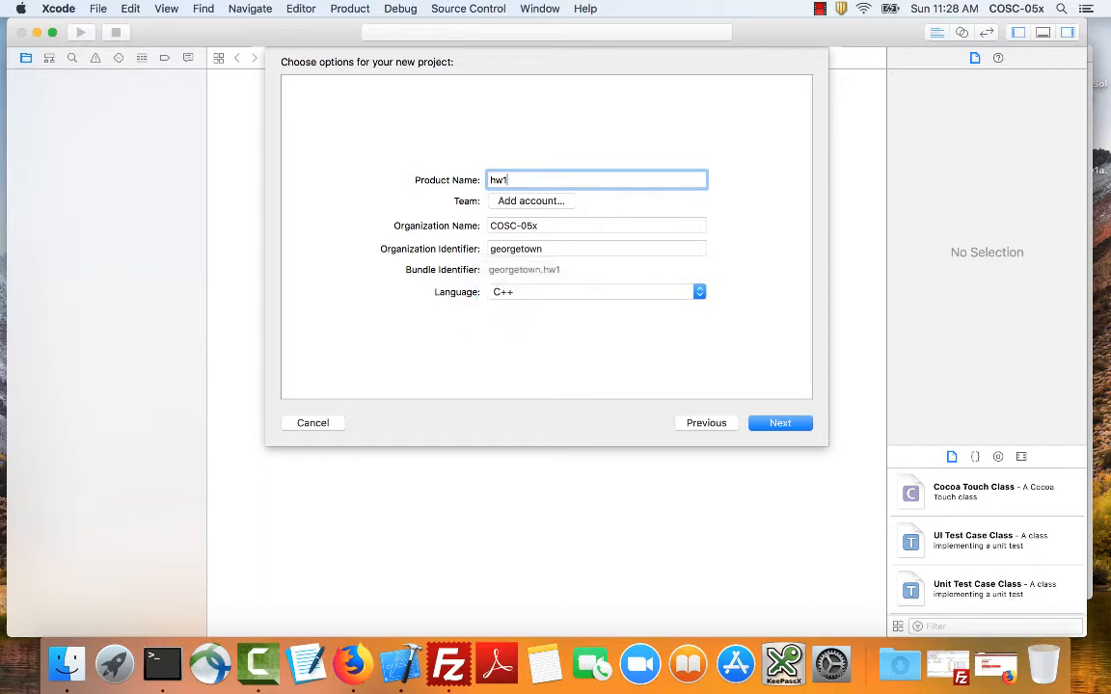
left_click(780, 422)
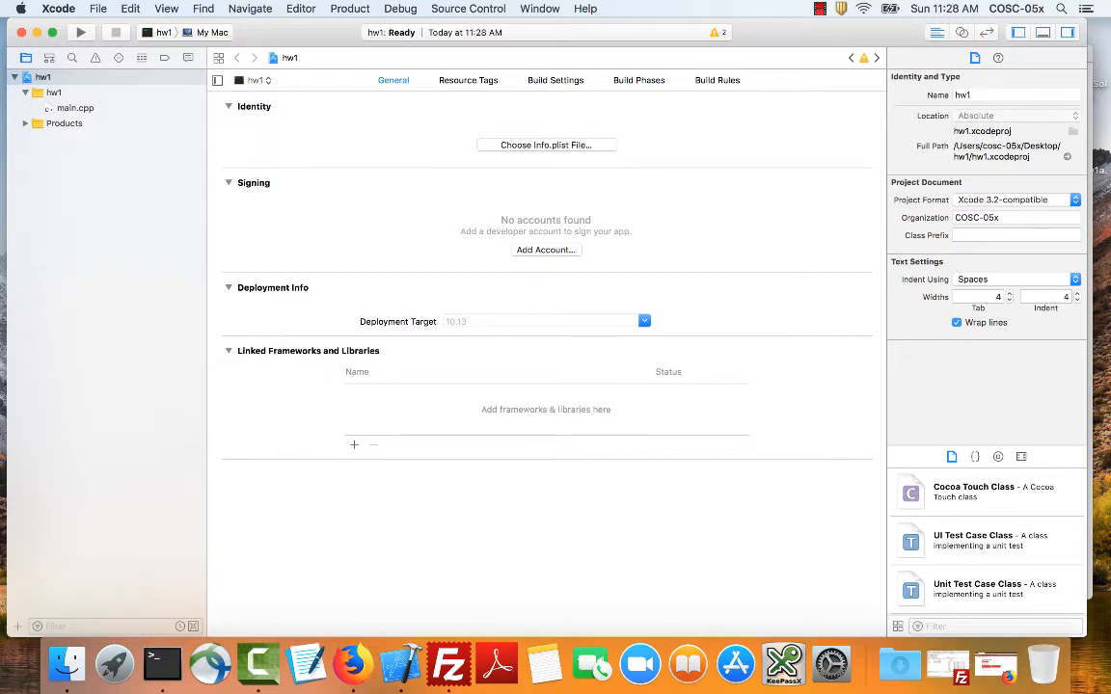
Open main.cpp in the editor to view the default Hello, World program.
left_click(75, 107)
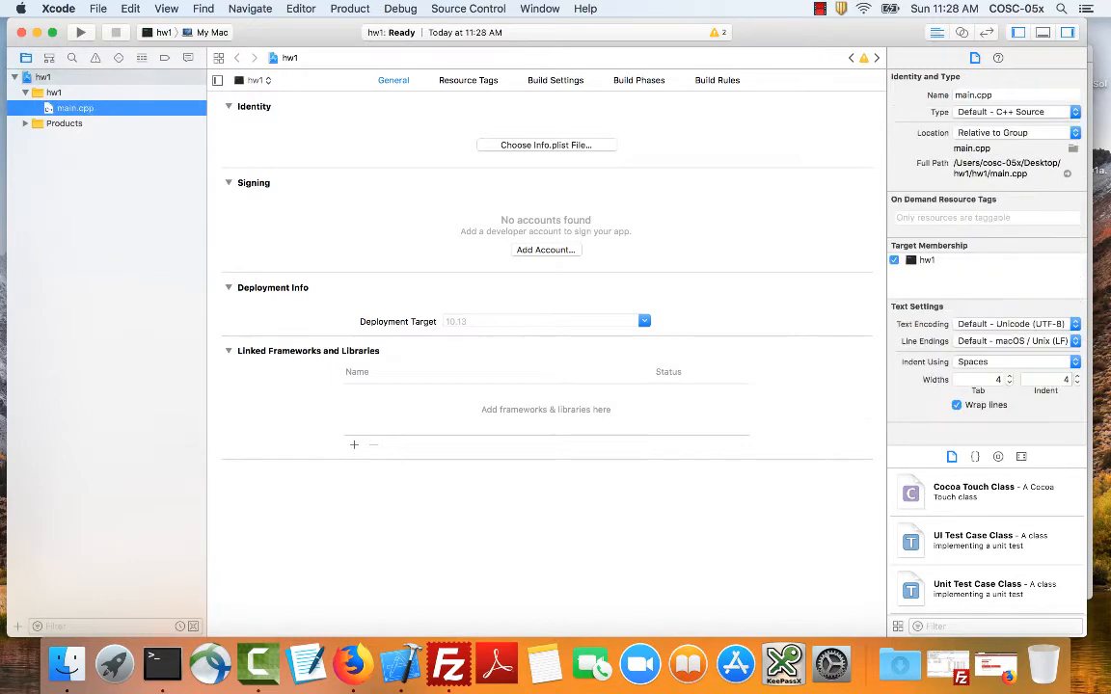
left_click(76, 108)
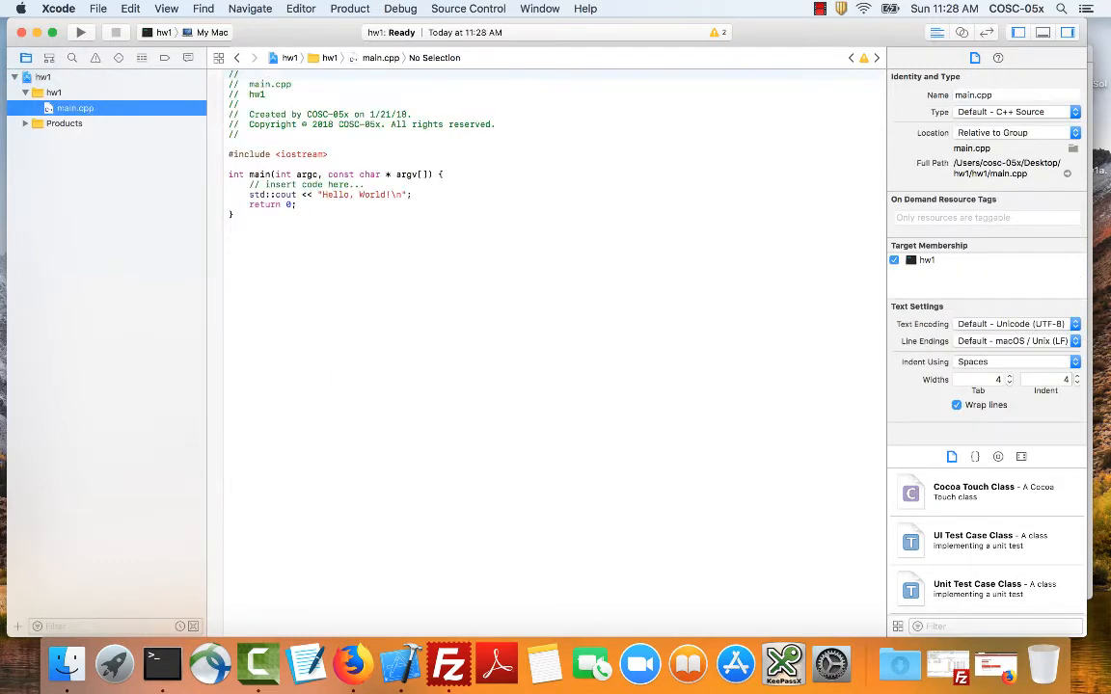
left_click(97, 8)
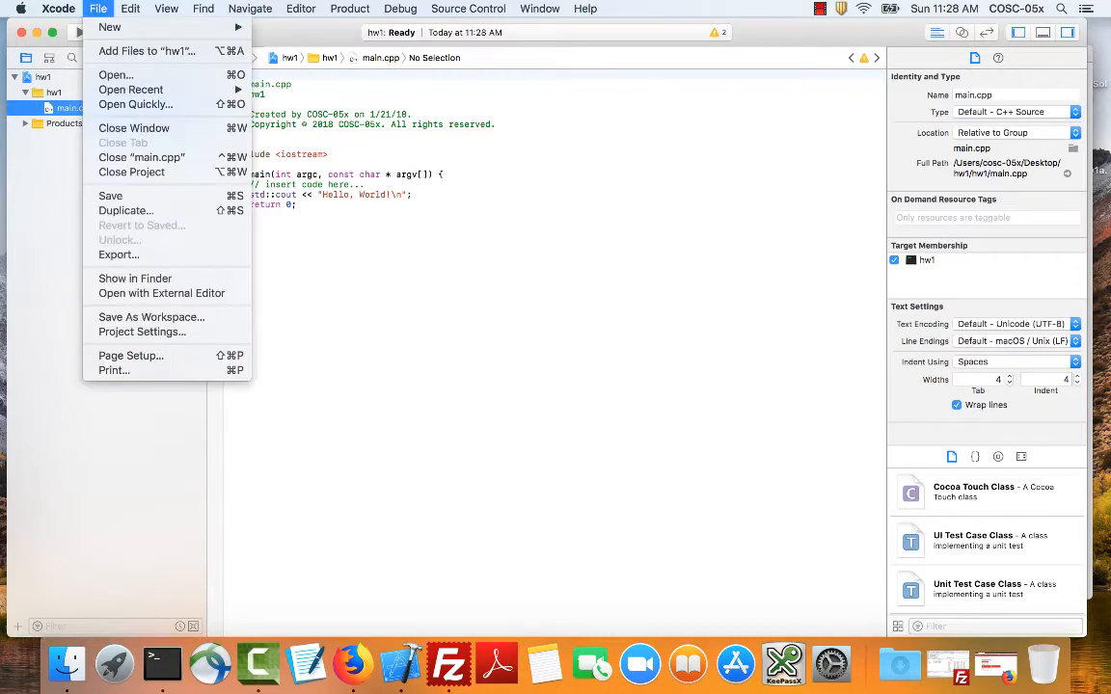
mouse_move(130, 88)
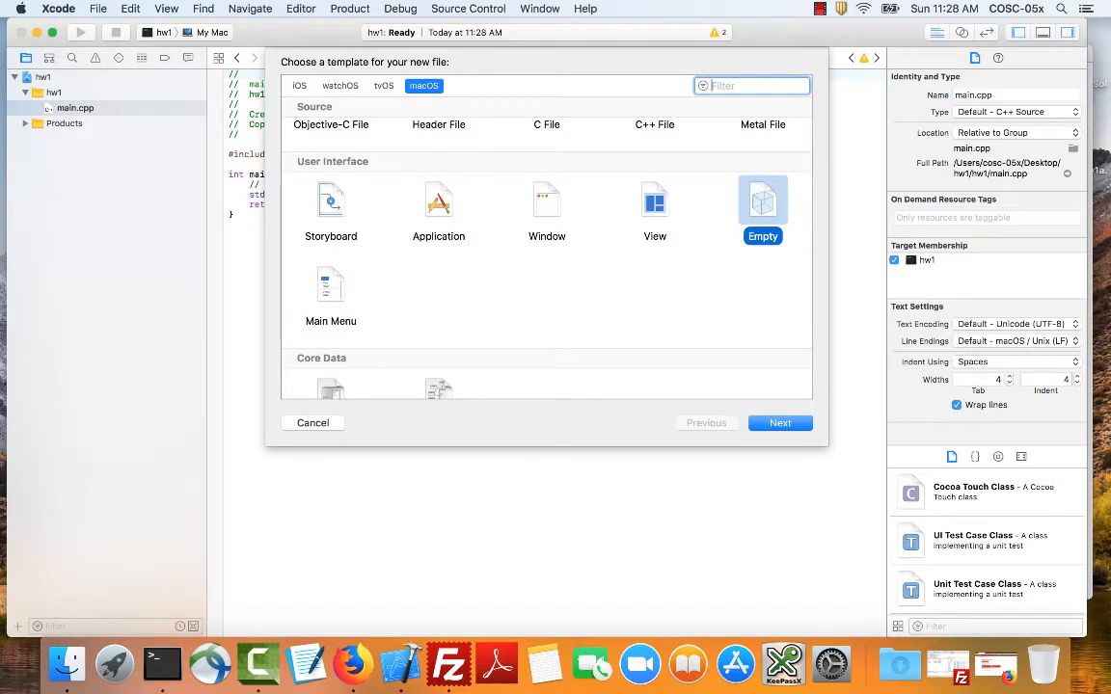
Add a C++ File template named numbers, with header, saved into hw1.
scroll("up", 3)
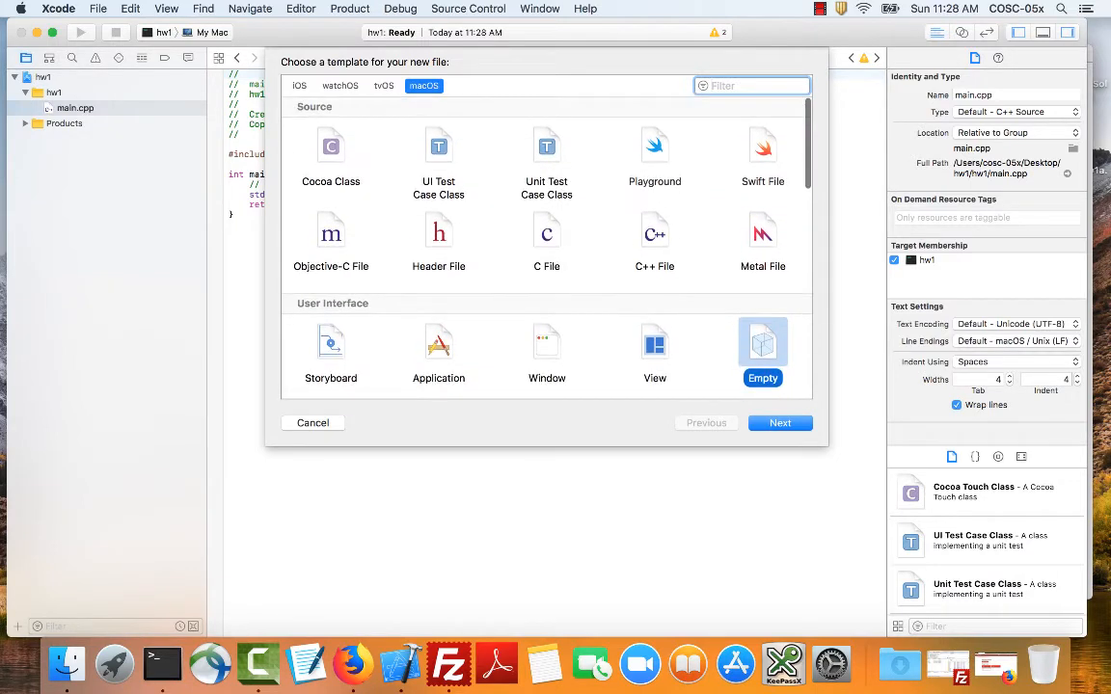
left_click(780, 422)
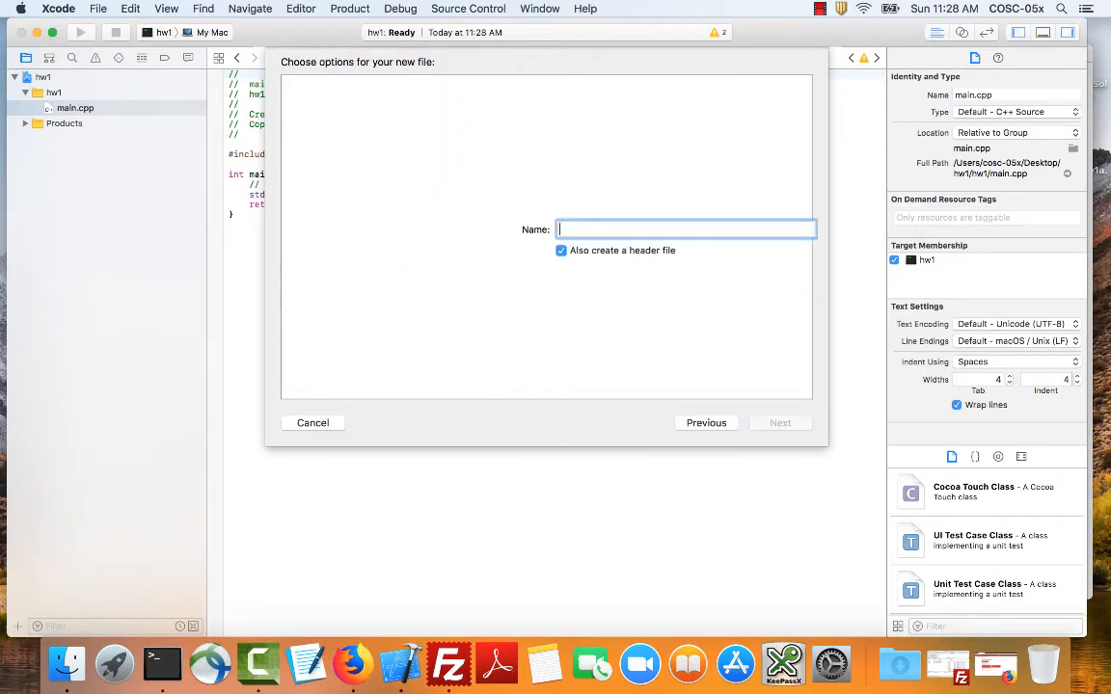
type("numbers")
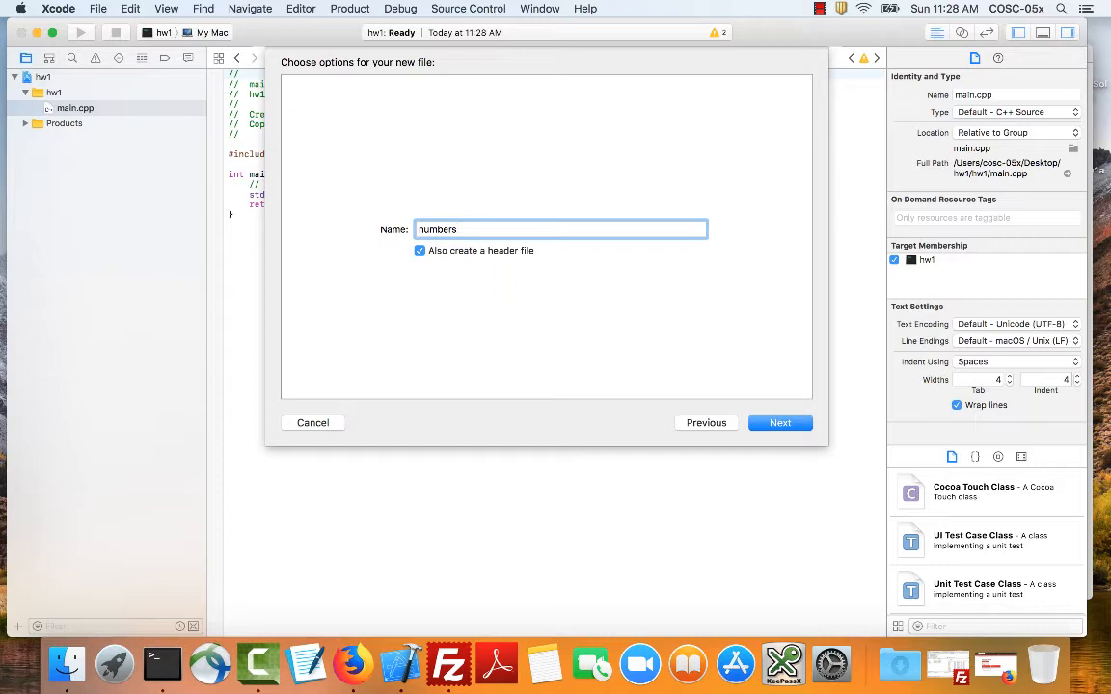
left_click(779, 423)
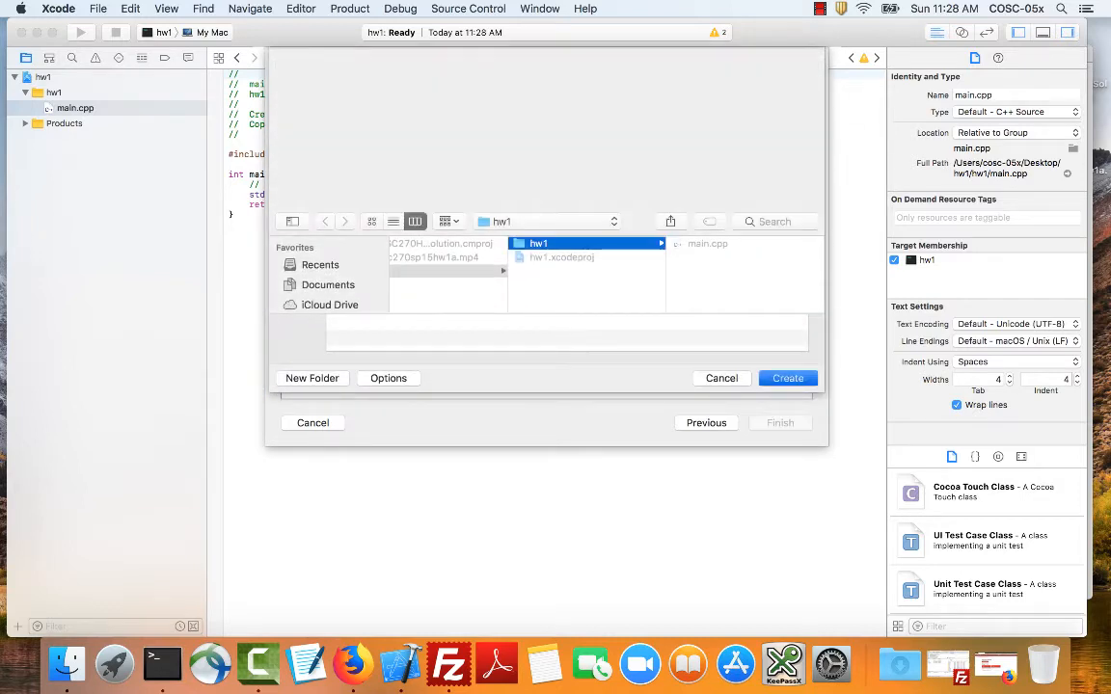
left_click(787, 379)
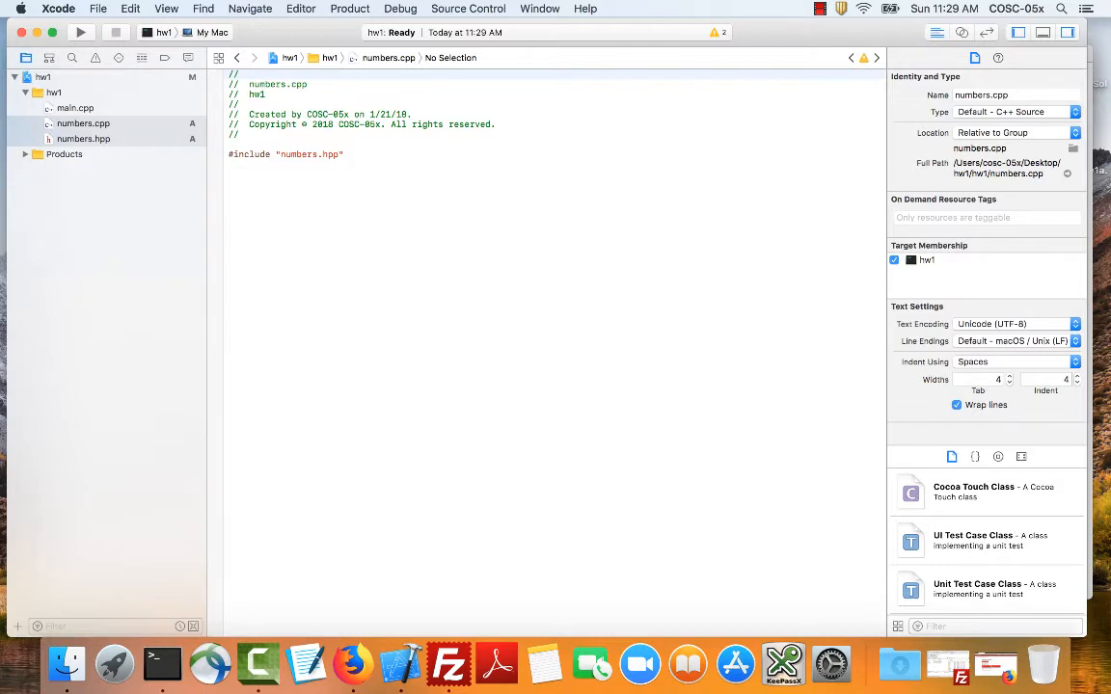
Create a Header File named main.h in the hw1 project.
left_click(130, 9)
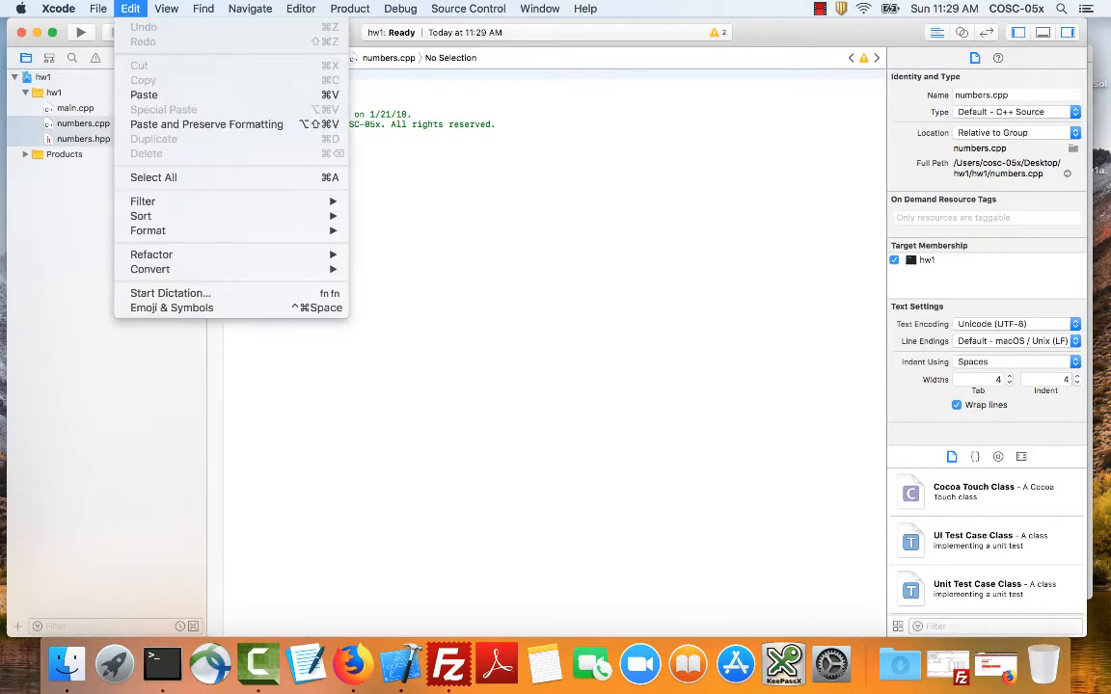
left_click(98, 8)
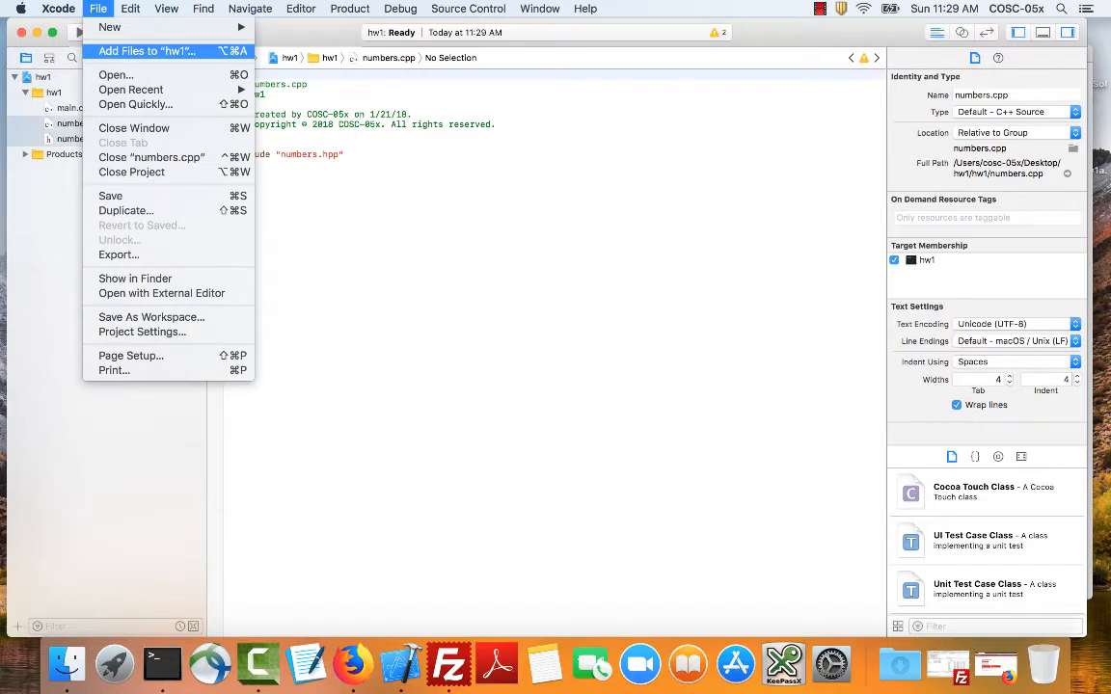
mouse_move(144, 92)
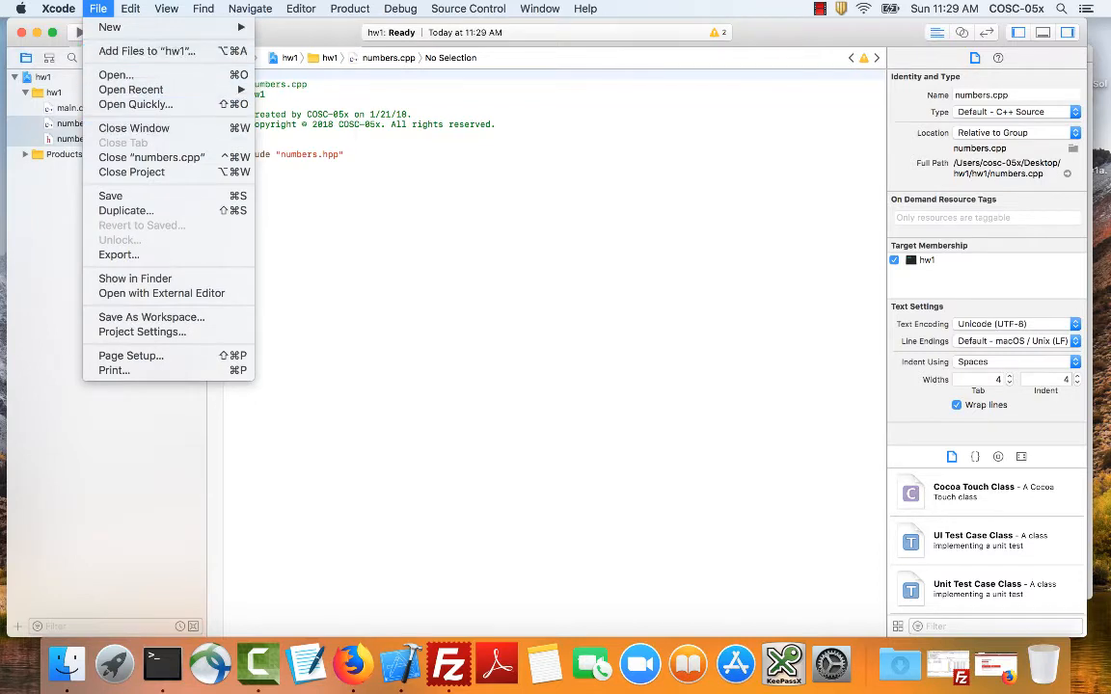
mouse_move(110, 27)
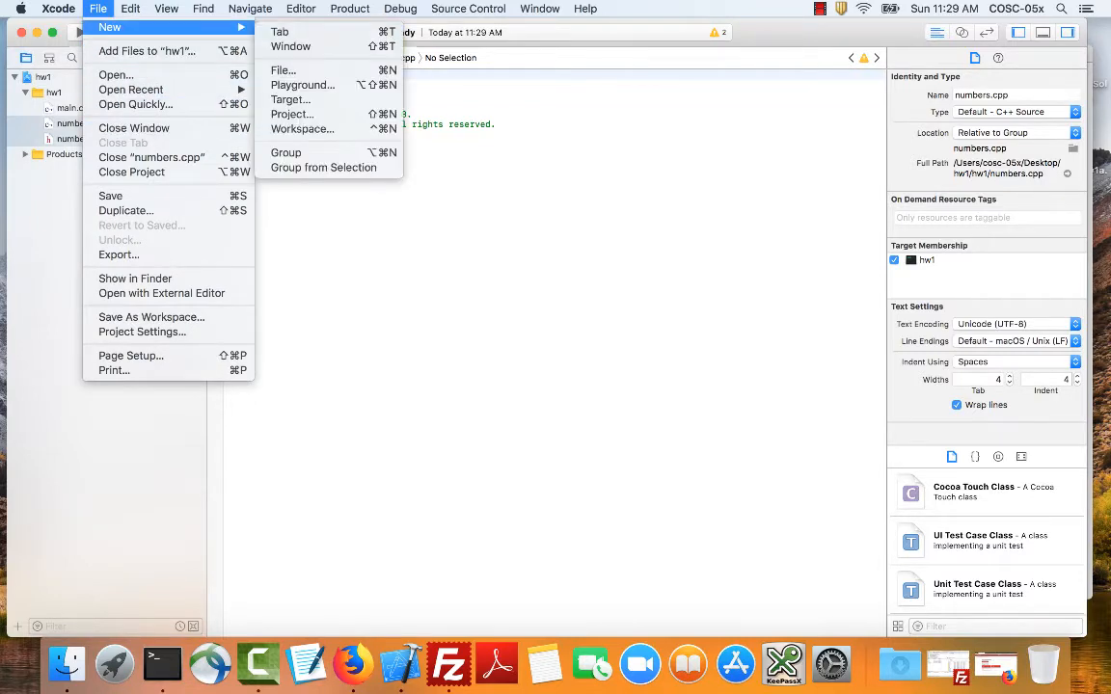
left_click(283, 69)
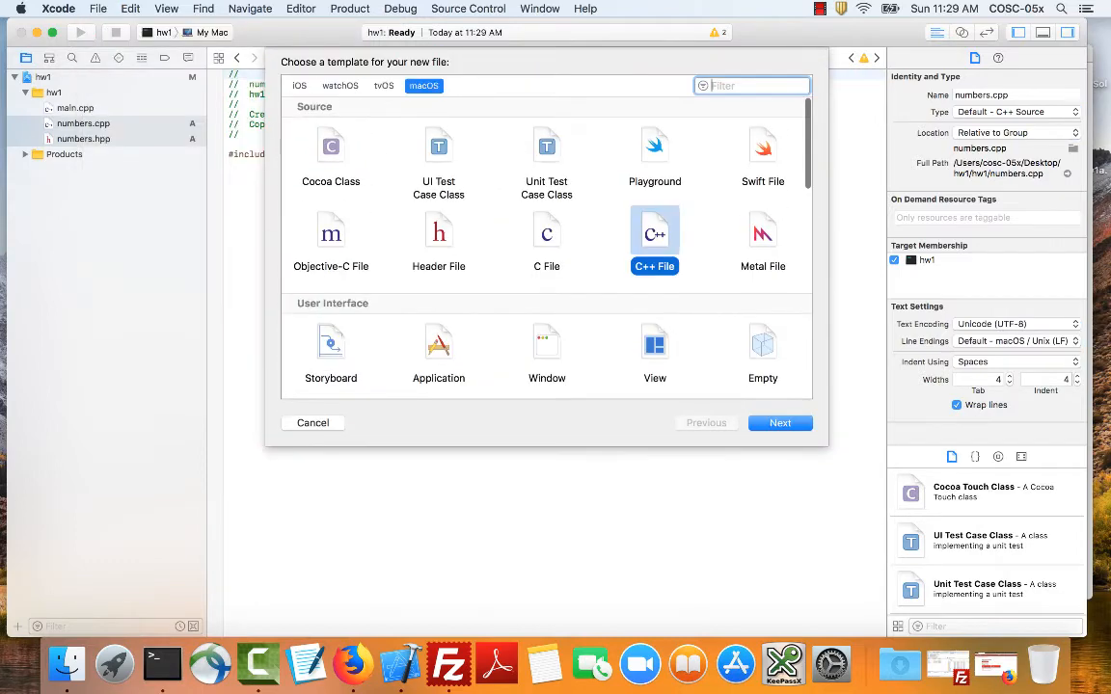
left_click(439, 239)
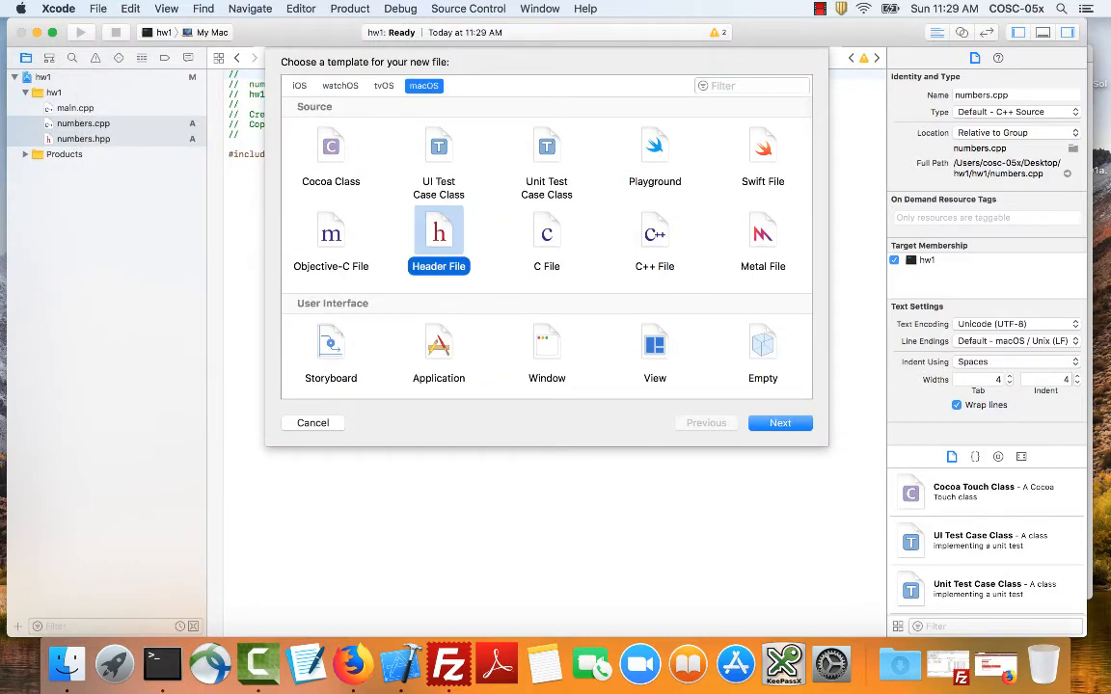
left_click(779, 423)
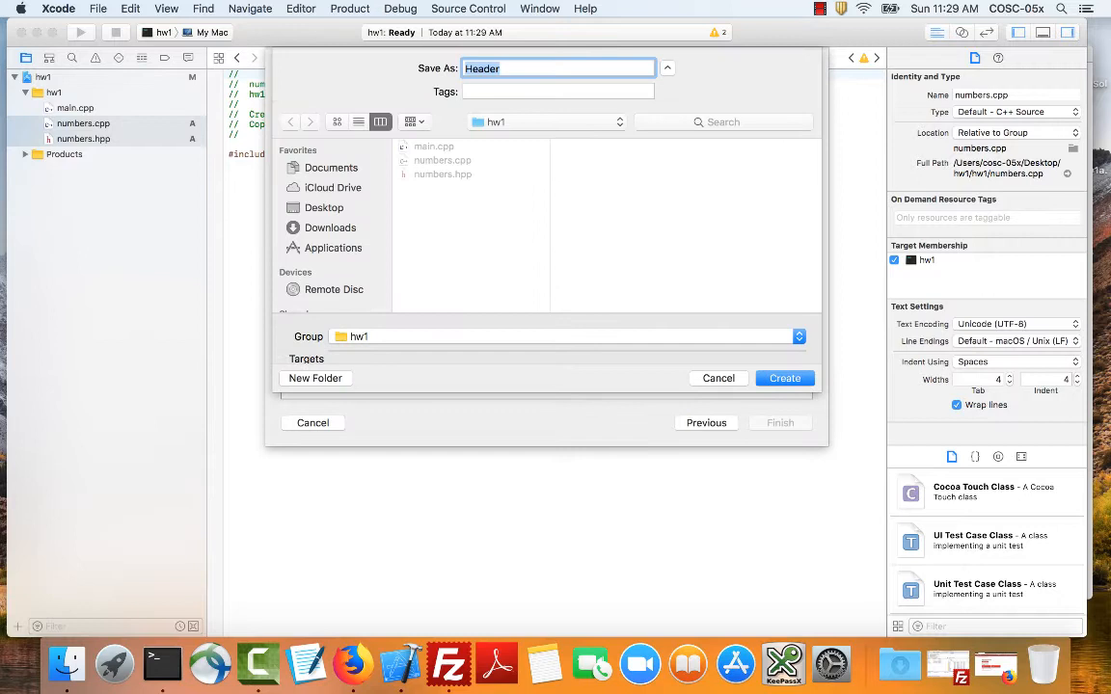
type("main.h")
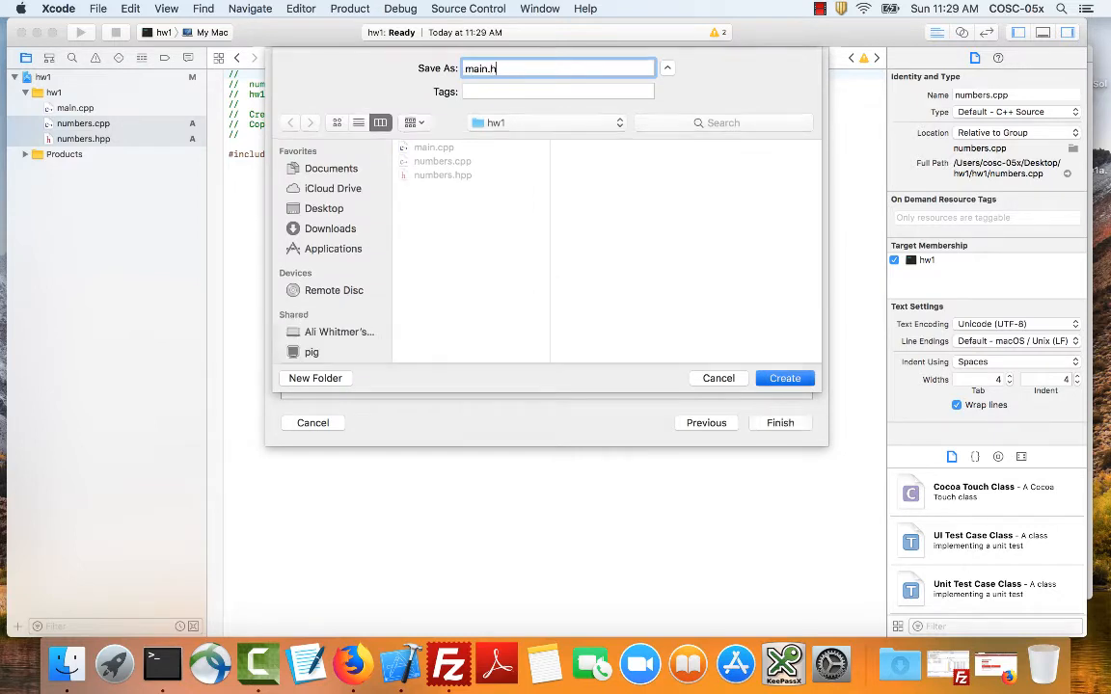
left_click(785, 378)
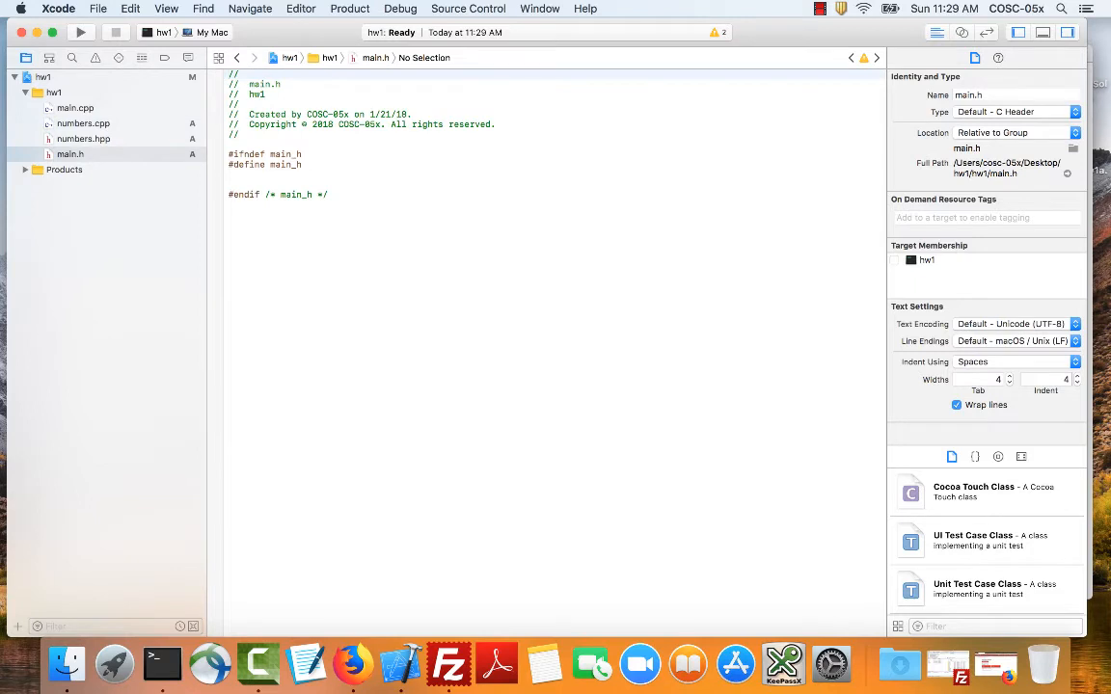
Create an Empty template file named Makefile in the hw1 group.
left_click(97, 8)
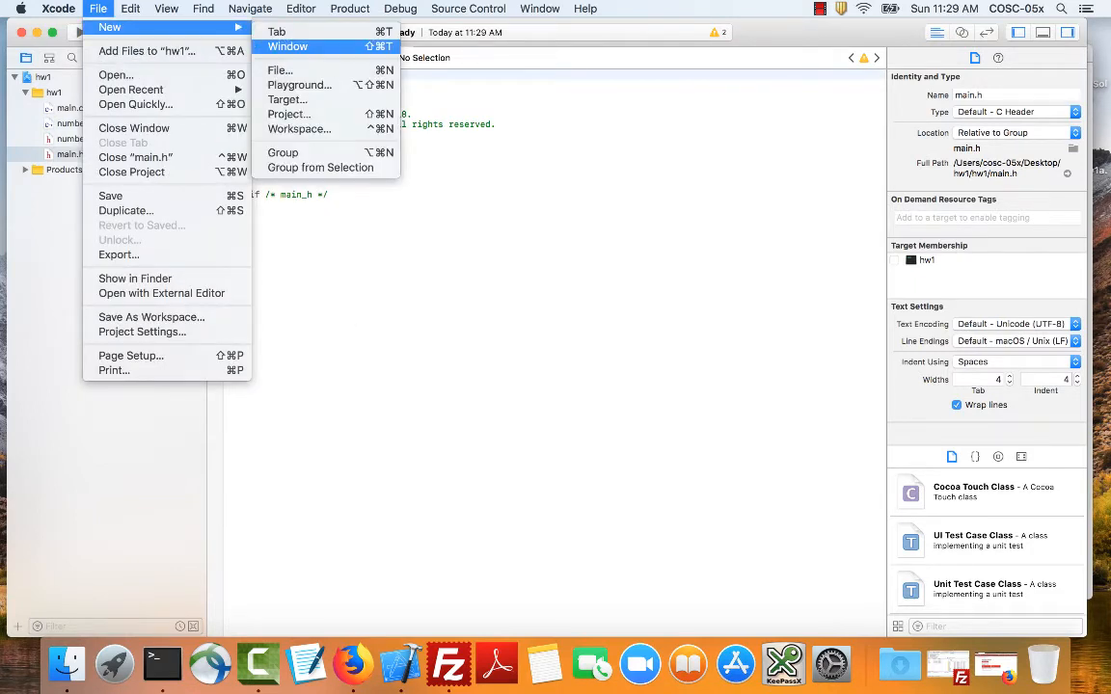
left_click(280, 70)
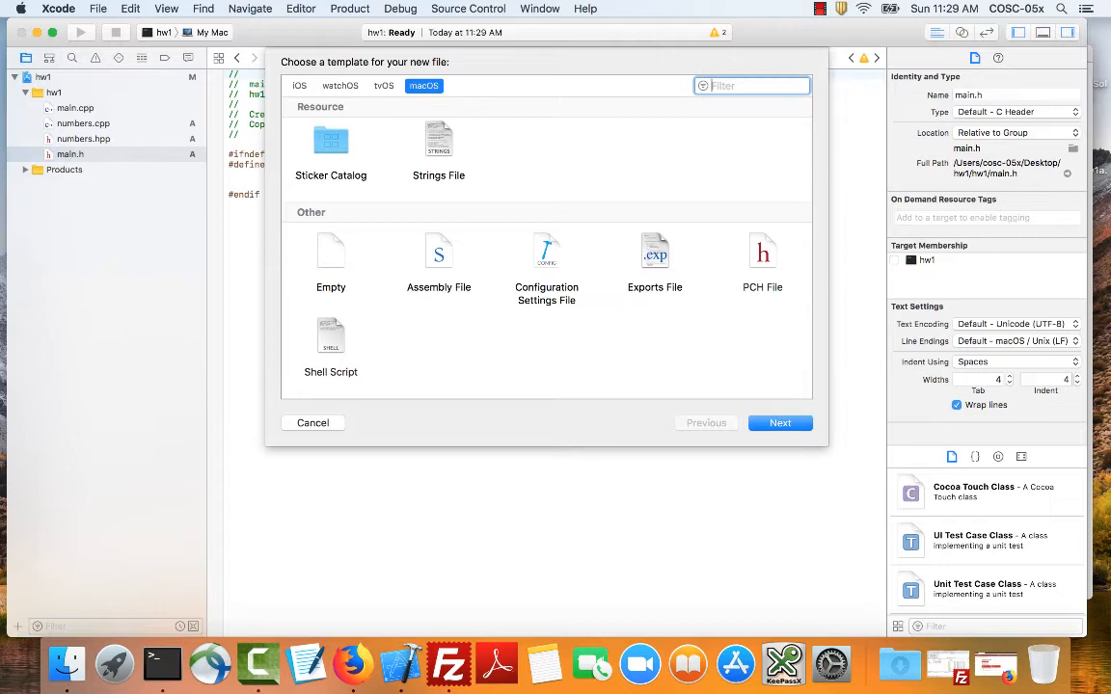
left_click(779, 423)
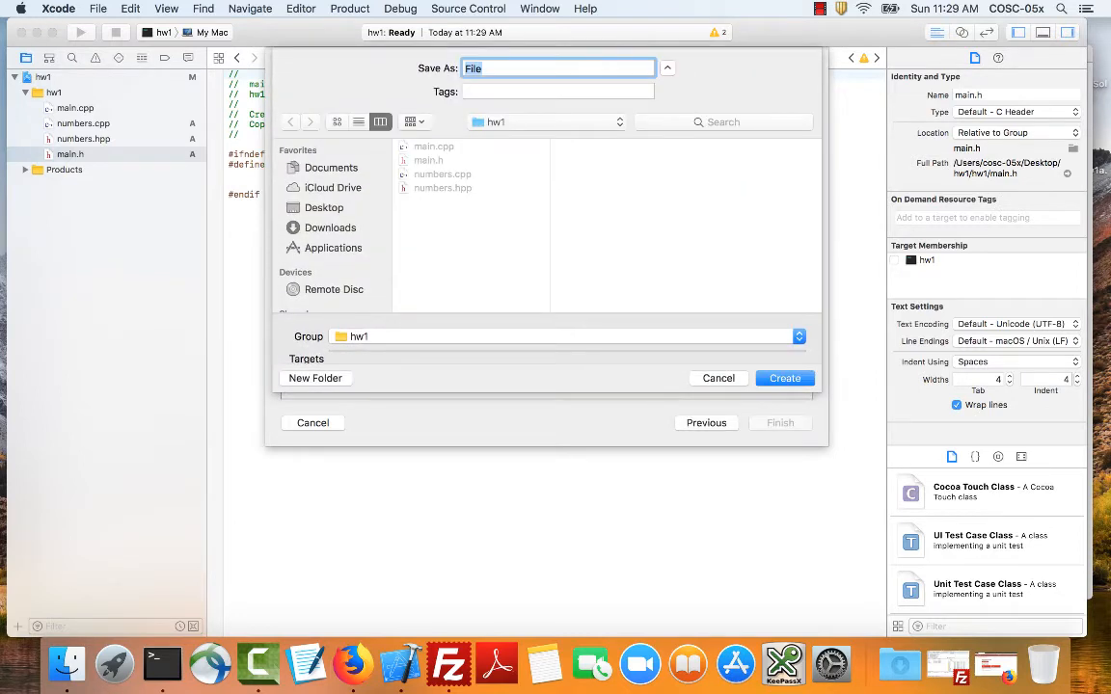
type("Makefile")
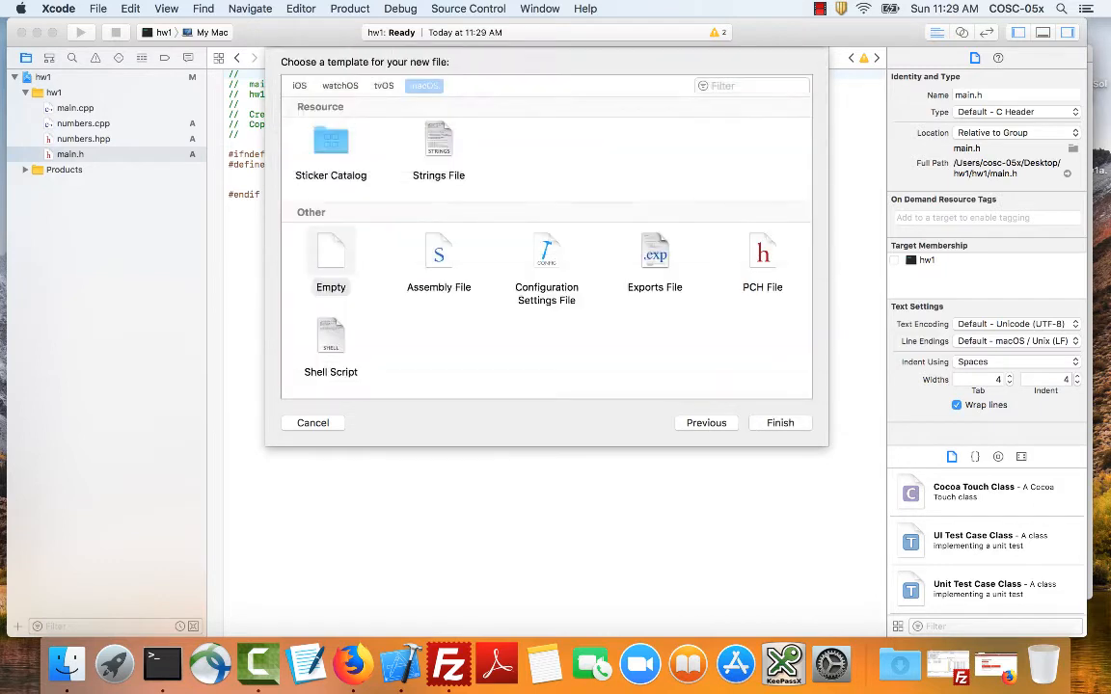
left_click(779, 422)
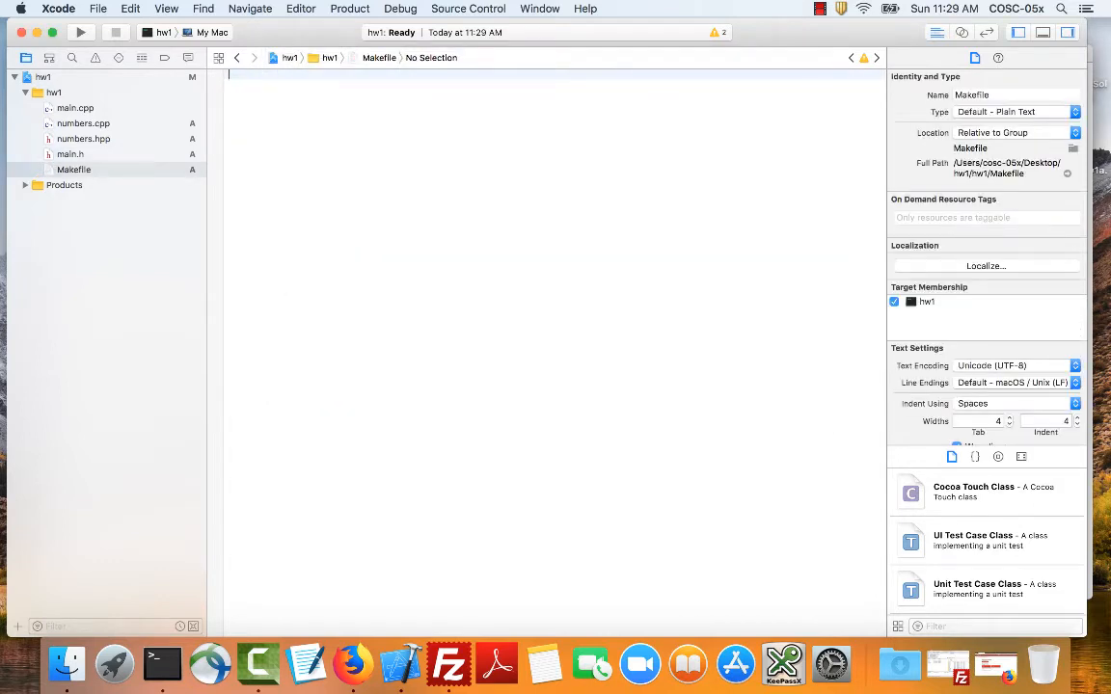
Create an Empty template file named HONOR in the hw1 group and start editing it.
left_click(97, 7)
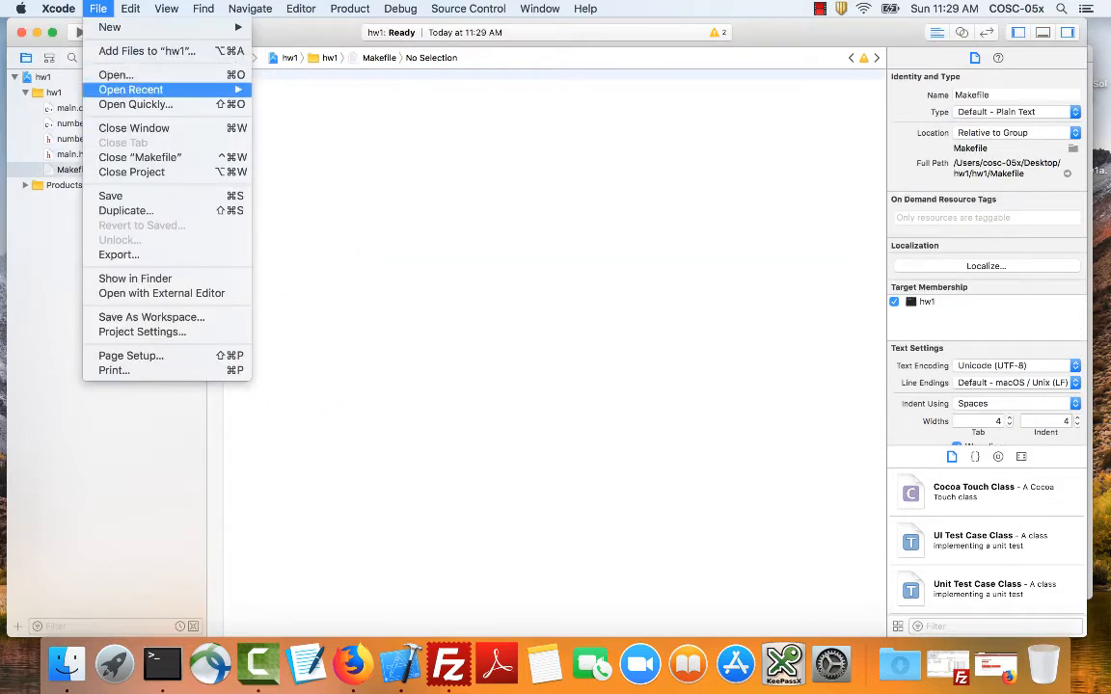
mouse_move(109, 27)
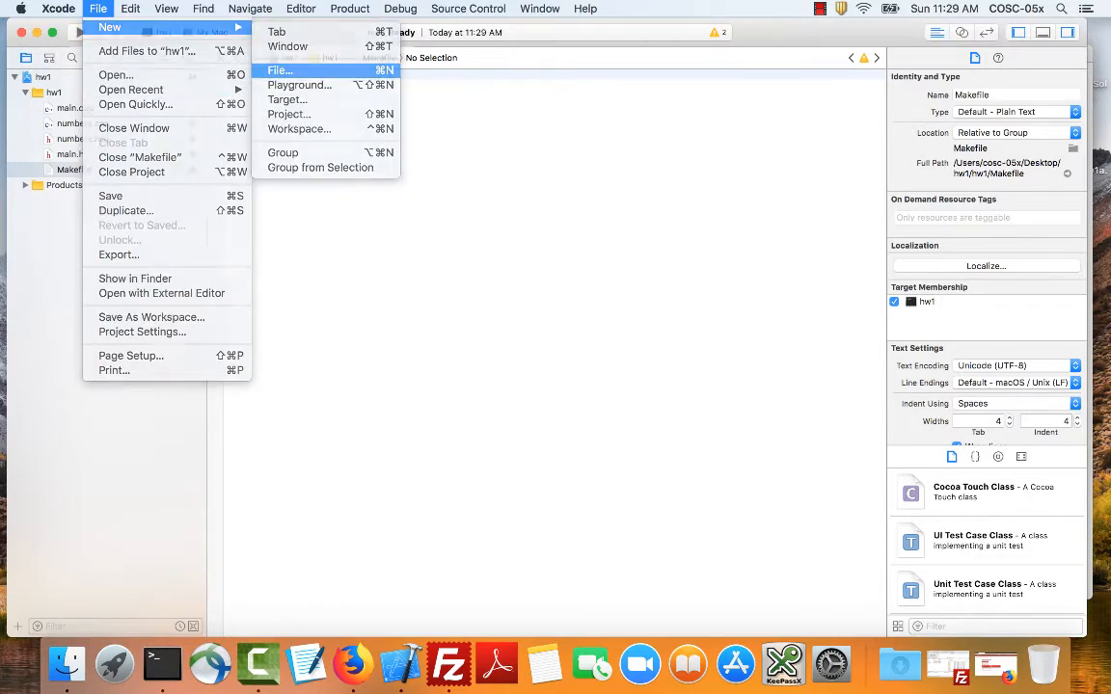
left_click(280, 70)
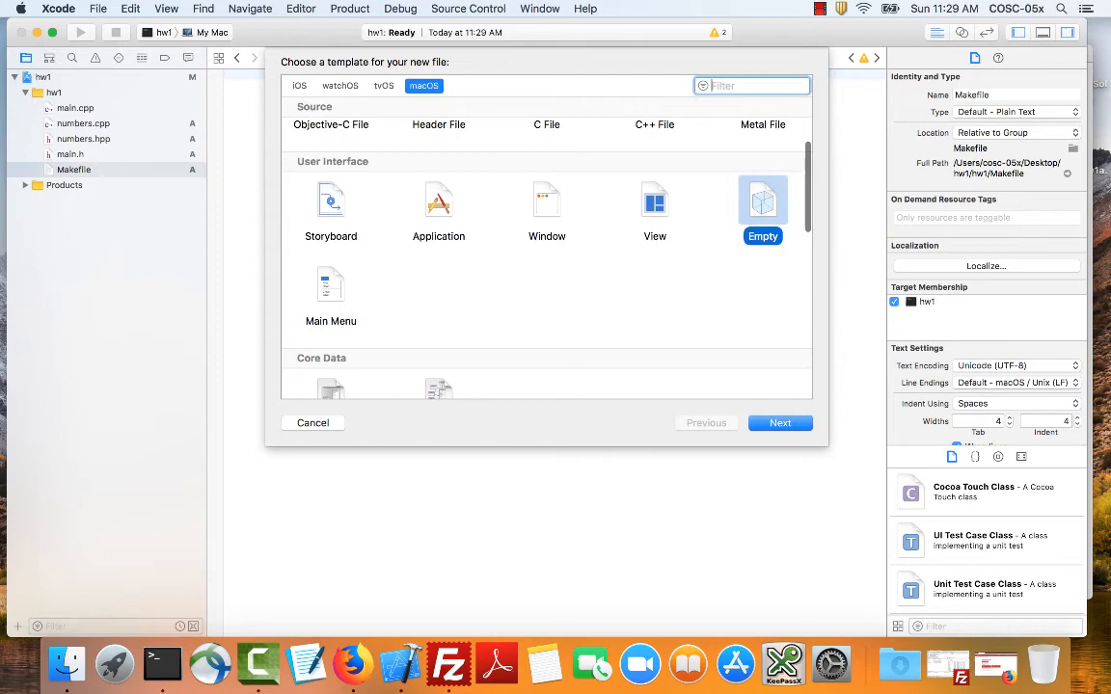
scroll("down", 3)
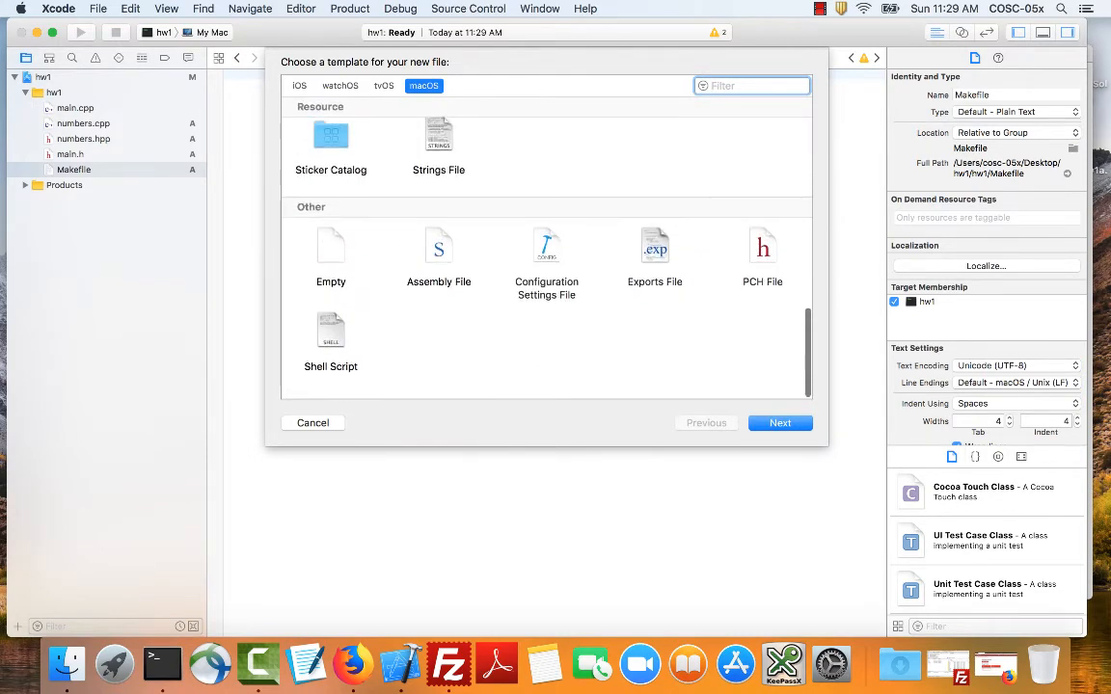
left_click(780, 422)
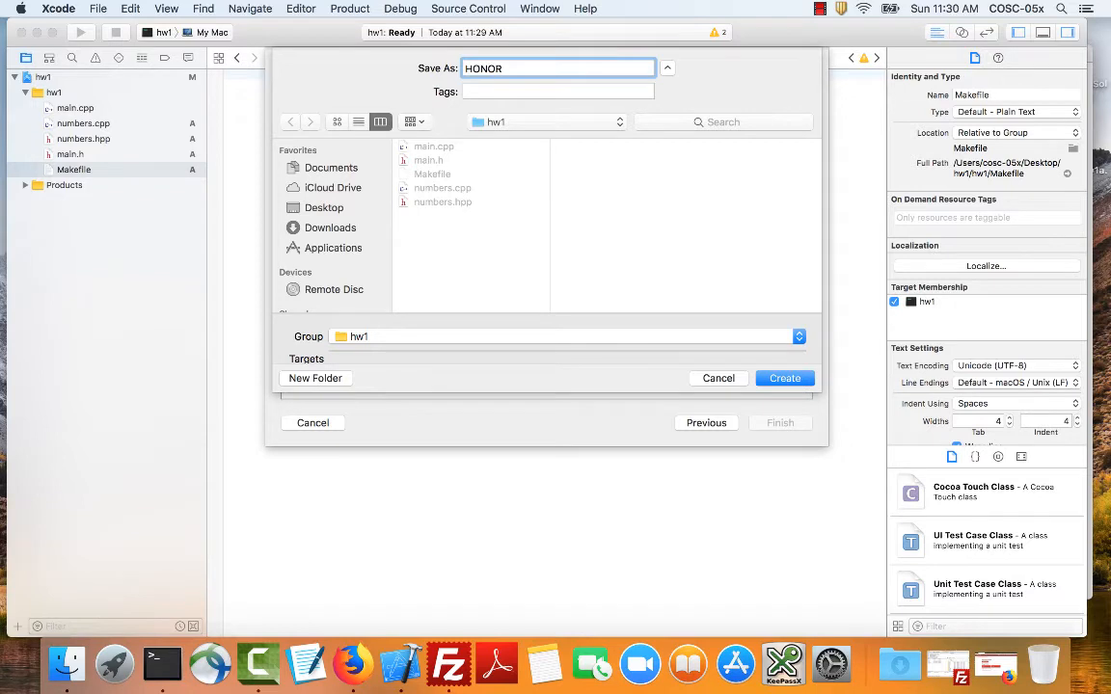
left_click(784, 377)
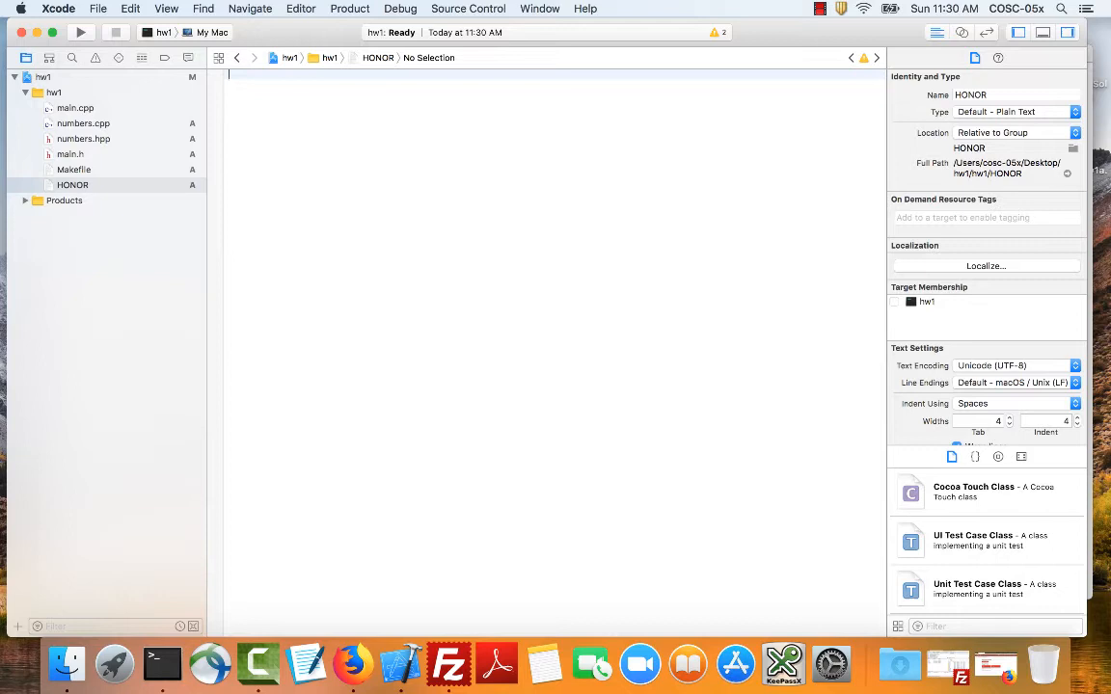
left_click(821, 7)
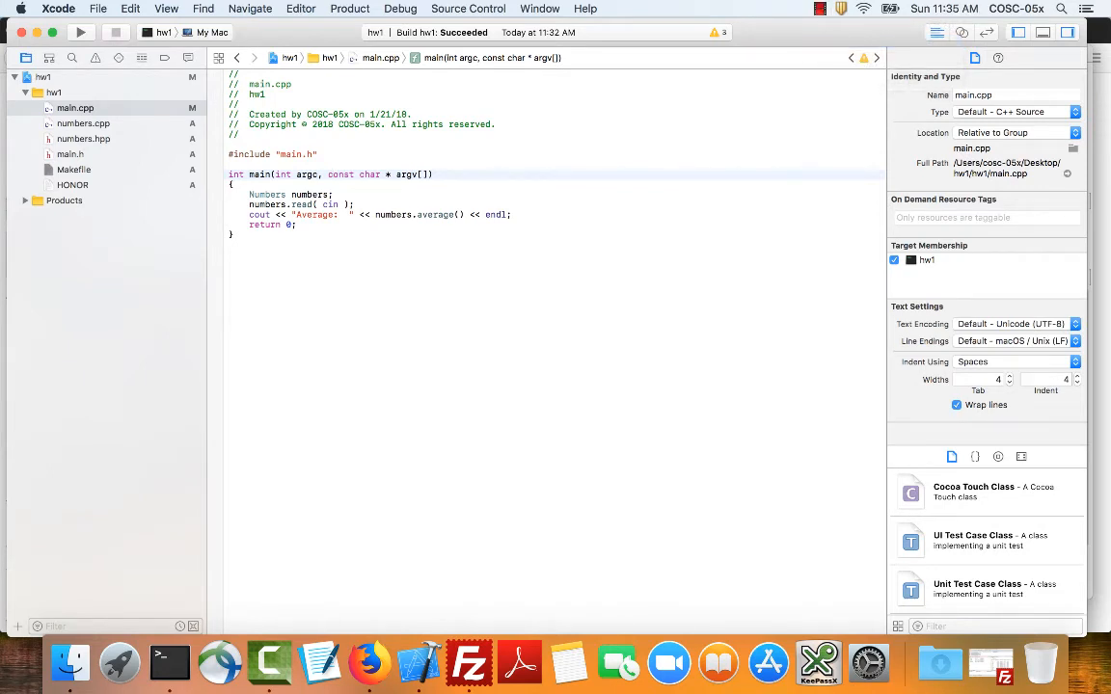
Review main.cpp, numbers.cpp, numbers.hpp, main.h, HONOR and the Makefile in turn.
left_click(329, 175)
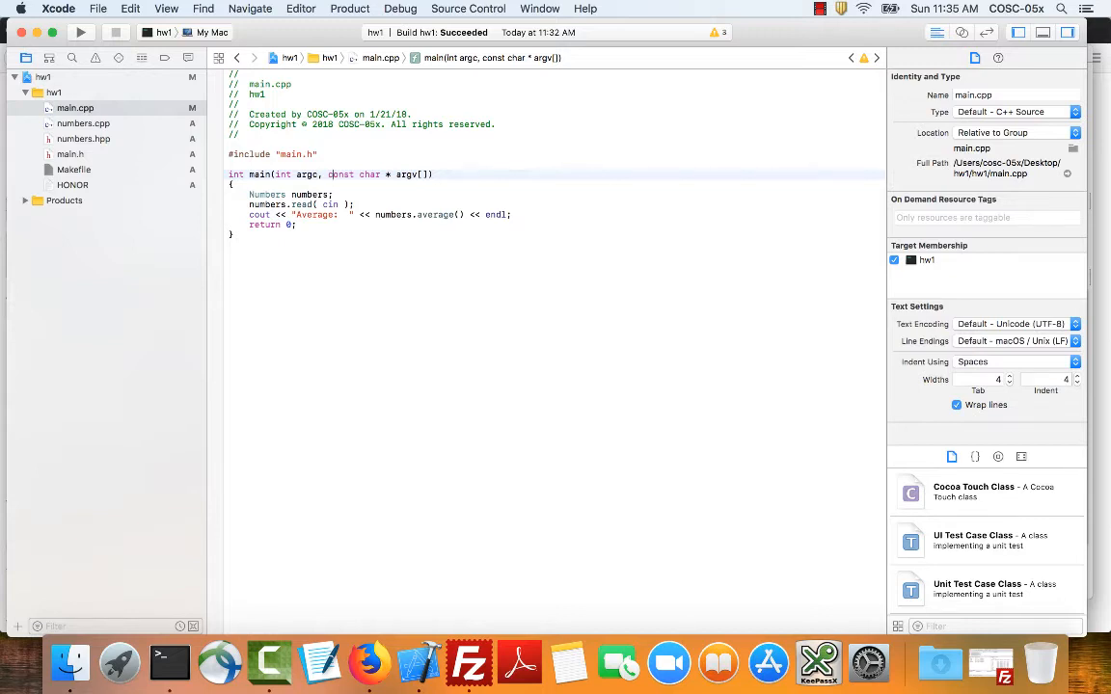
left_click(83, 123)
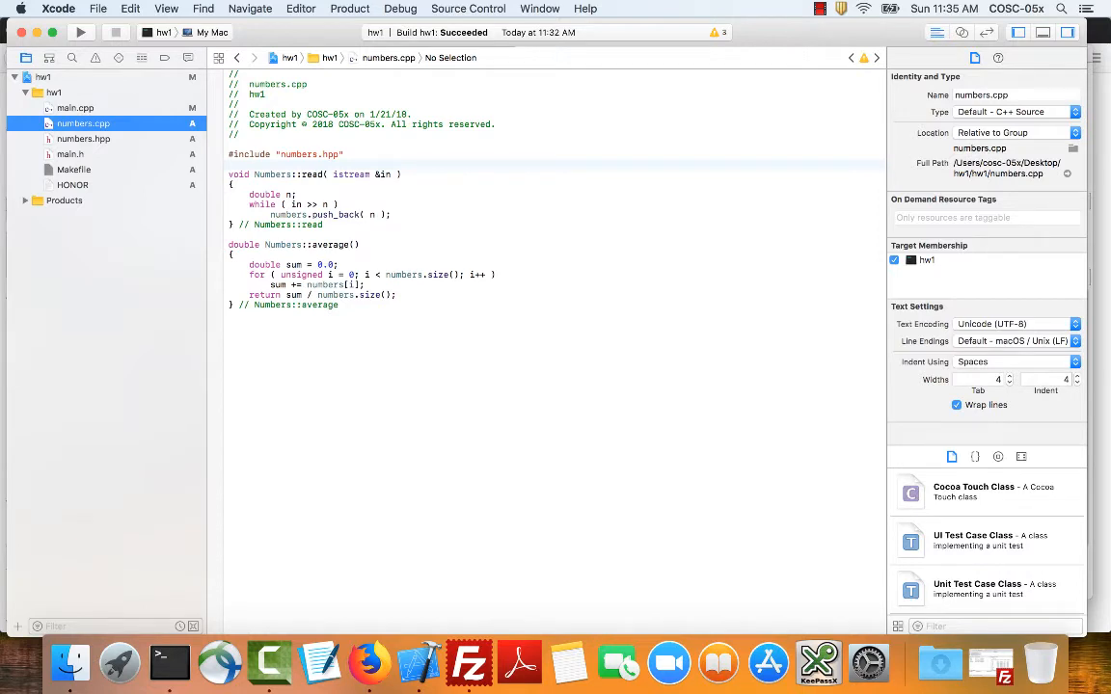
left_click(83, 138)
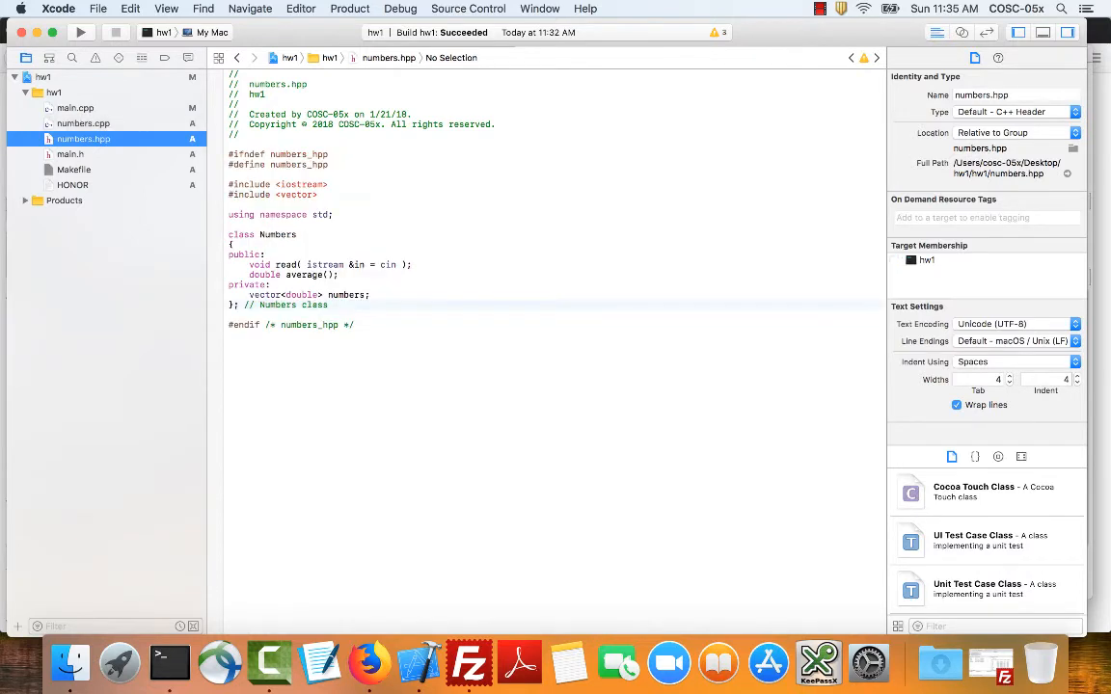
left_click(70, 154)
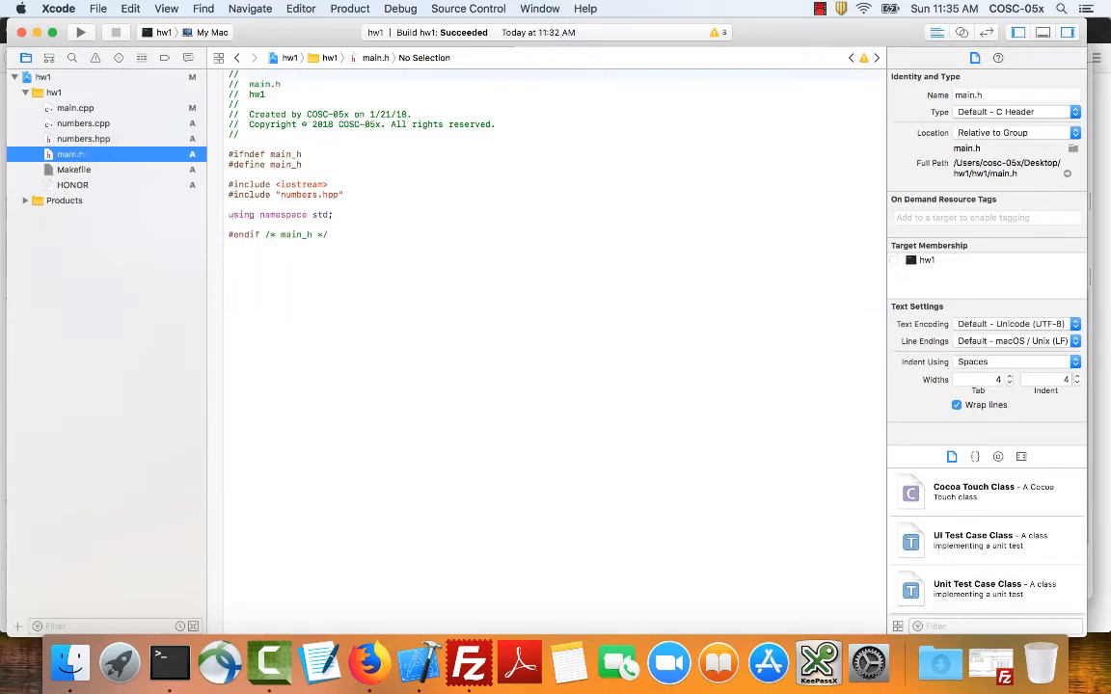
left_click(72, 184)
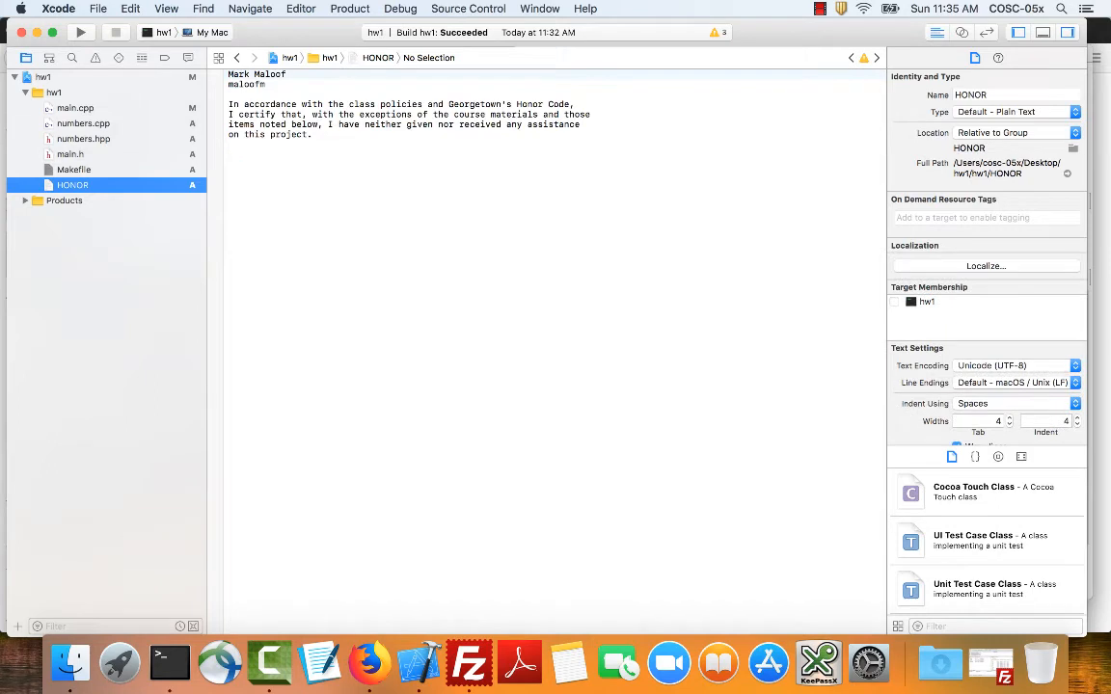
left_click(73, 168)
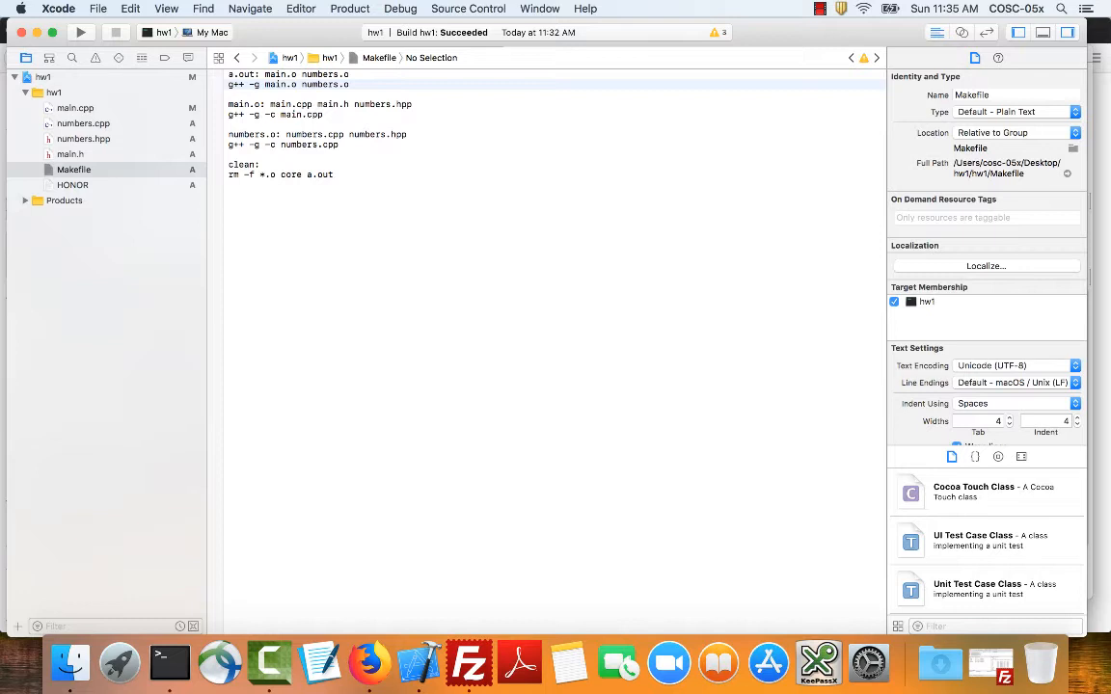
Switch the Makefile to tab indentation and tab-indent its g++ and rm lines.
left_click(1017, 404)
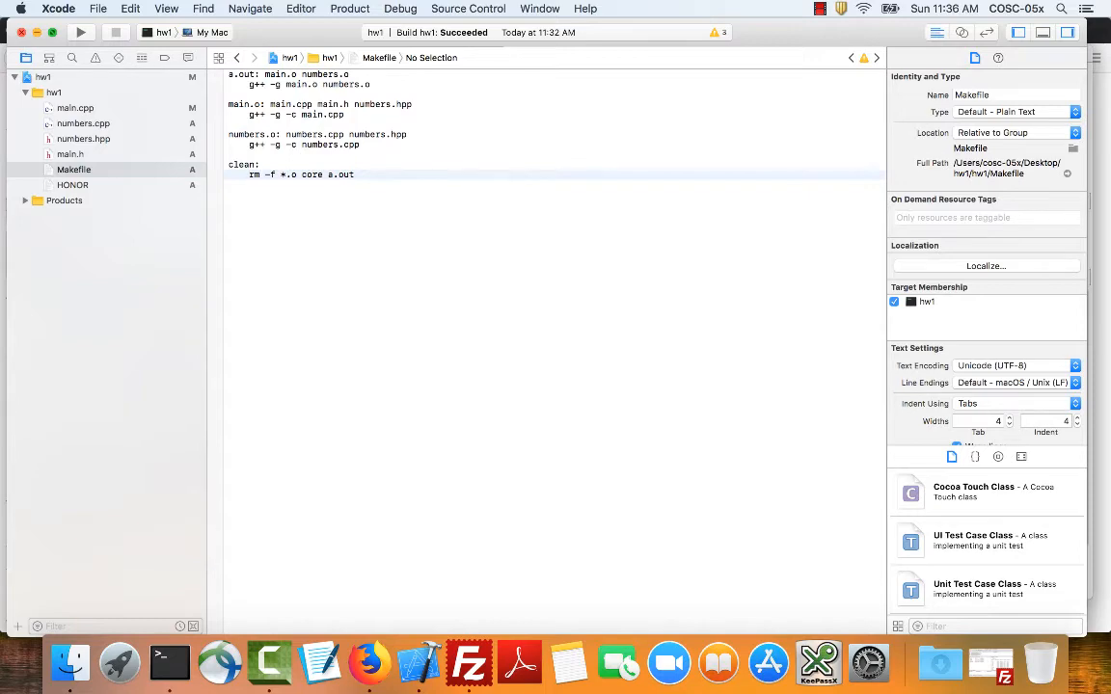
left_click(161, 663)
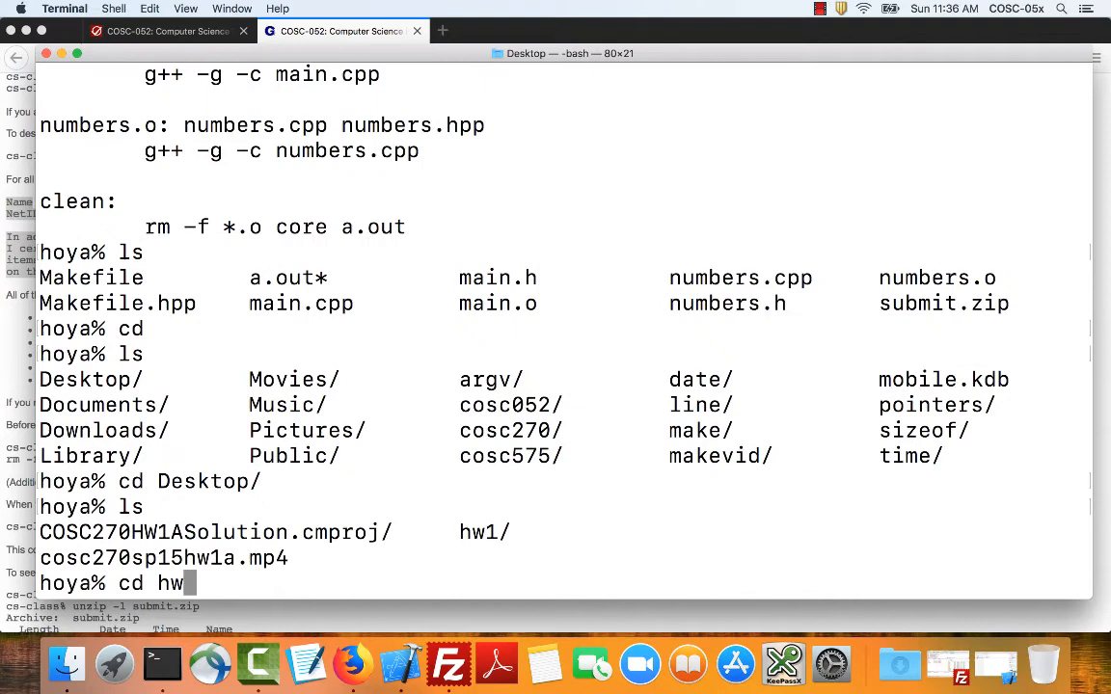
Build hw1 with make, confirm a.out averages 3.4, 4.5, 5.6 to 4.5, then make clean.
key("Return")
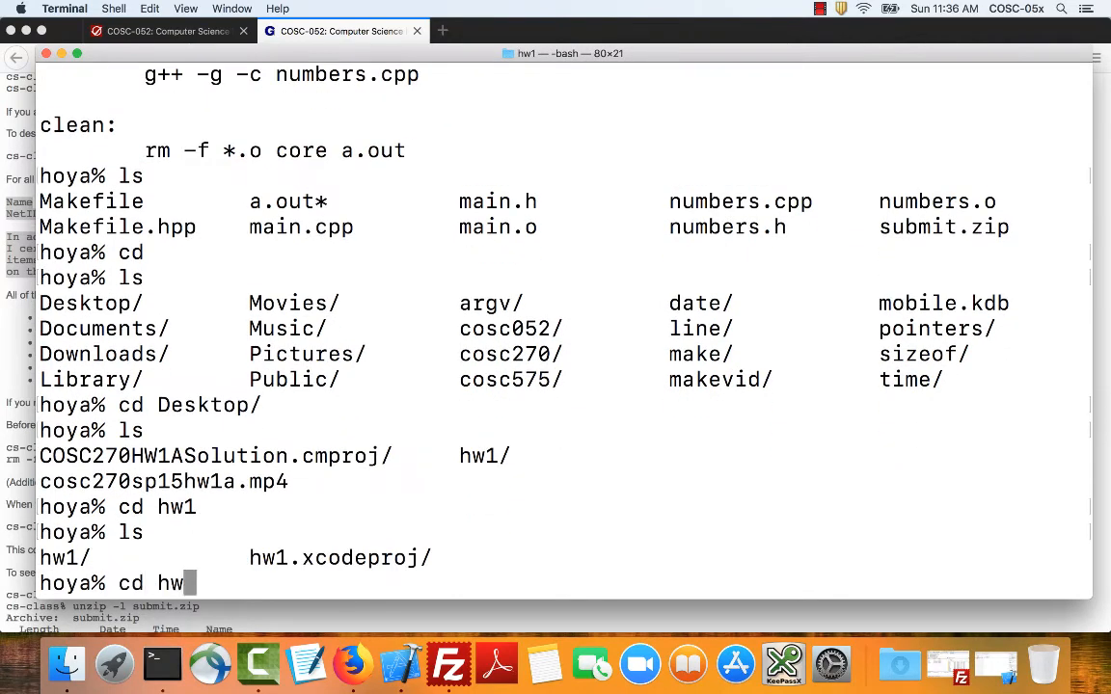
type("1")
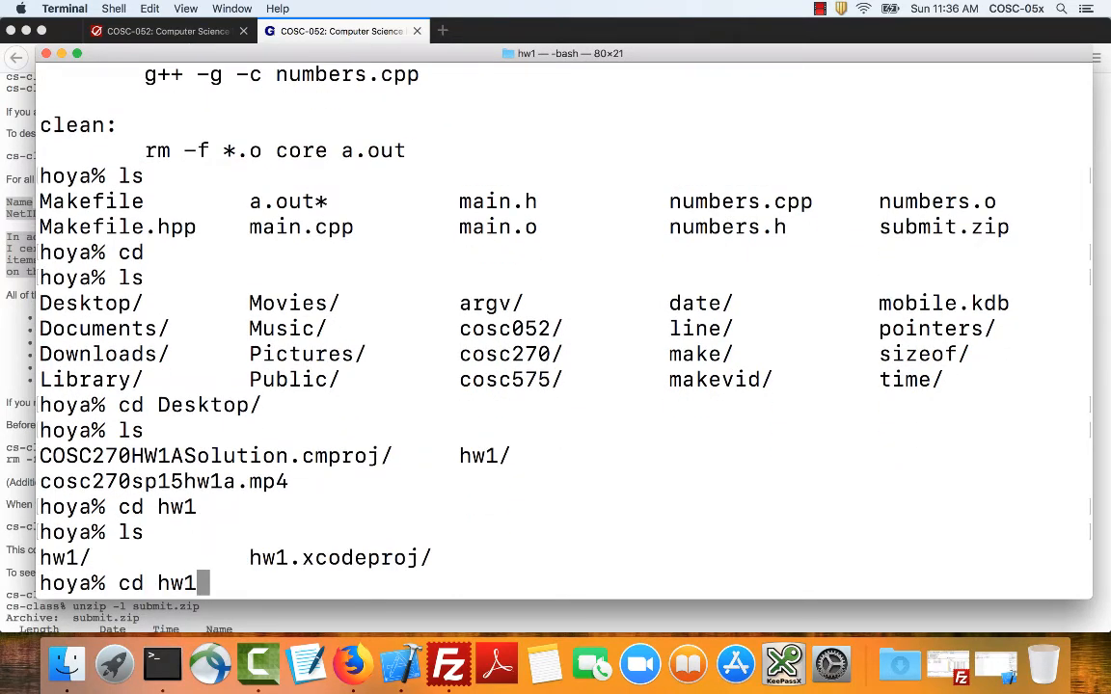
key("Return")
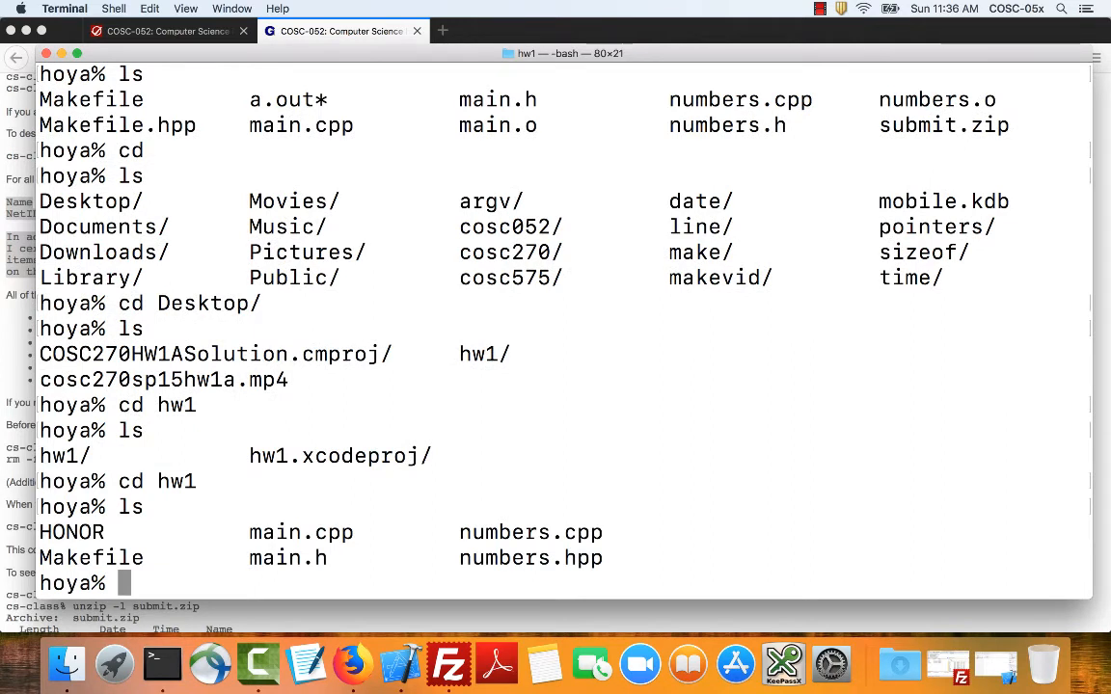
type("make")
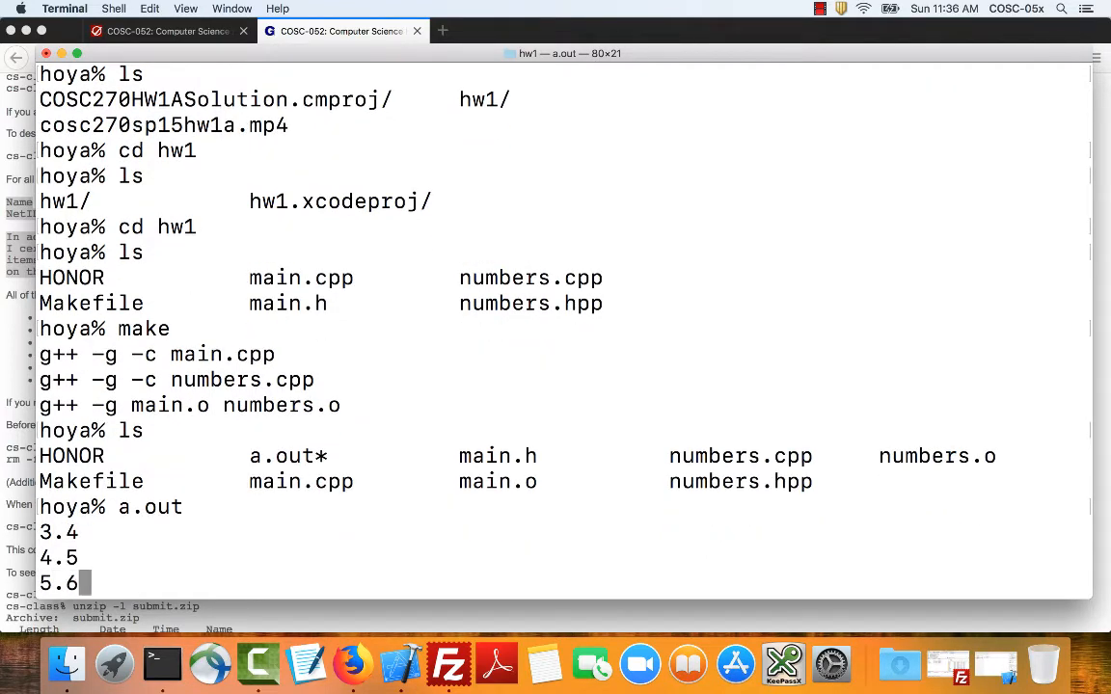
key("Return")
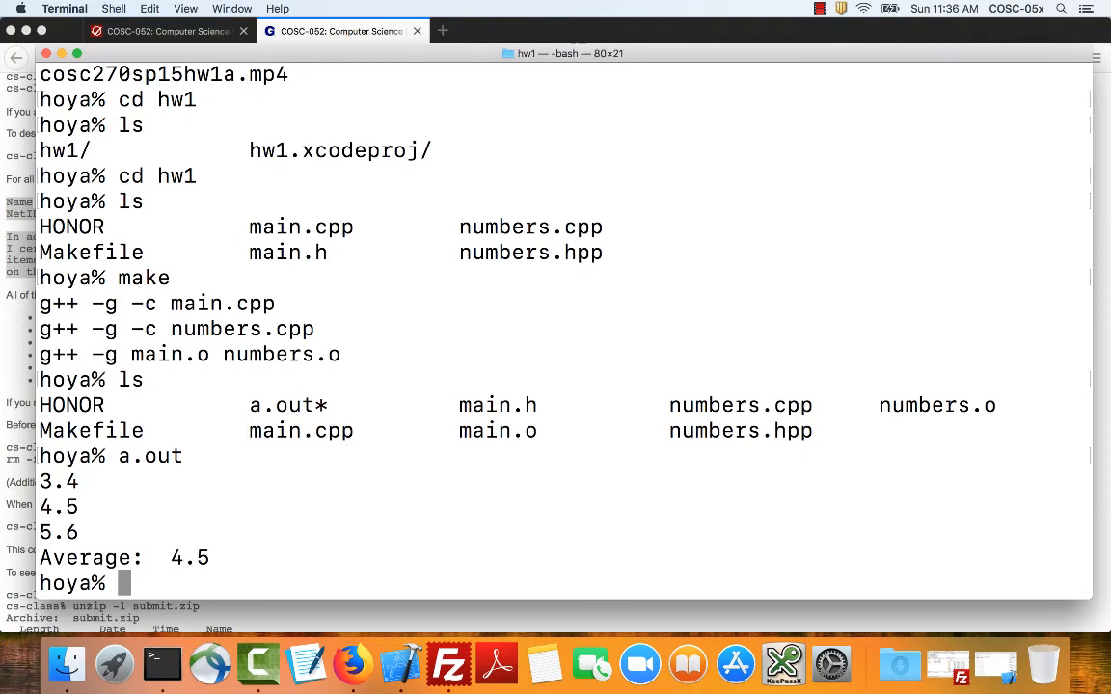
type("make lean")
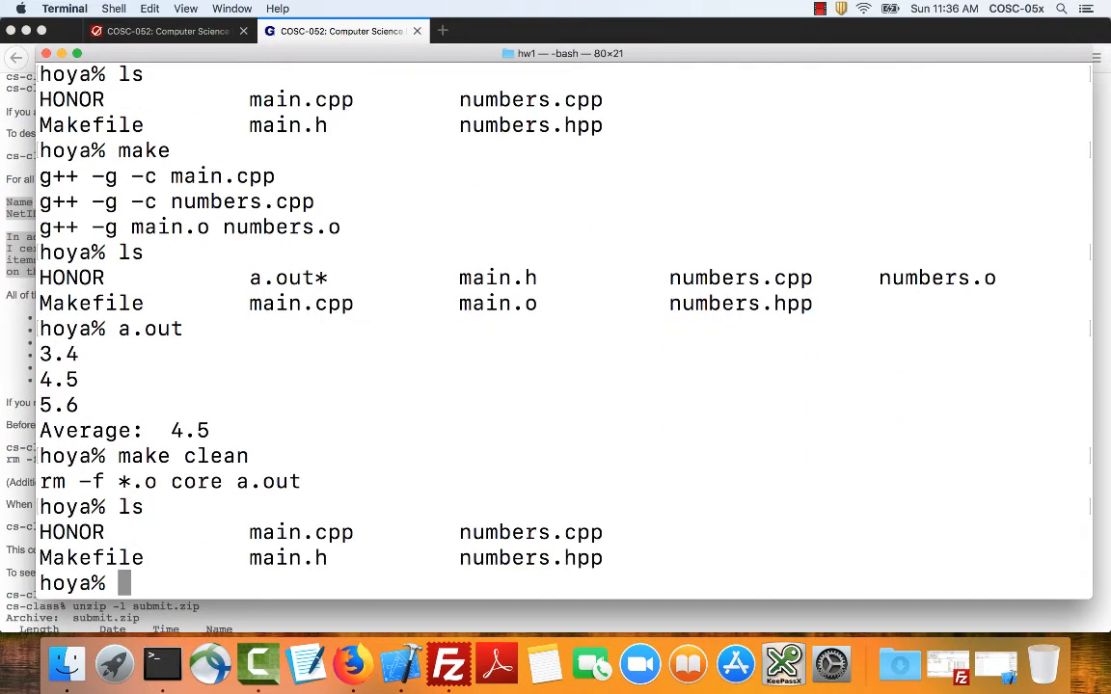
mouse_move(854, 548)
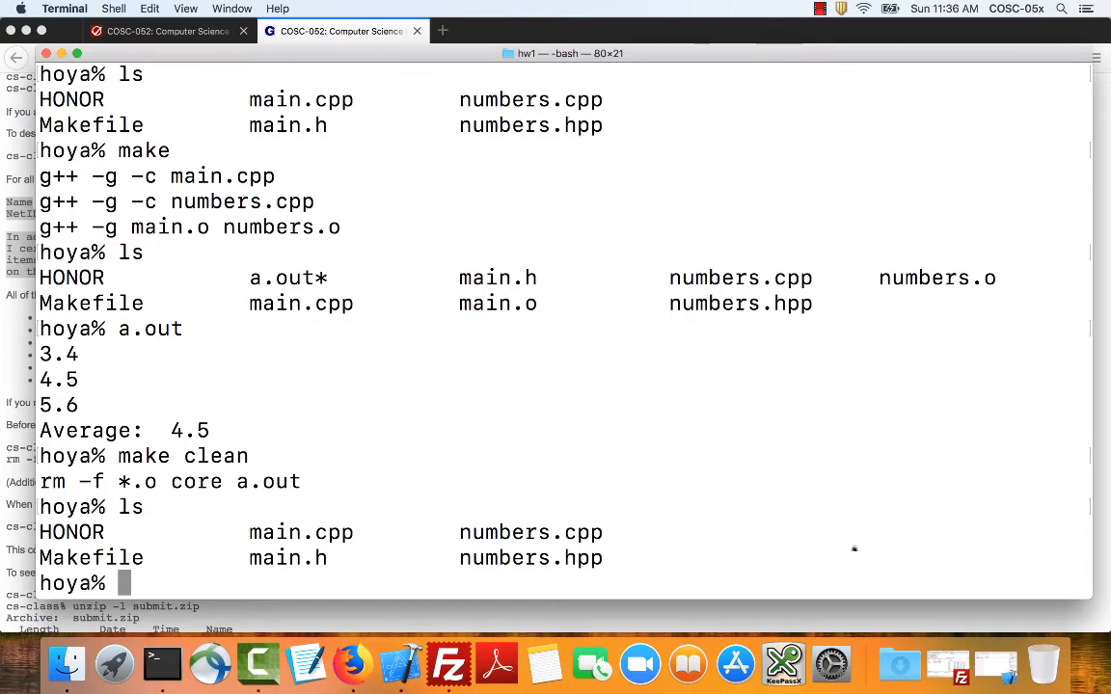
left_click(470, 663)
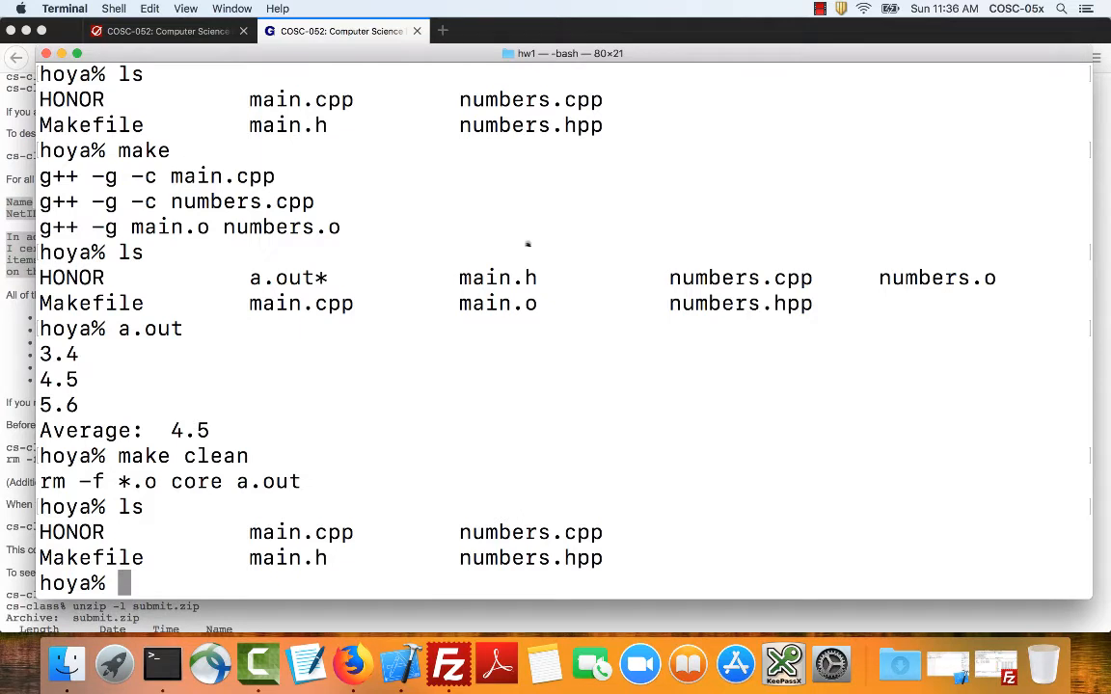
type("s")
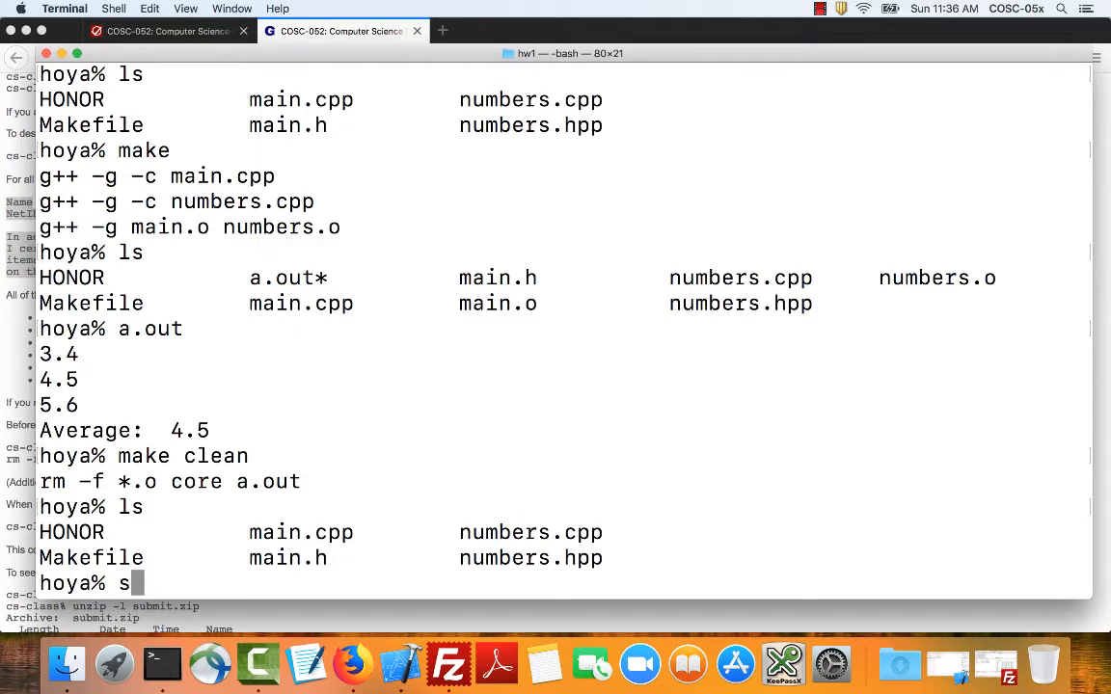
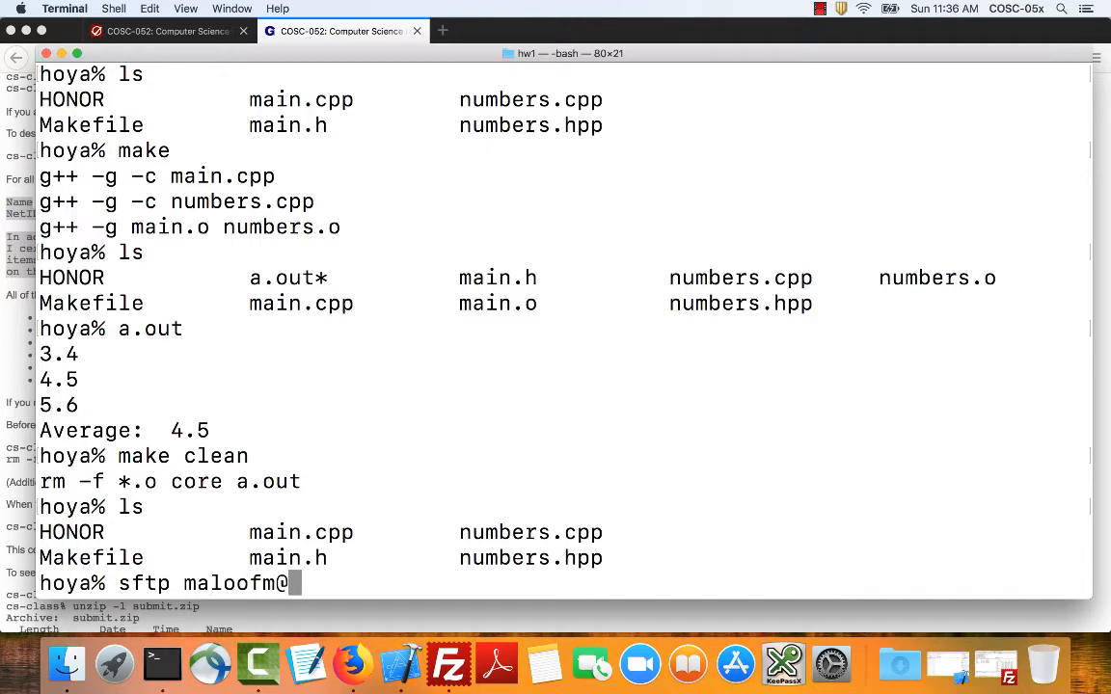
type("cs-class")
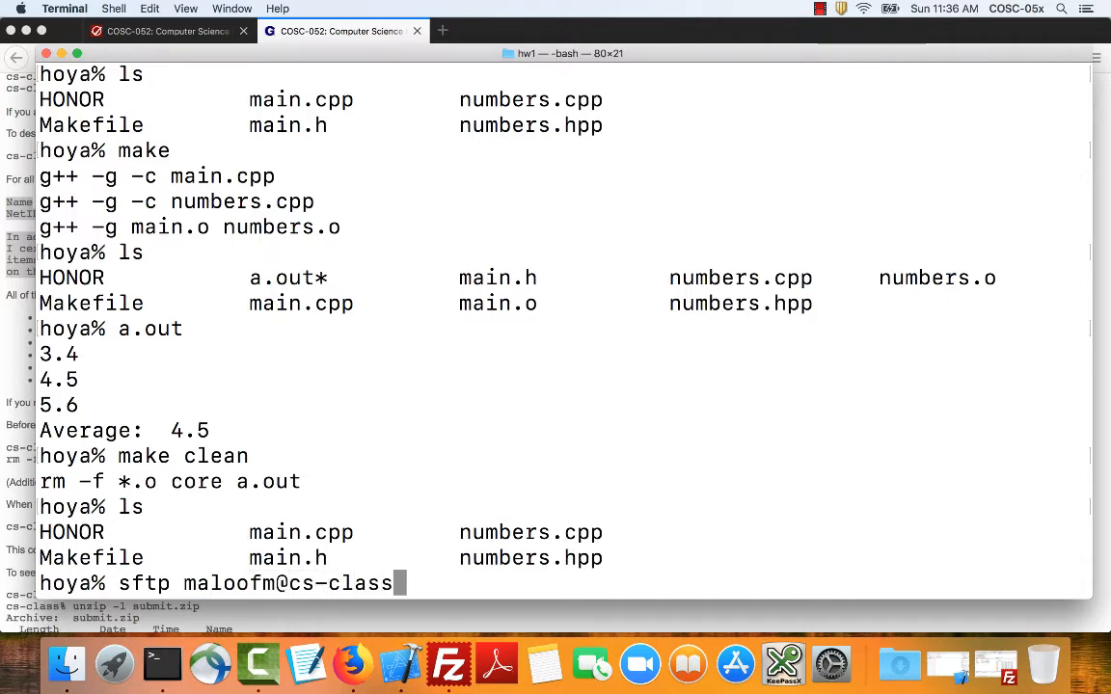
key("Return")
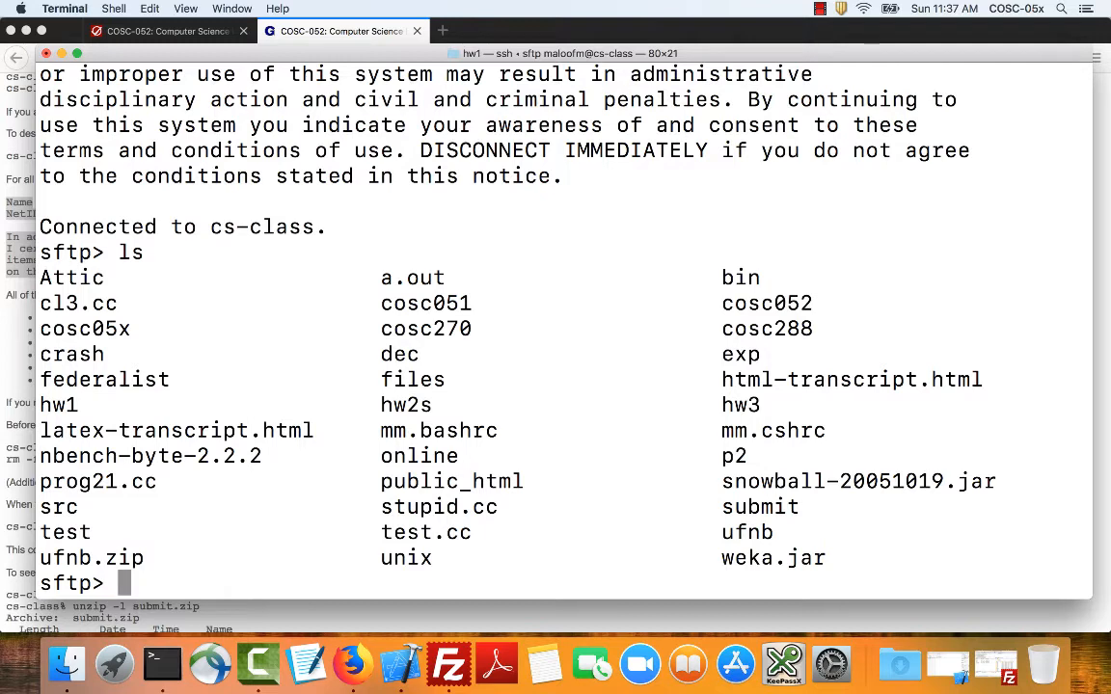
type("cd")
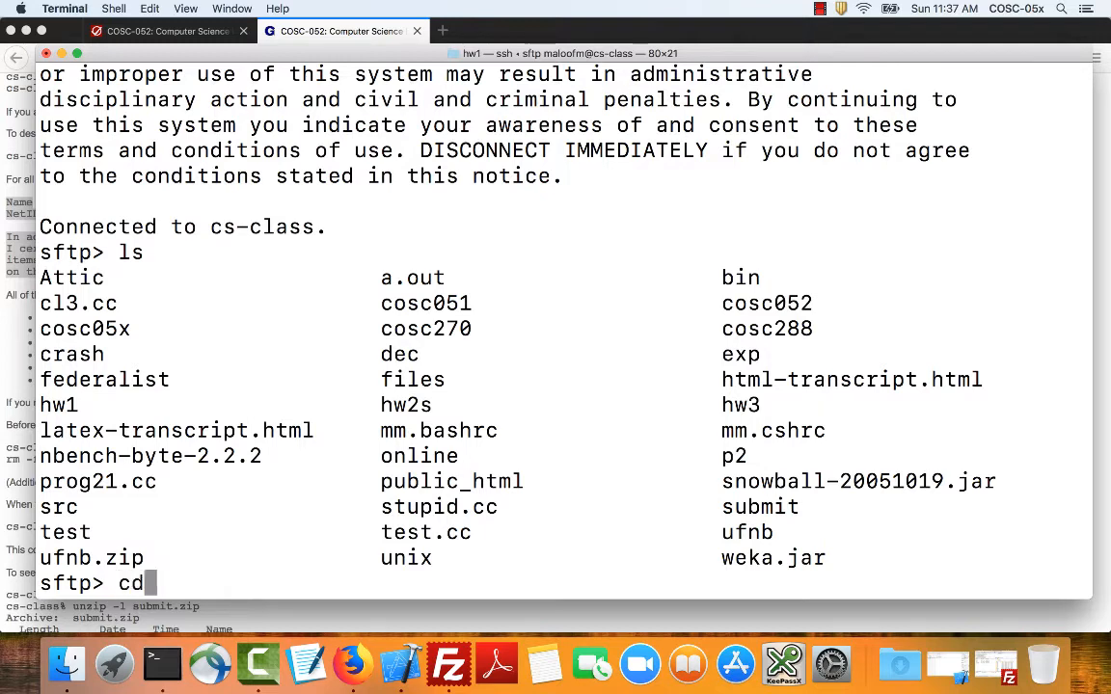
type("hw1")
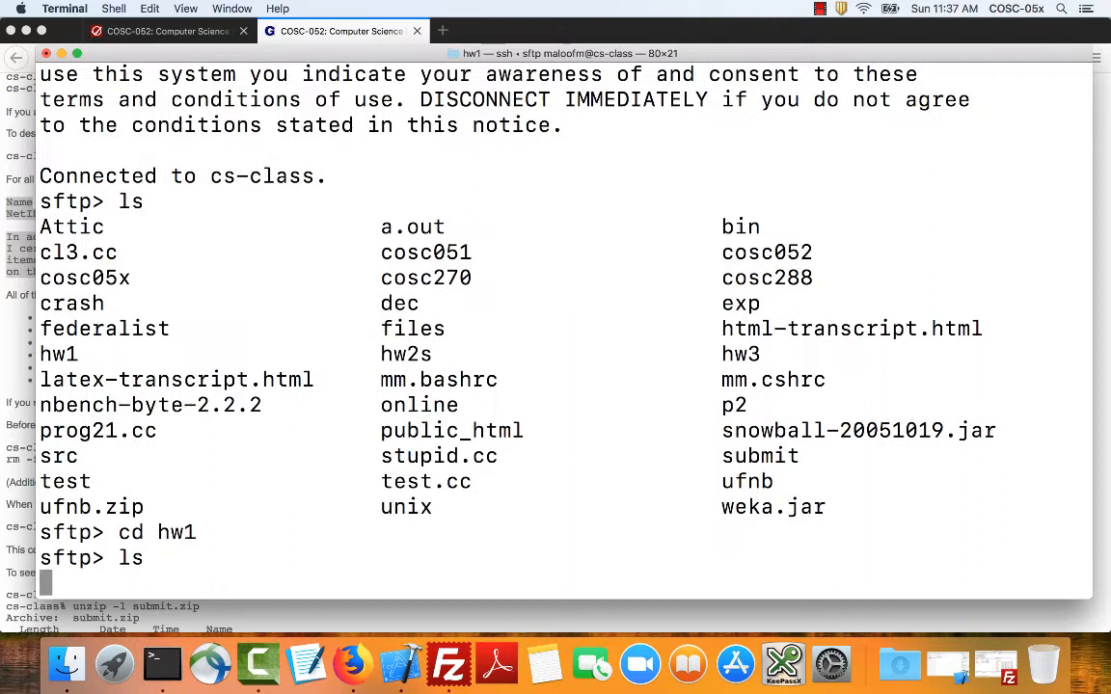
key("Return")
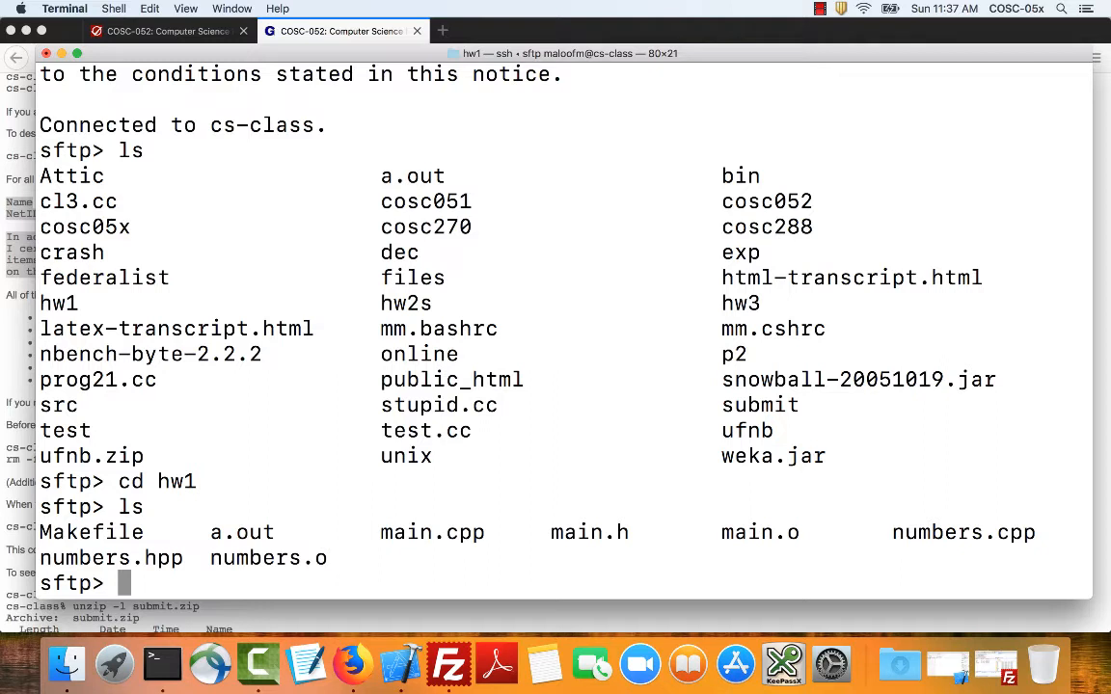
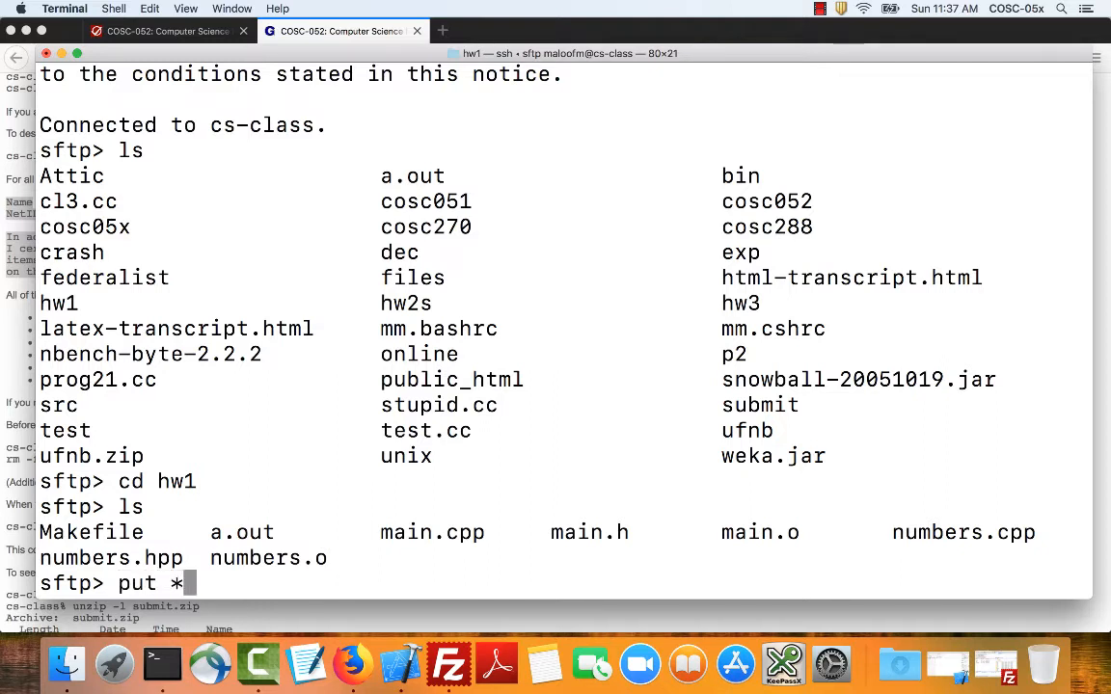
Upload HONOR, Makefile, main.cpp, main.h, numbers.cpp and numbers.hpp with put *, then quit.
key("Return")
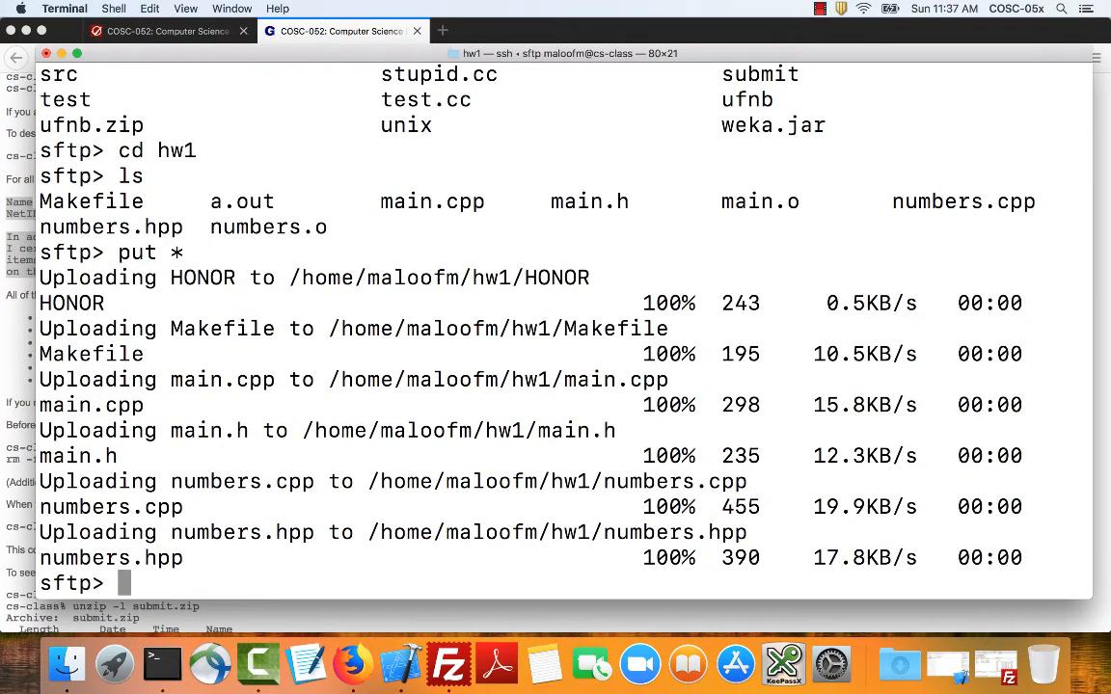
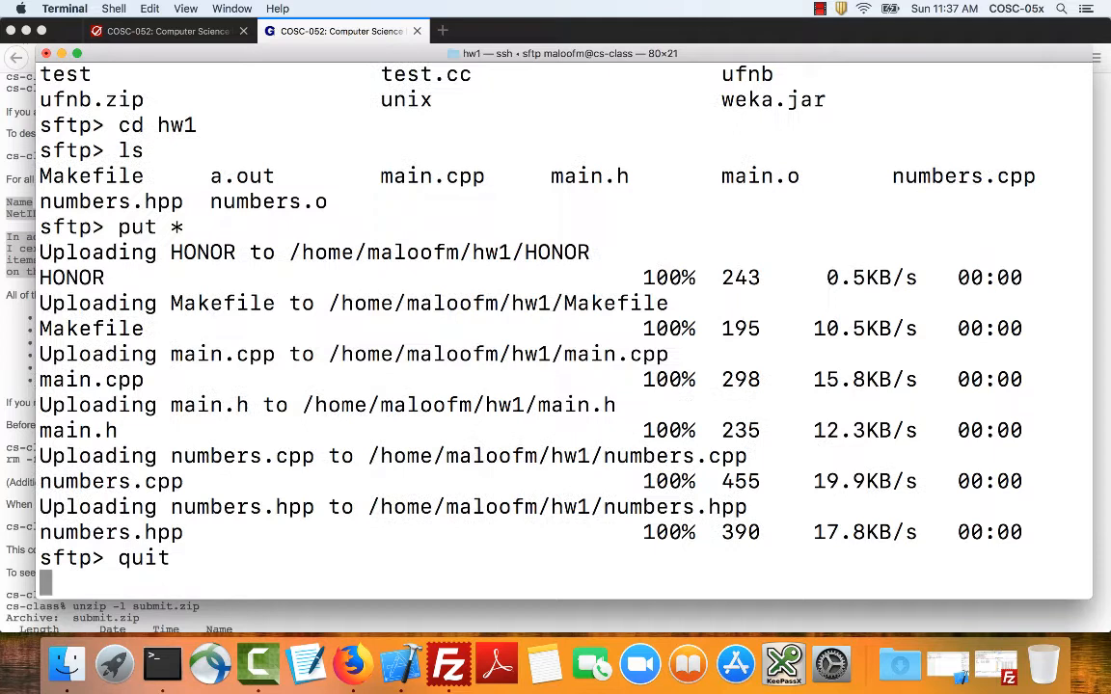
key("Return")
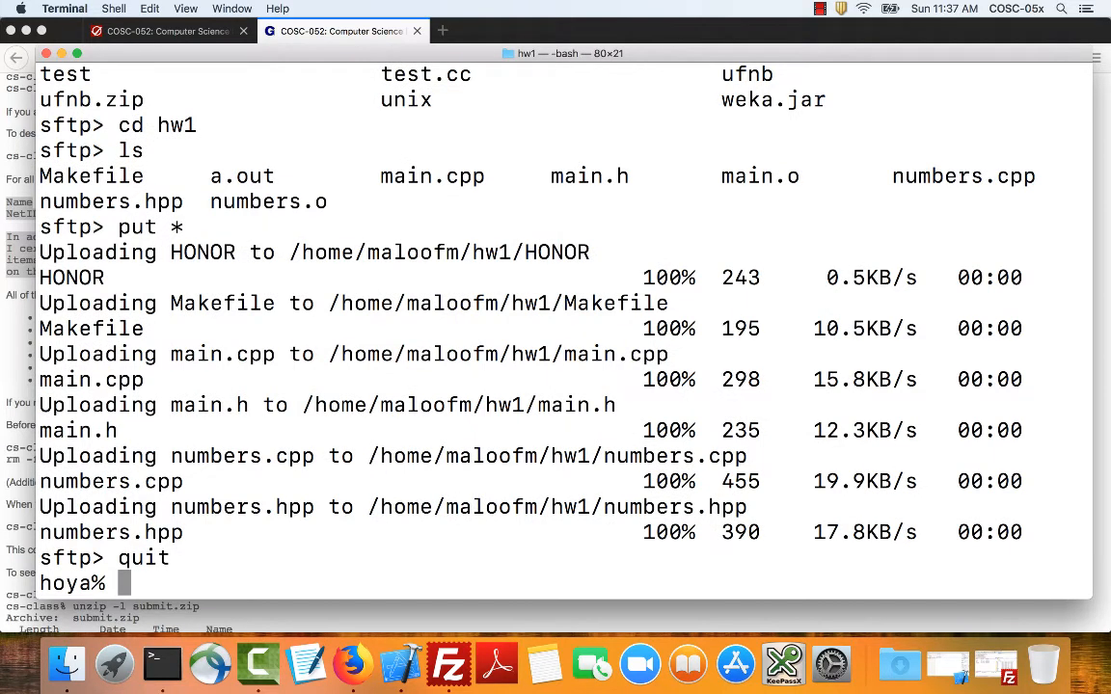
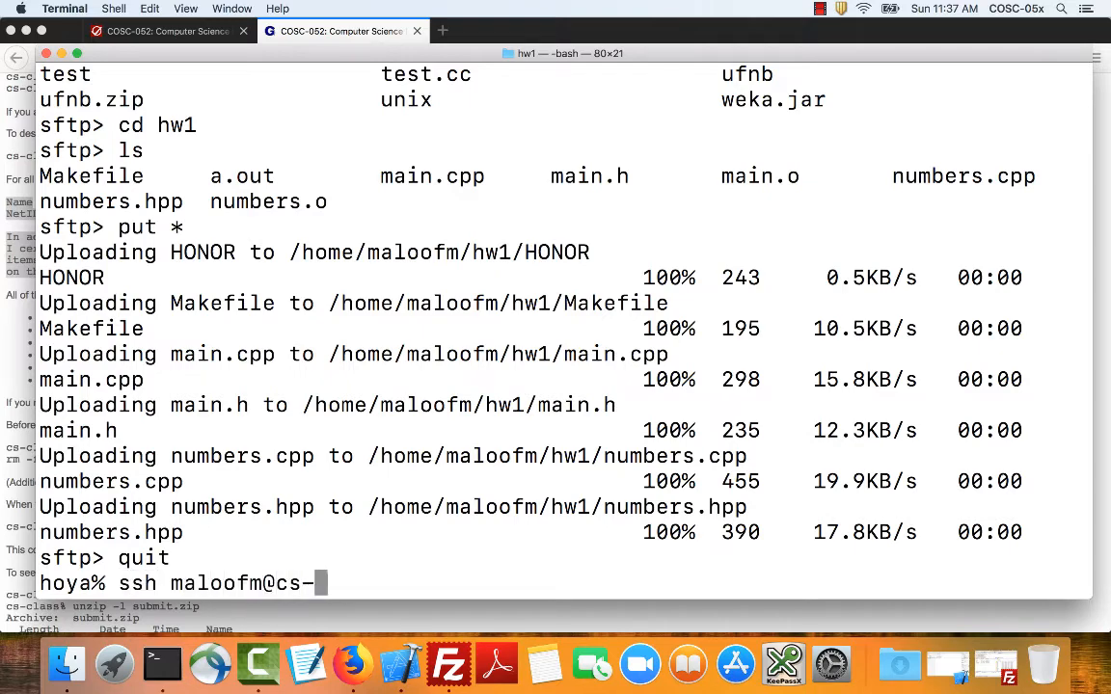
key("Return")
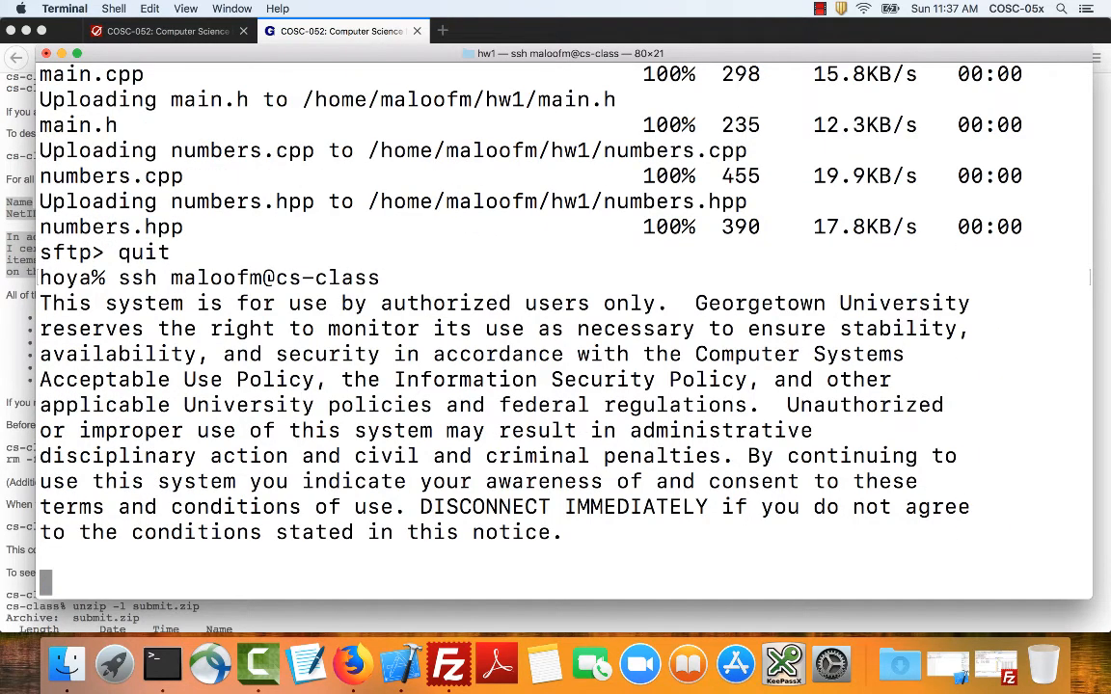
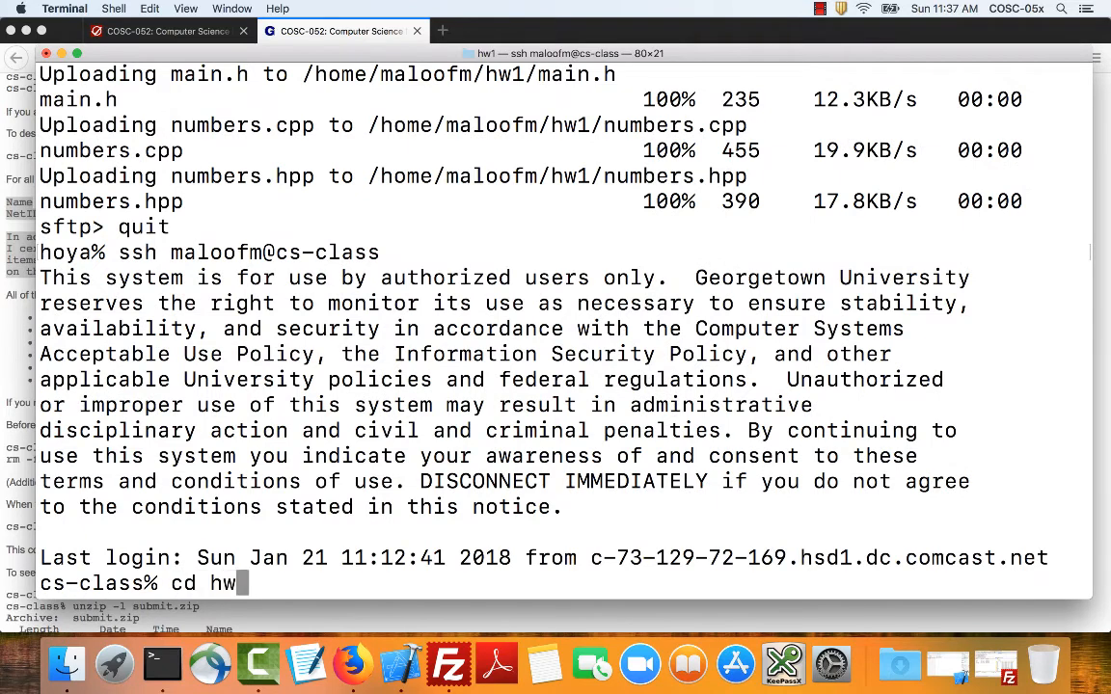
key("Return")
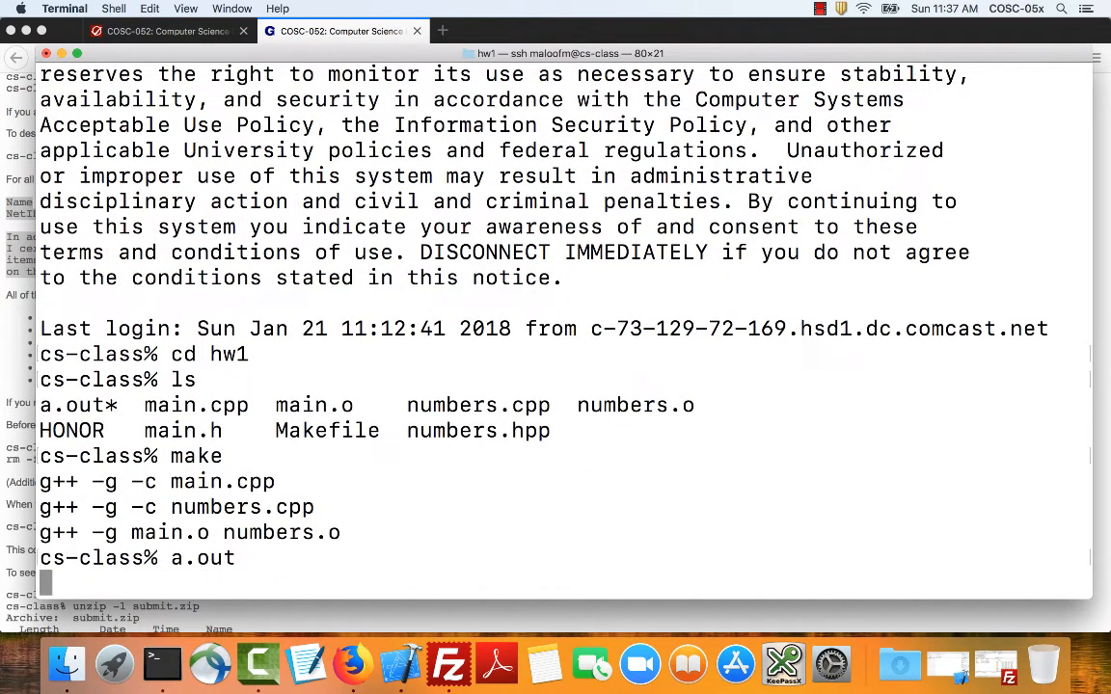
Run the built program with test number 3.4, getting Average 4.225, then log out.
type("3.4")
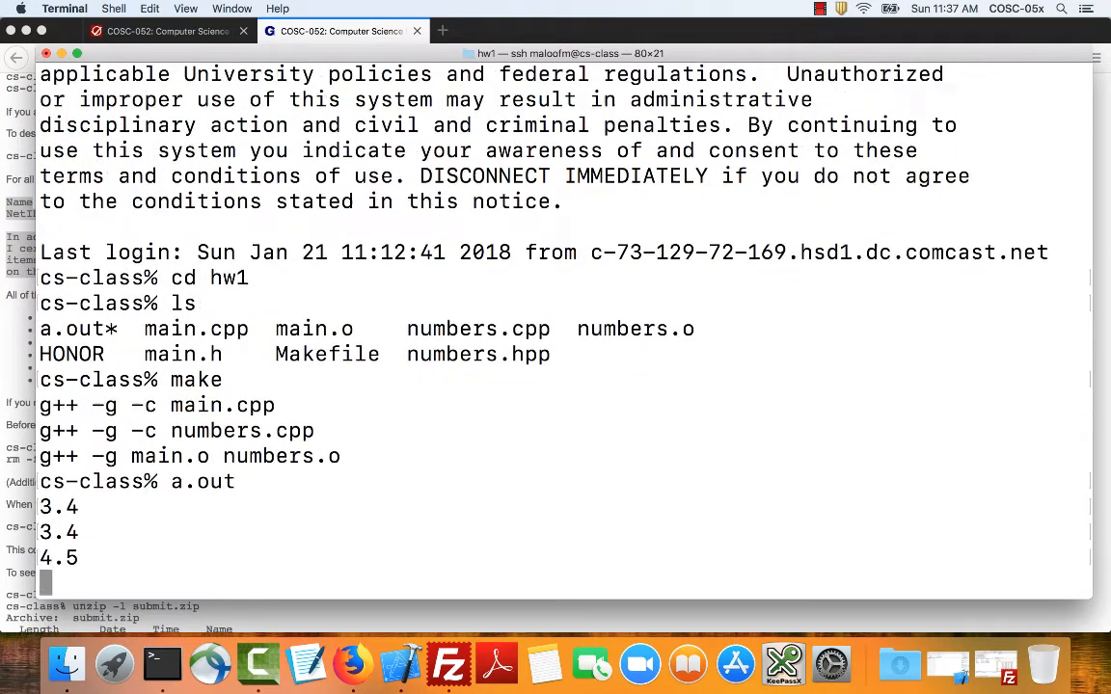
key("Return")
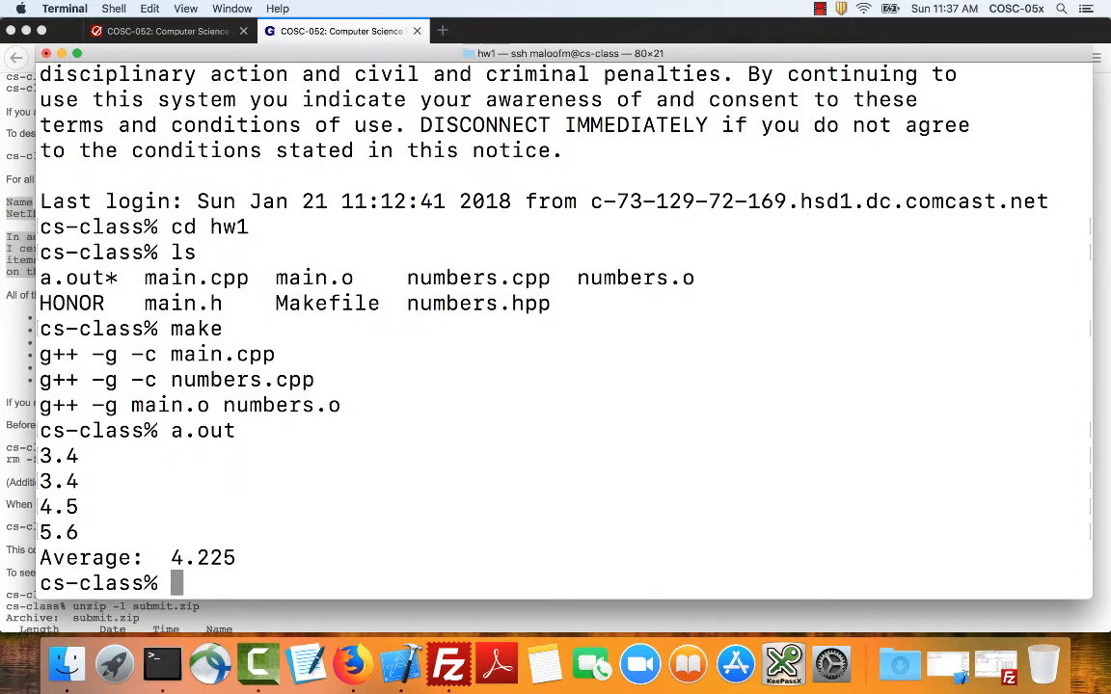
type("logout")
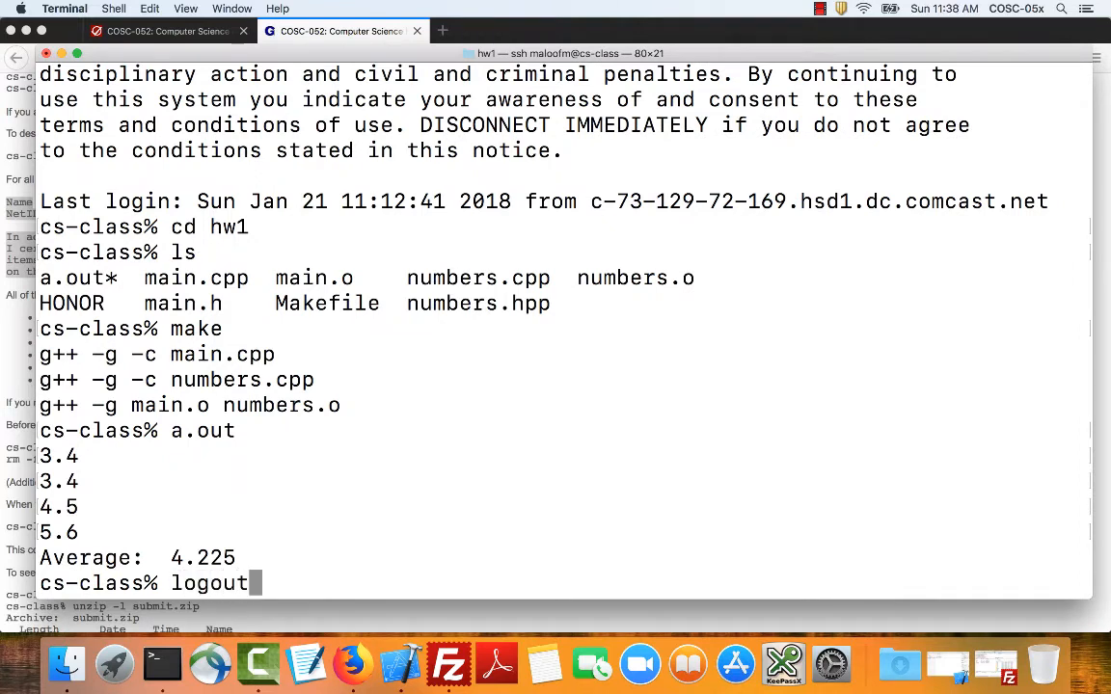
key("Return")
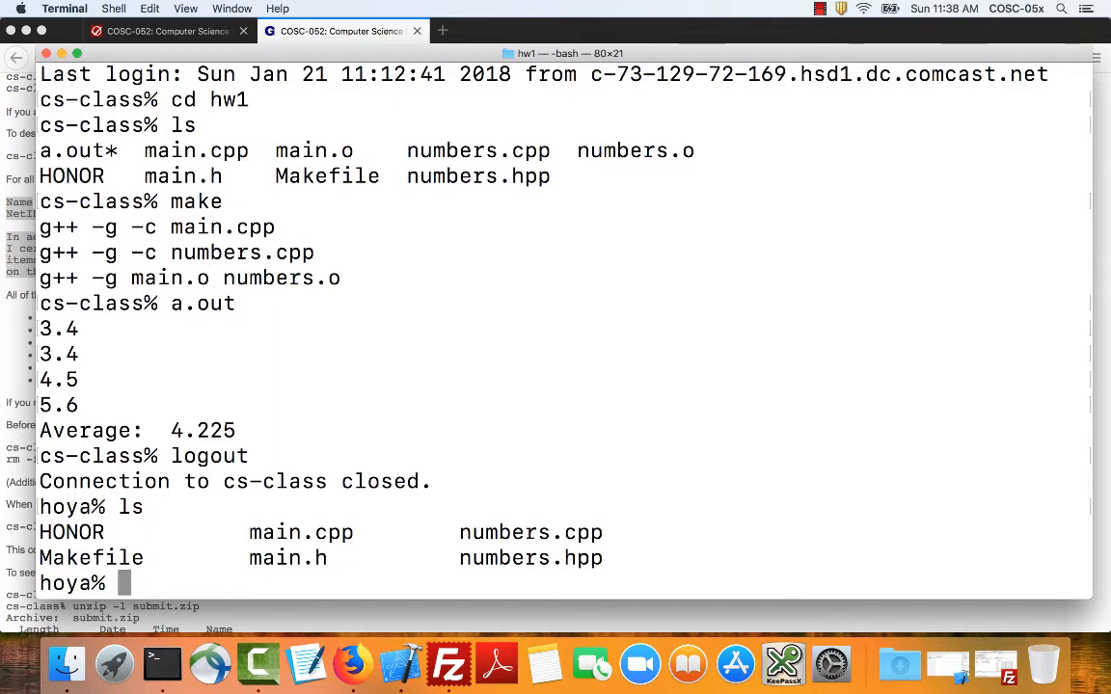
Zip all six hw1 files into ../submit.zip and move up to the parent folder.
type("zip submit")
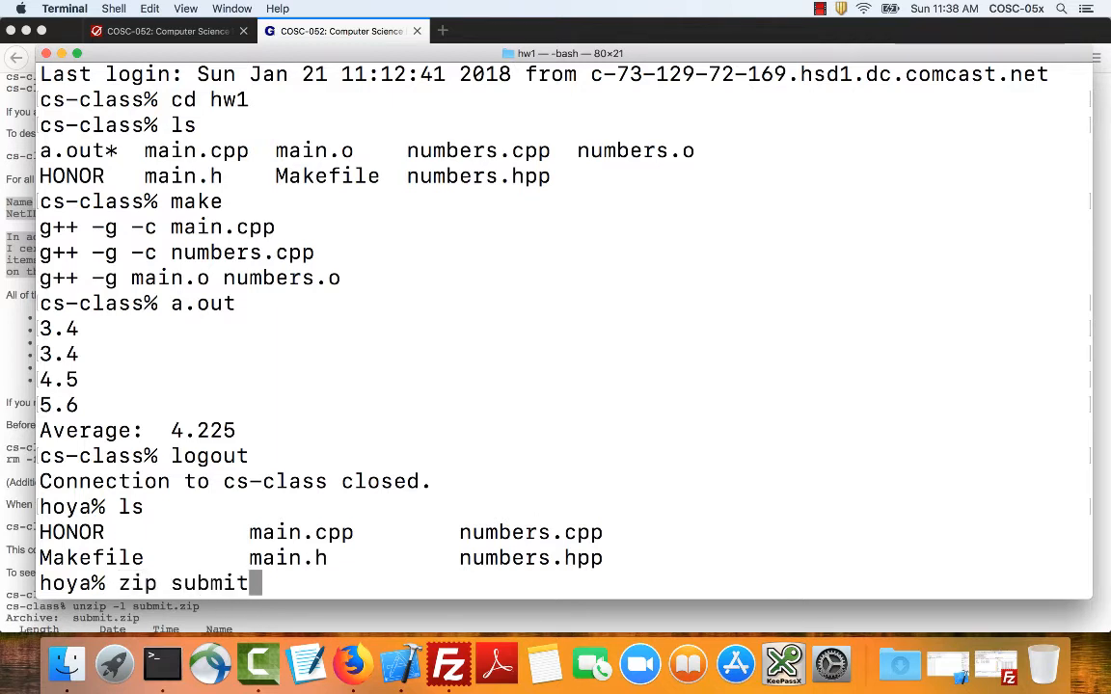
type(".zip")
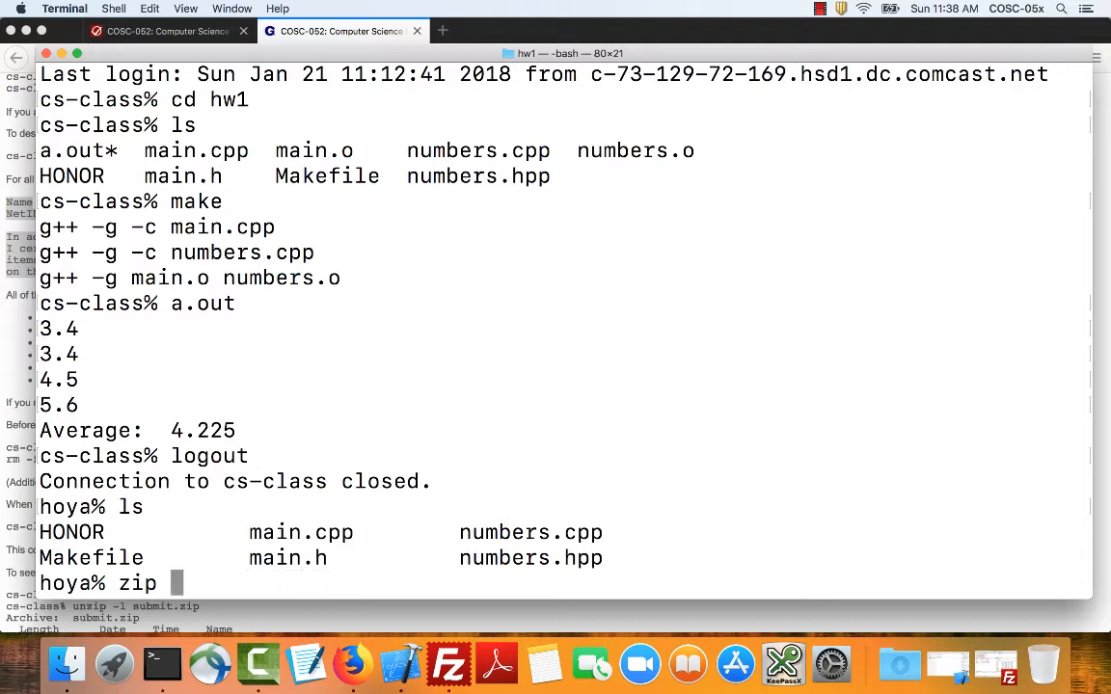
type("../")
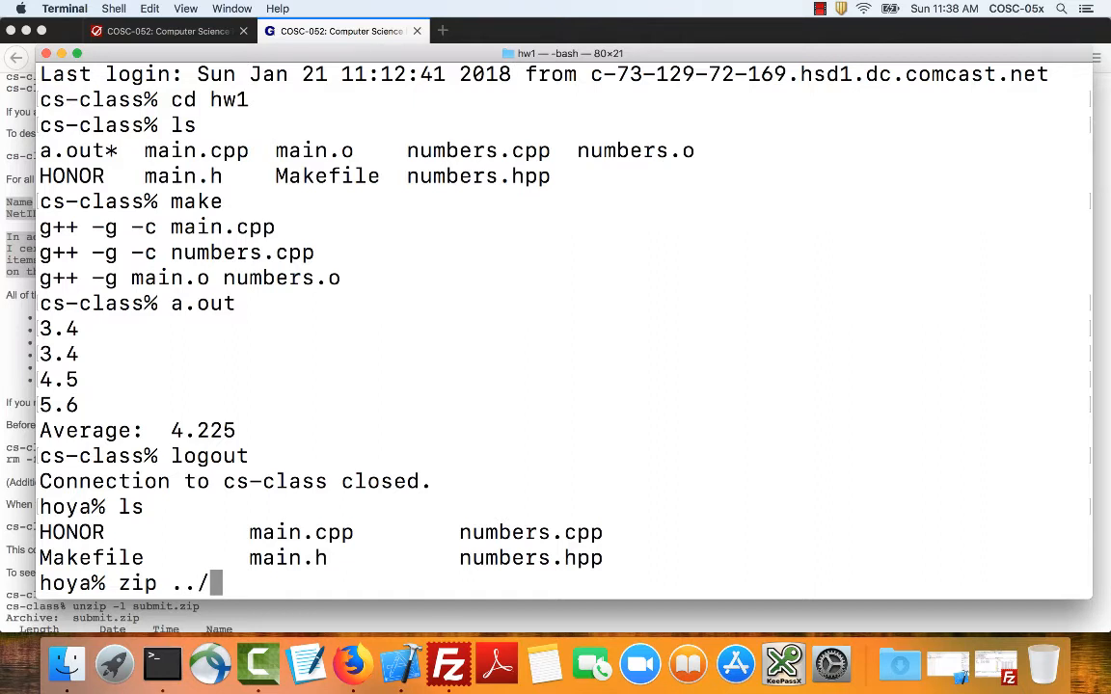
type("submit.zip")
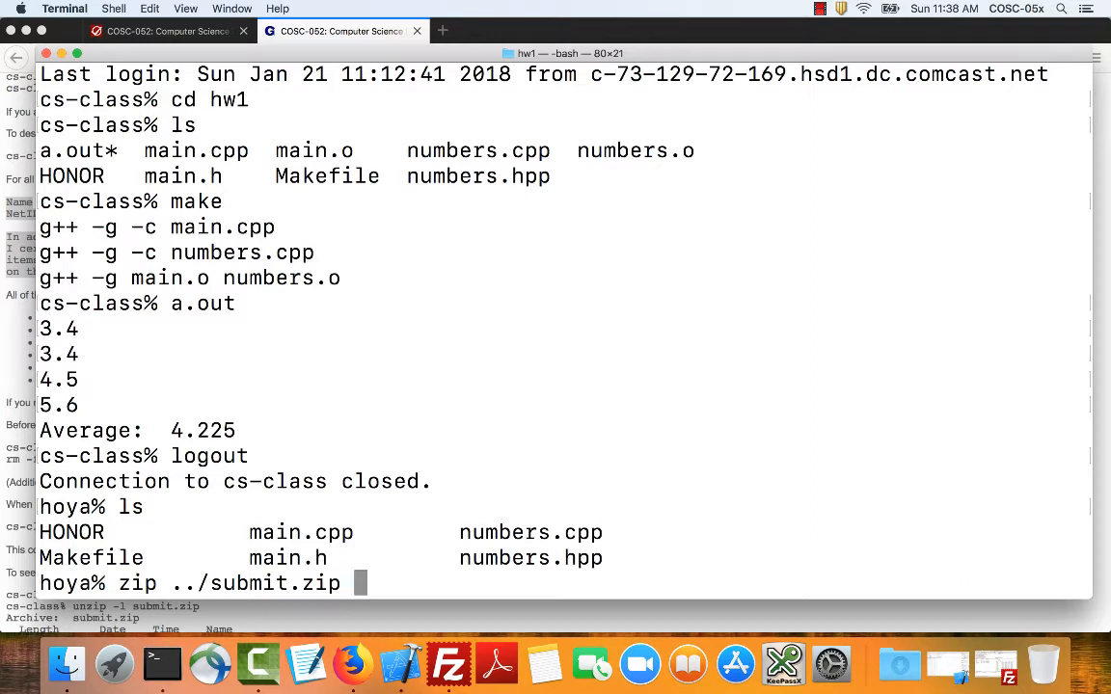
type("*")
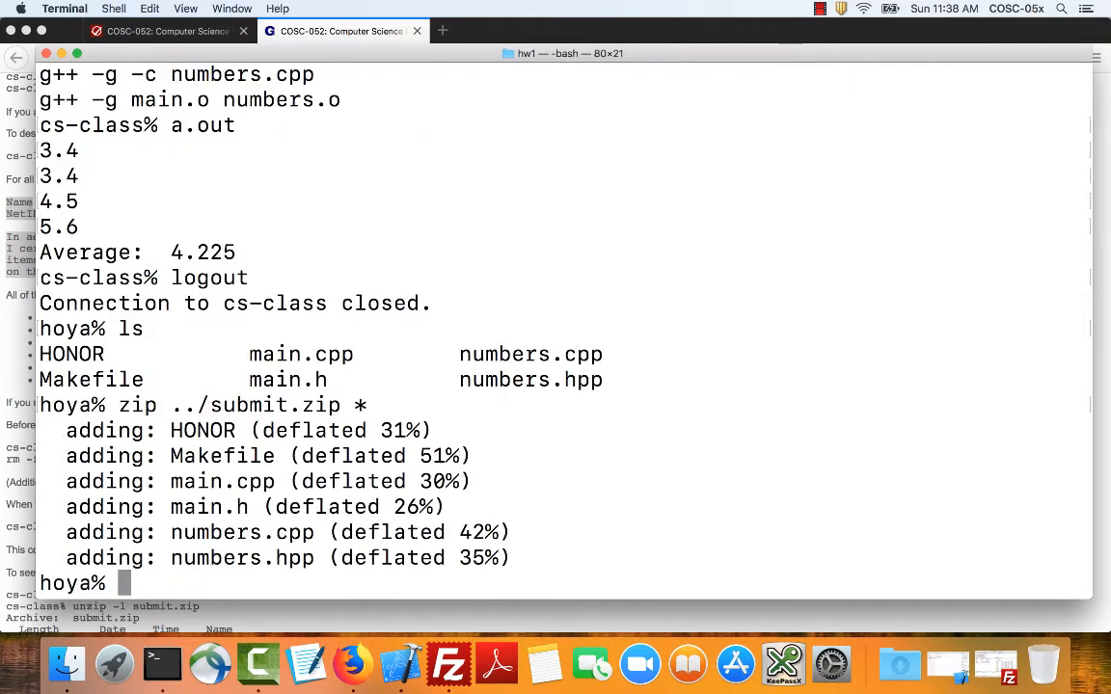
type("cd ..")
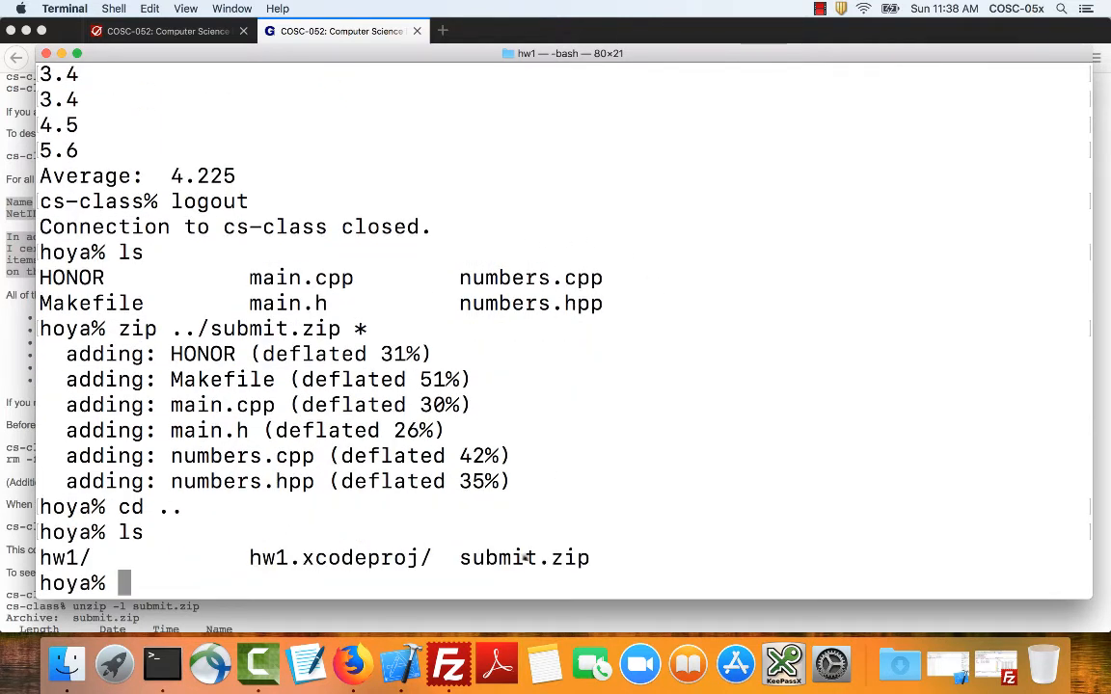
mouse_move(898, 665)
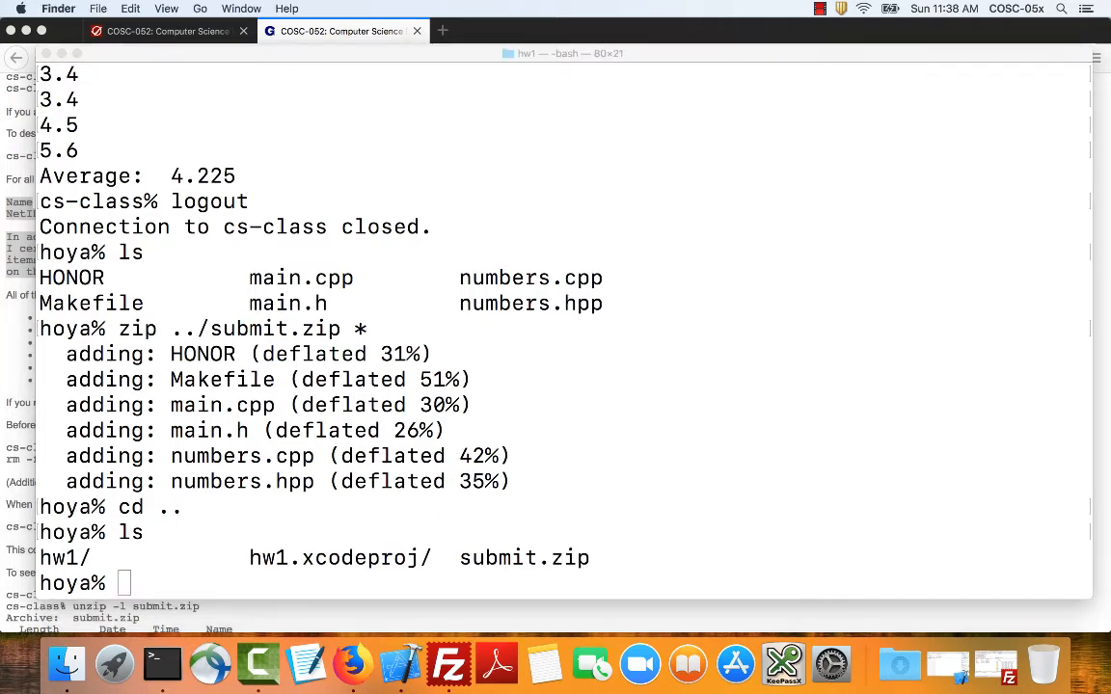
In Finder, open Desktop/hw1, select all six files and choose Compress 6 Items.
left_click(97, 8)
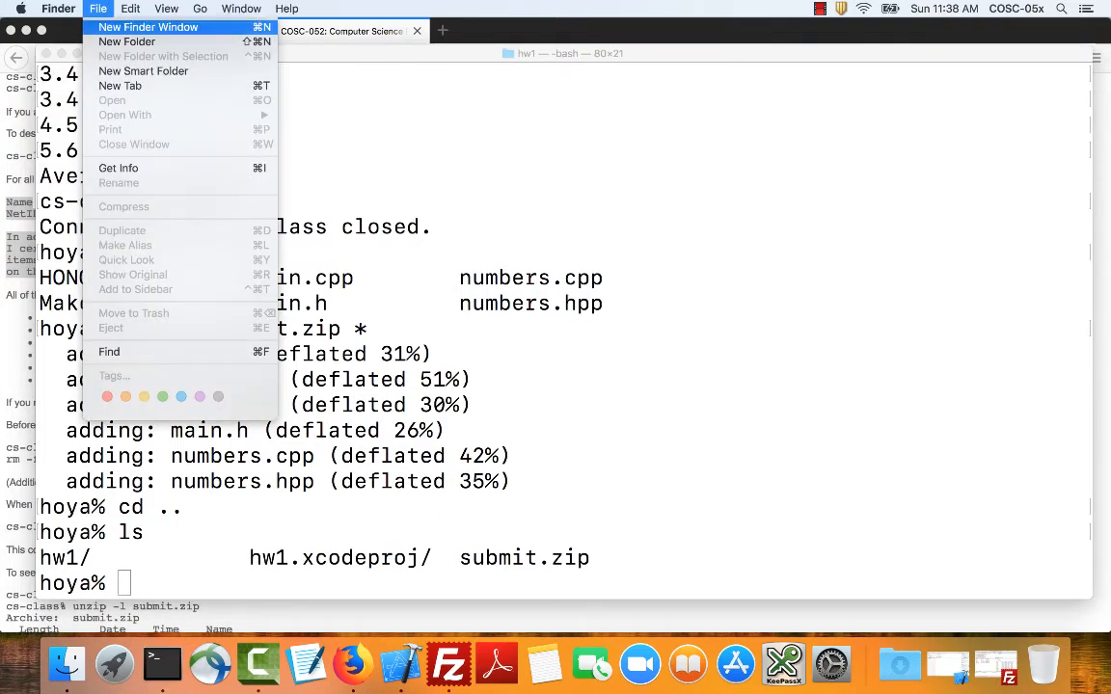
left_click(148, 28)
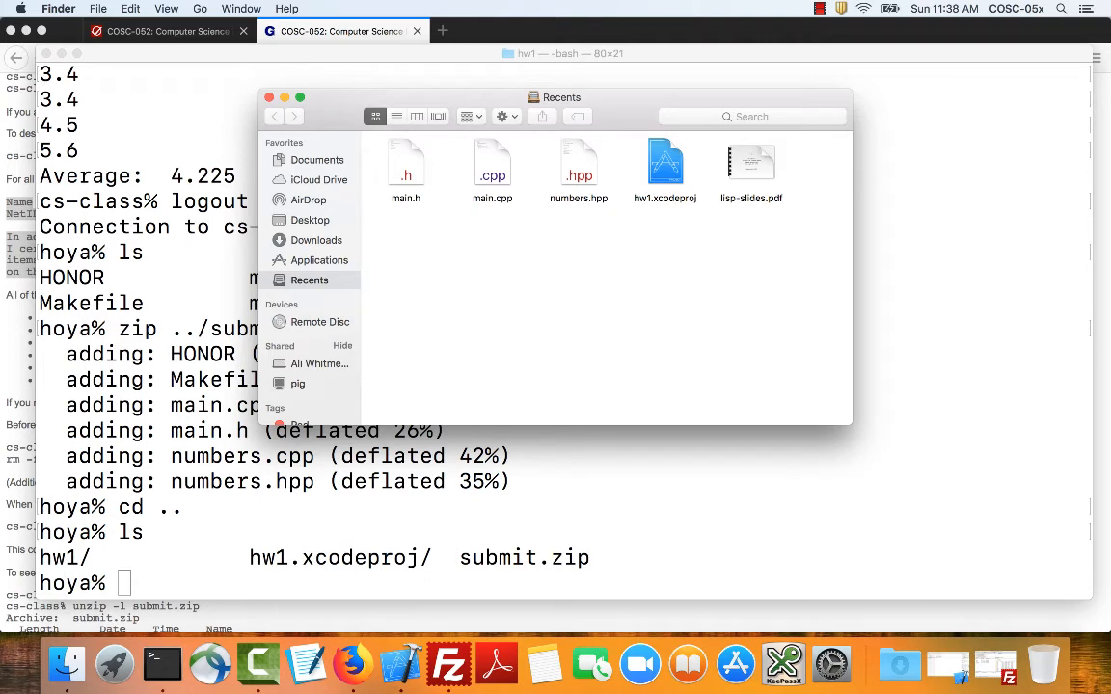
left_click(310, 219)
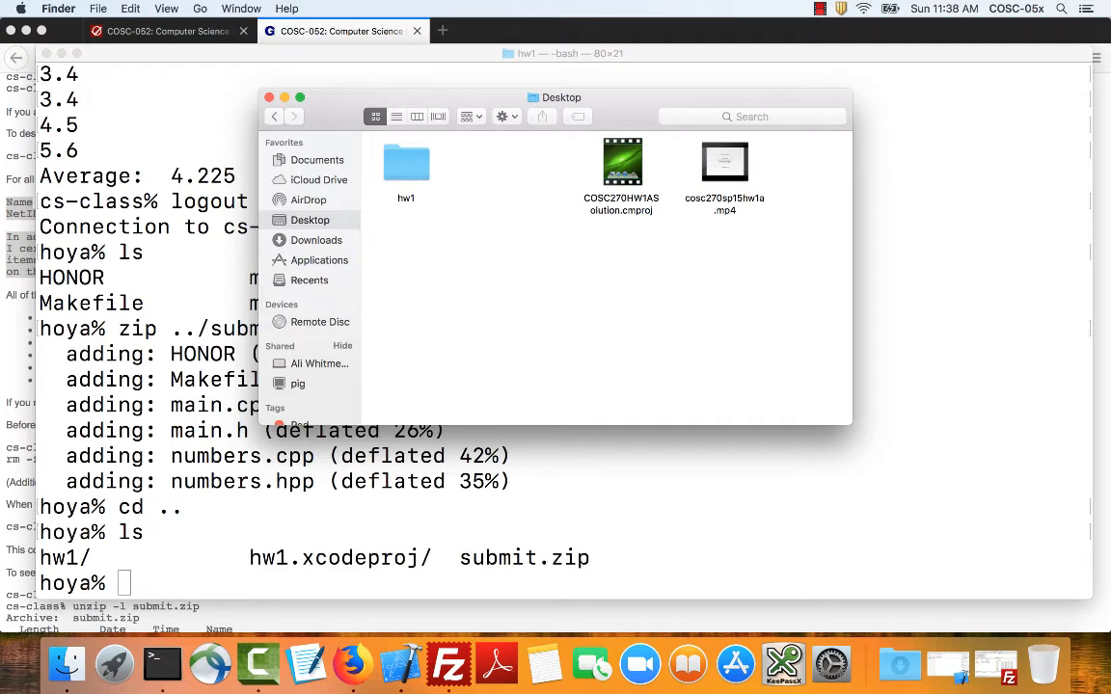
double_click(405, 164)
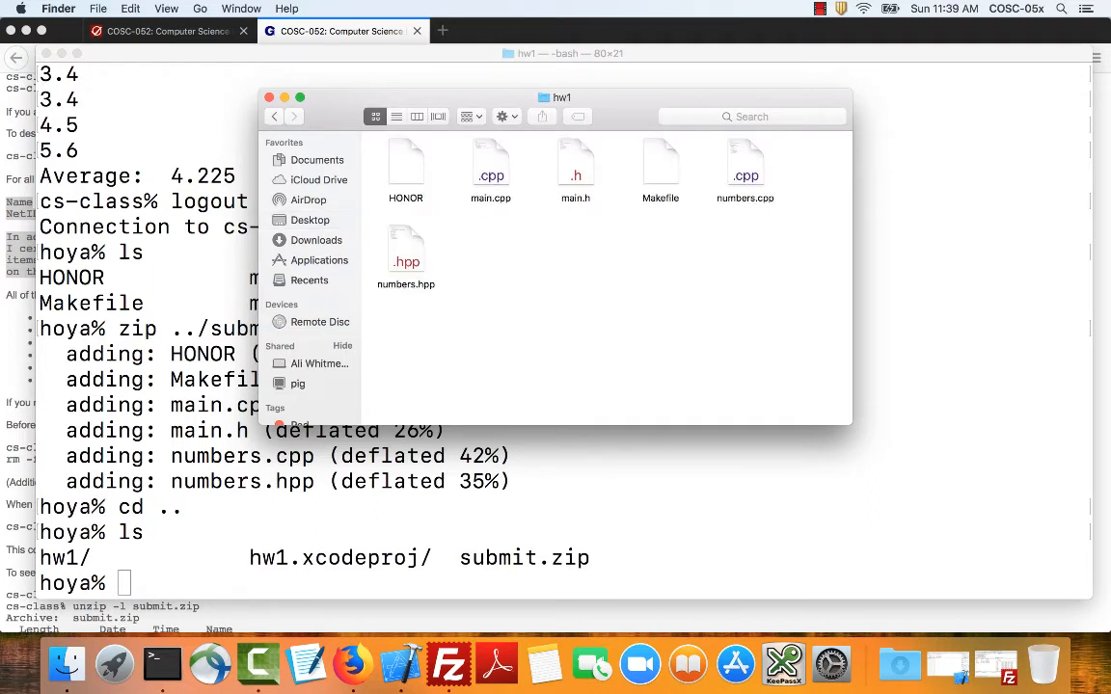
key("cmd+a")
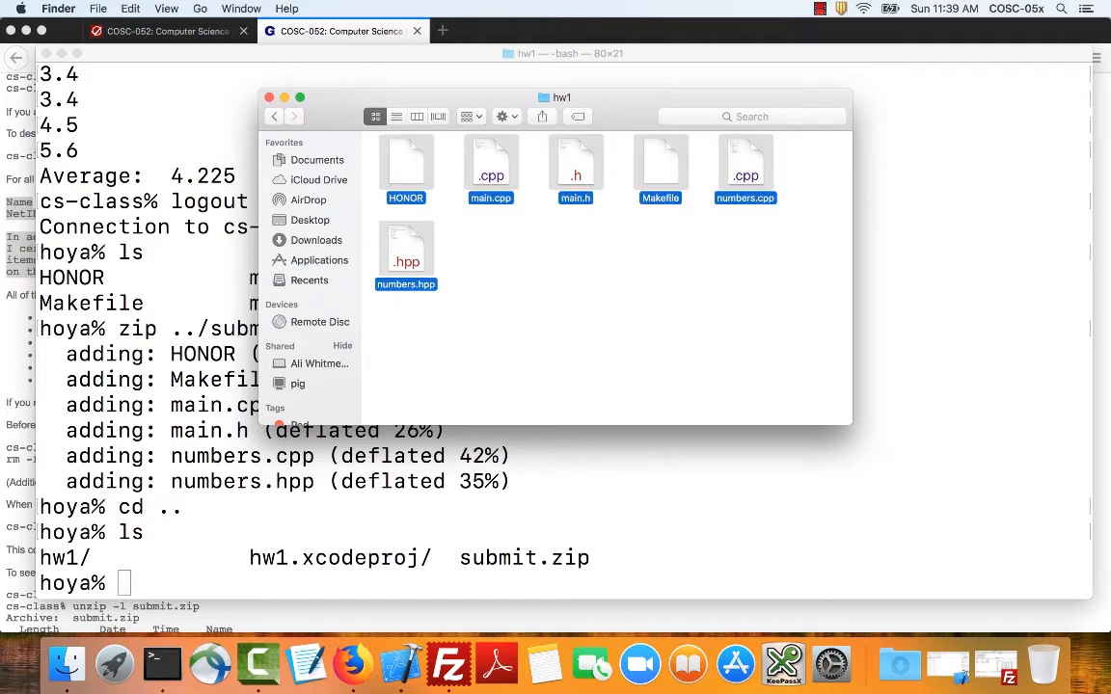
right_click(406, 251)
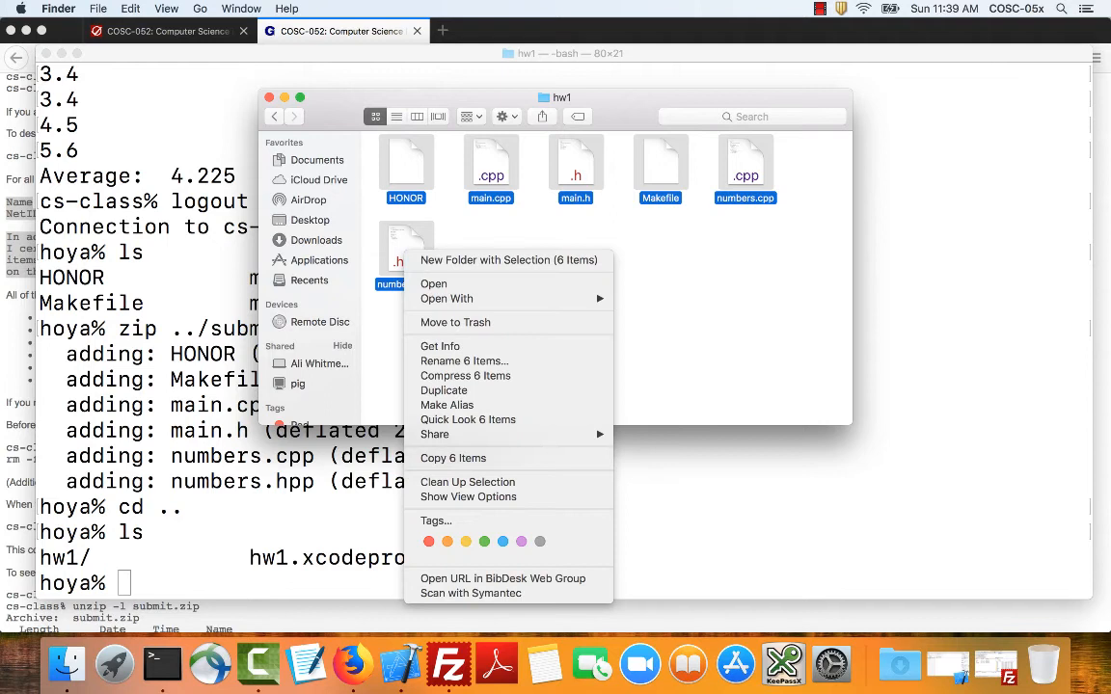
mouse_move(466, 376)
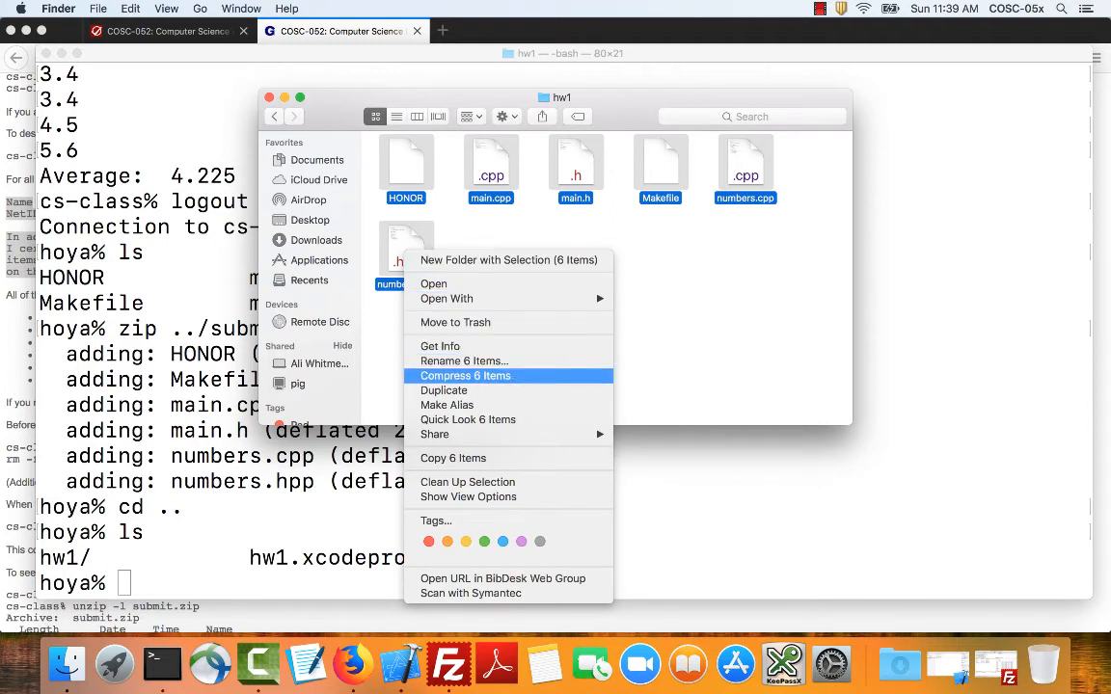
left_click(466, 375)
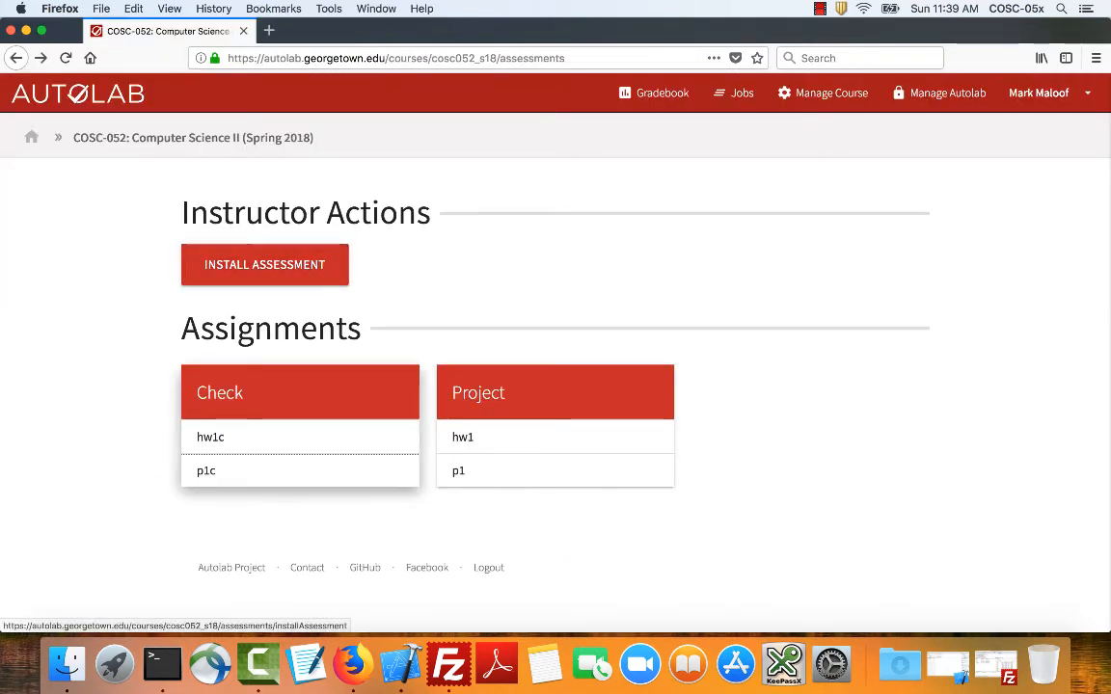
Open hw1c and pick submit.zip from Desktop/hw1 as the handin file.
left_click(210, 437)
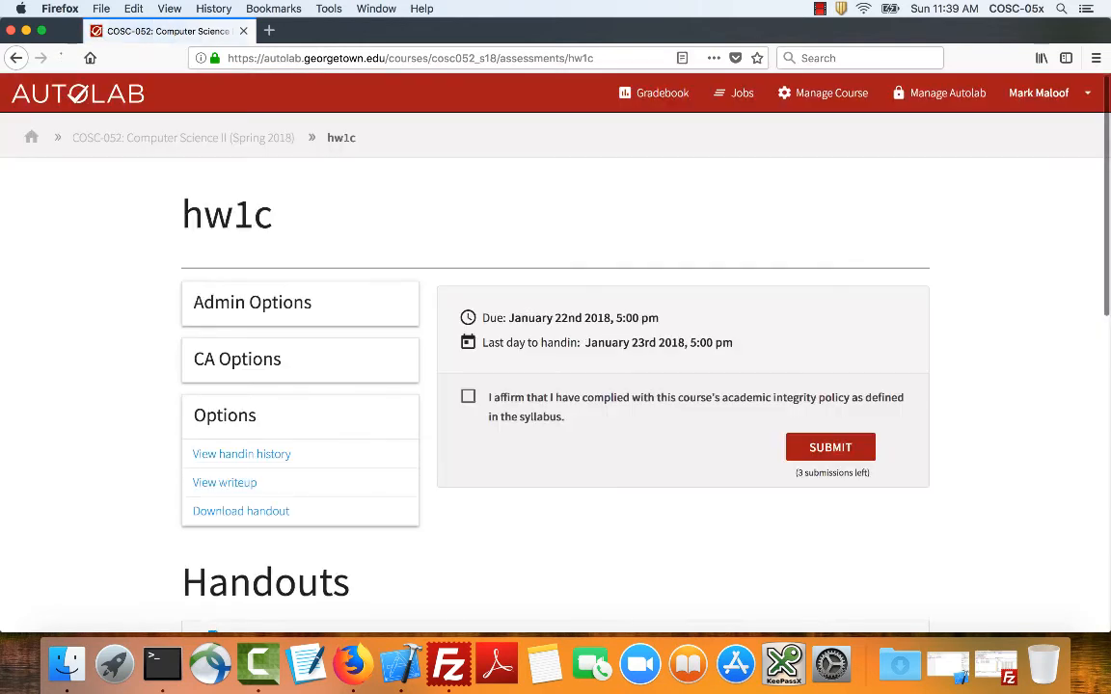
left_click(469, 396)
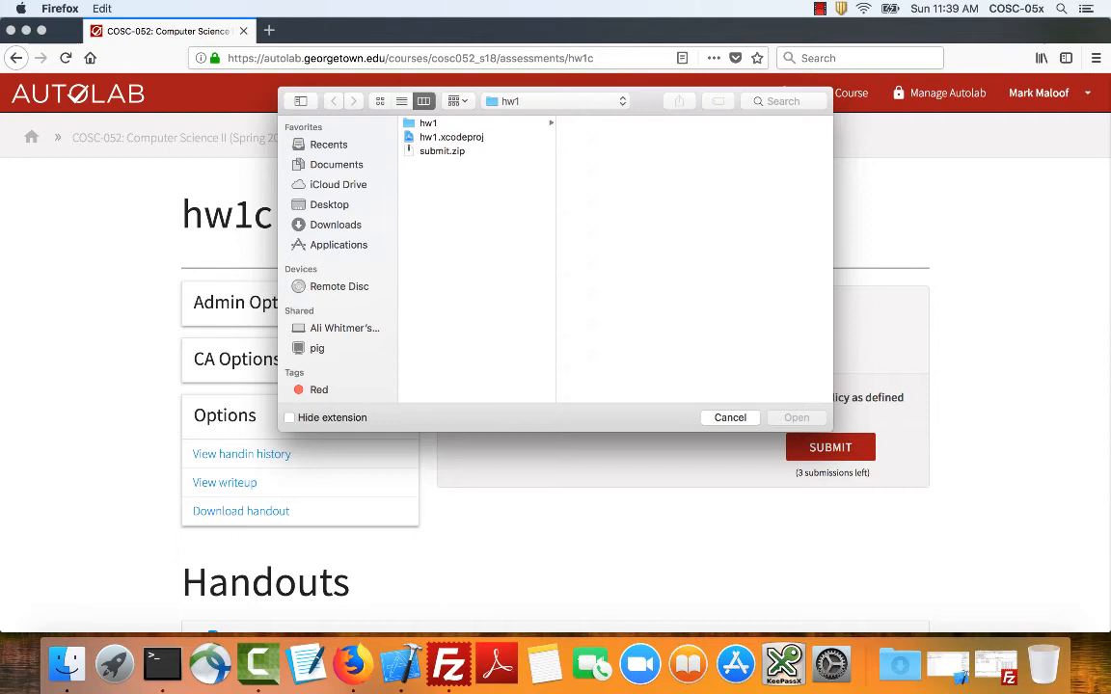
left_click(329, 204)
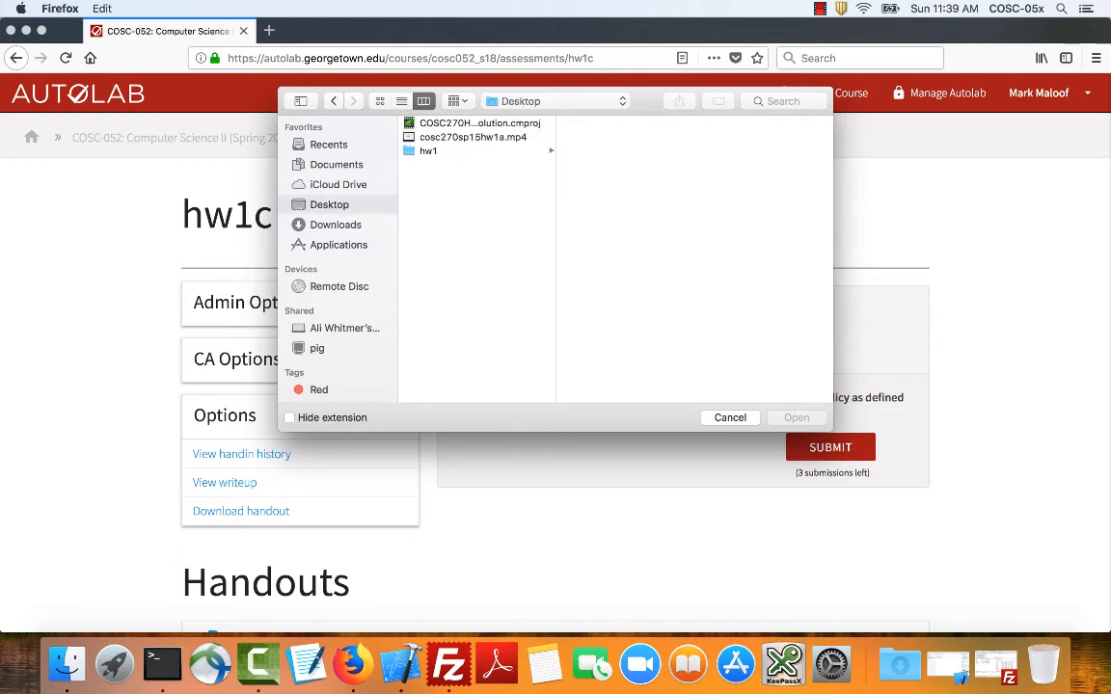
left_click(473, 136)
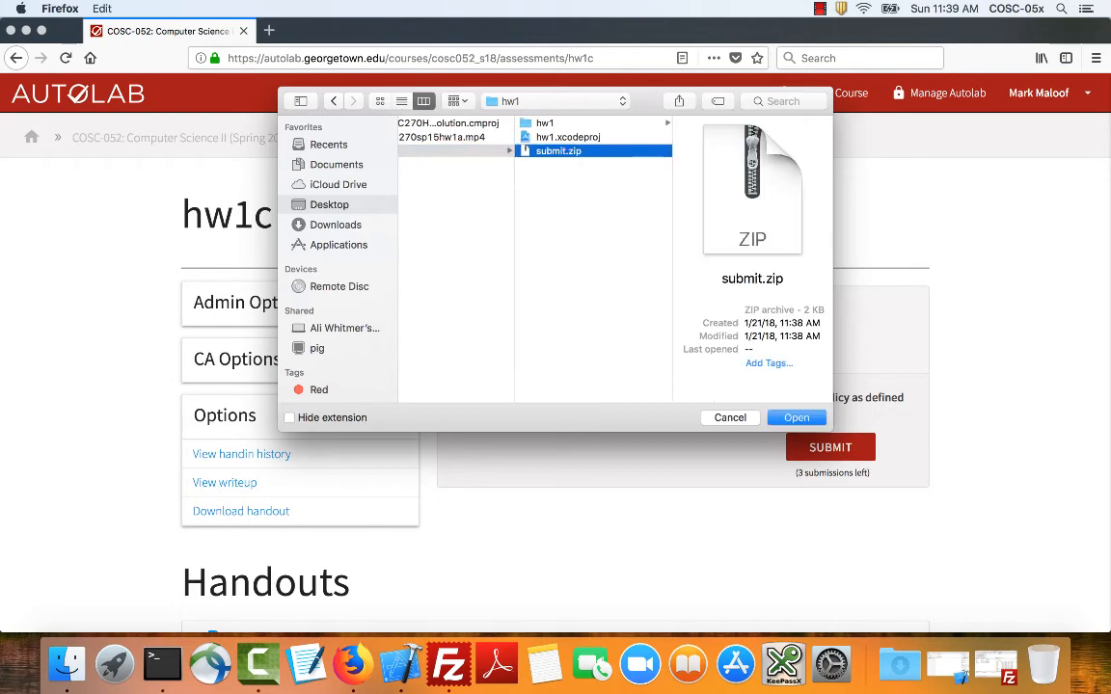
left_click(795, 417)
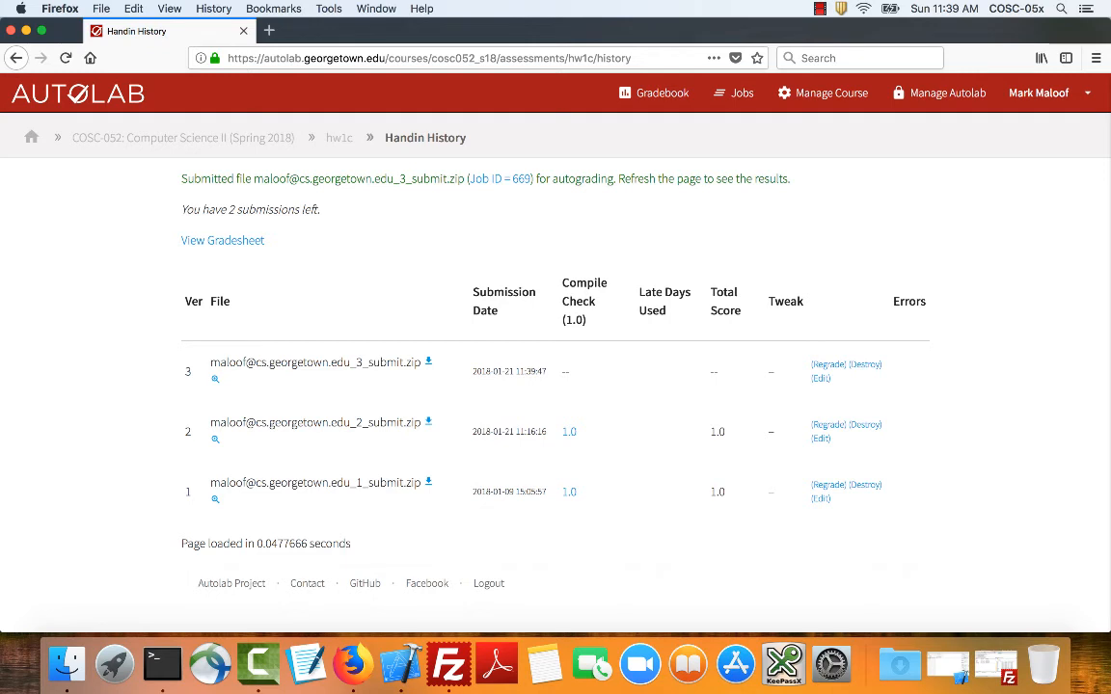
Reload handin history, view version 3 feedback showing Compile Check 1.0, and go home.
left_click(66, 58)
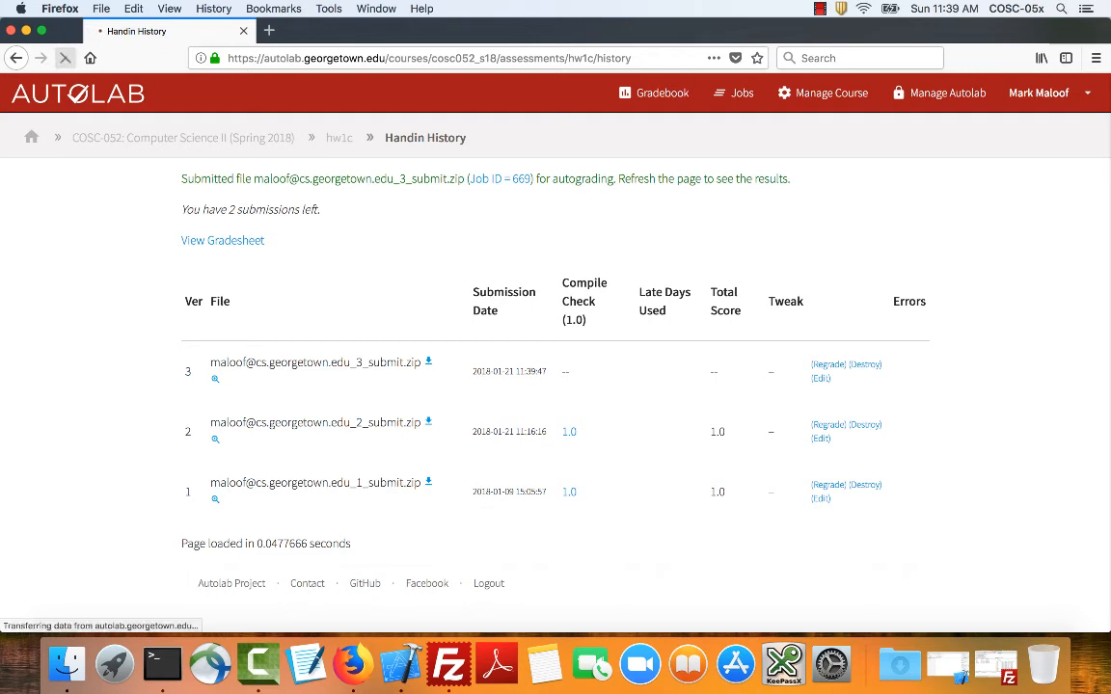
left_click(65, 58)
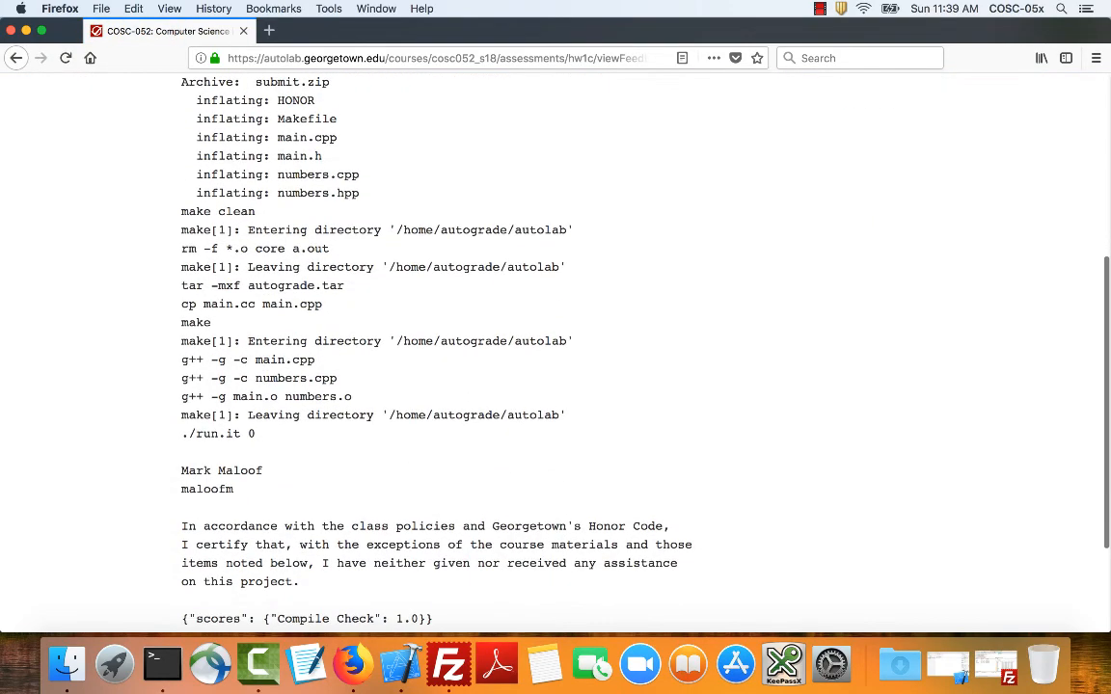
scroll("up", 3)
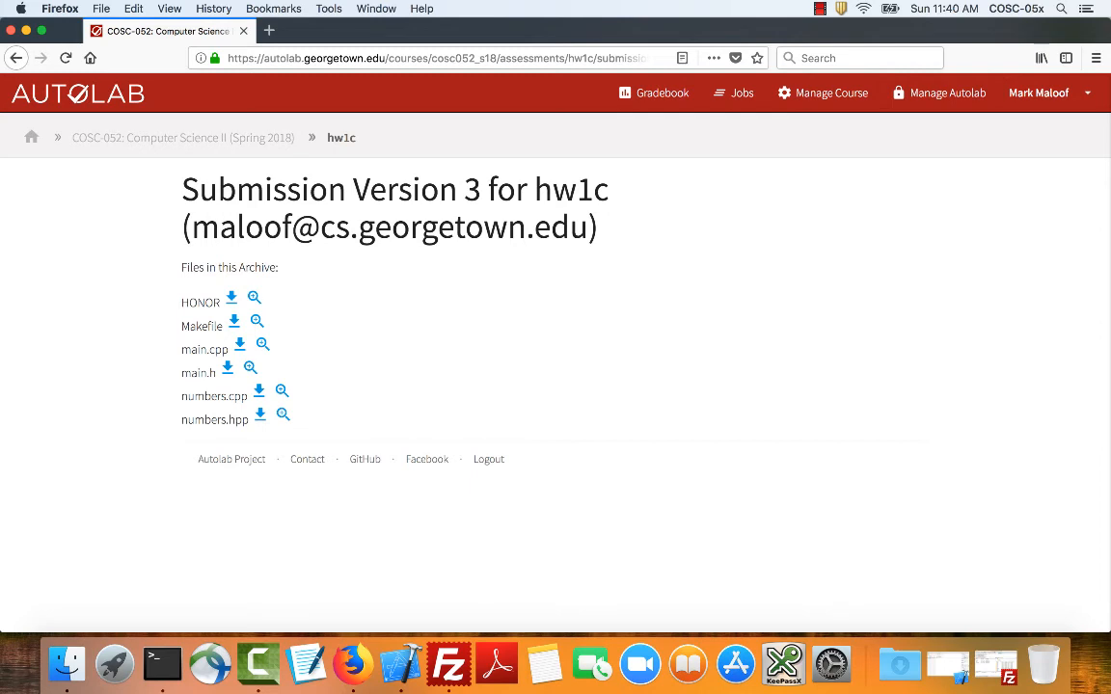
left_click(77, 93)
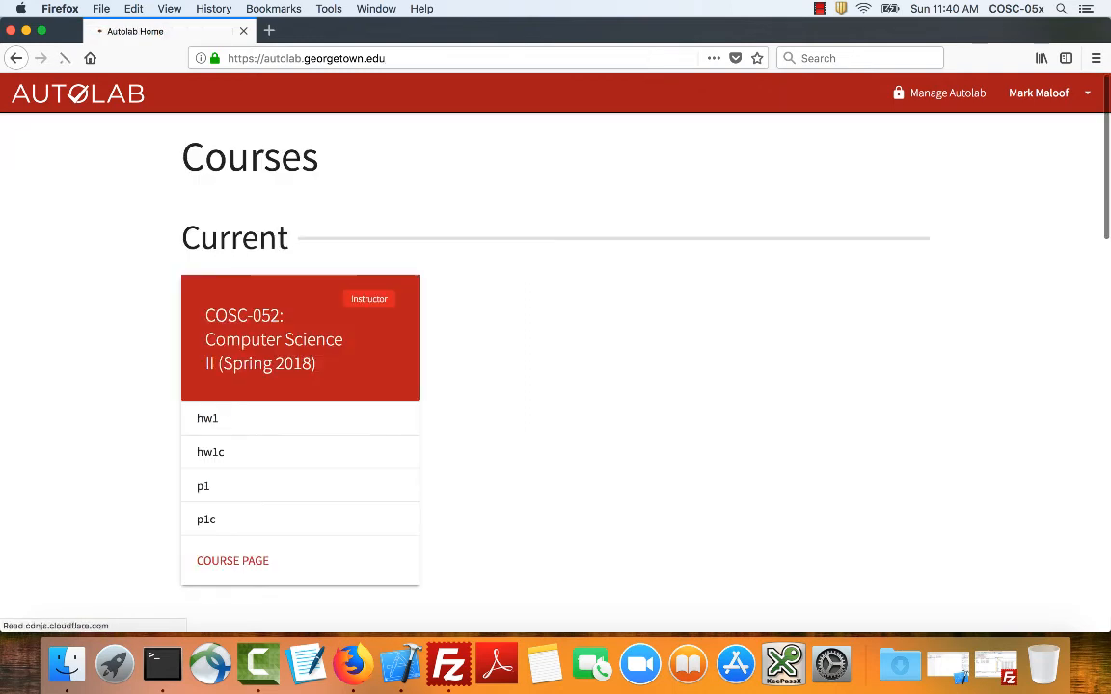
mouse_move(210, 452)
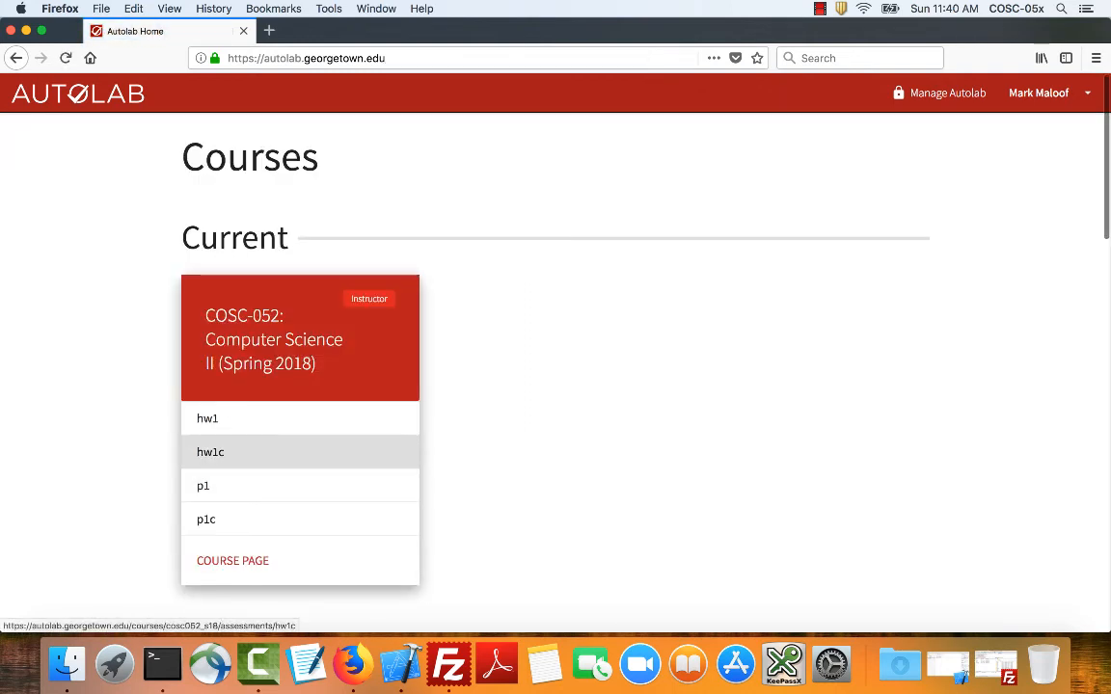
Open hw1, affirm academic integrity, and choose submit.zip from the hw1 folder to hand in.
left_click(207, 417)
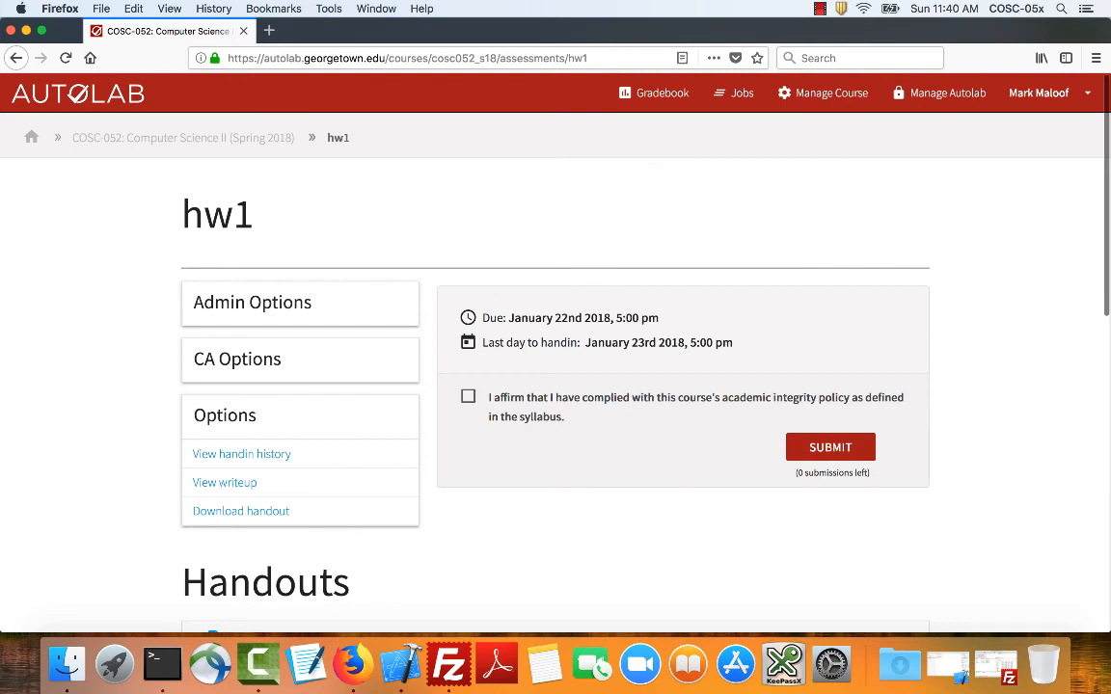
left_click(468, 396)
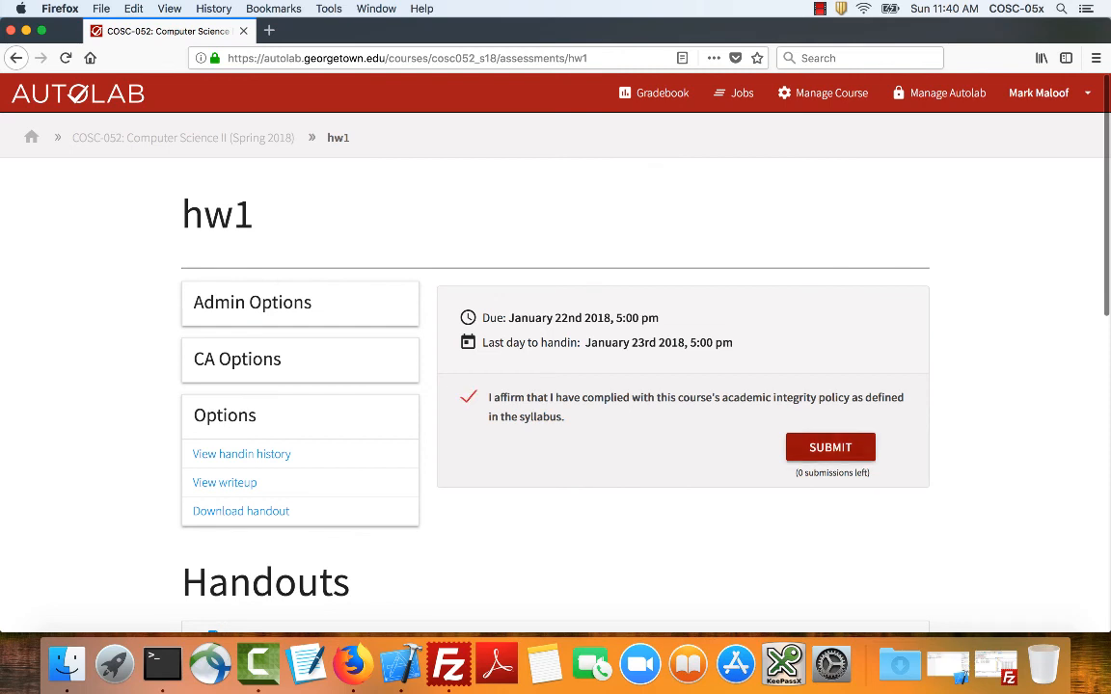
left_click(830, 447)
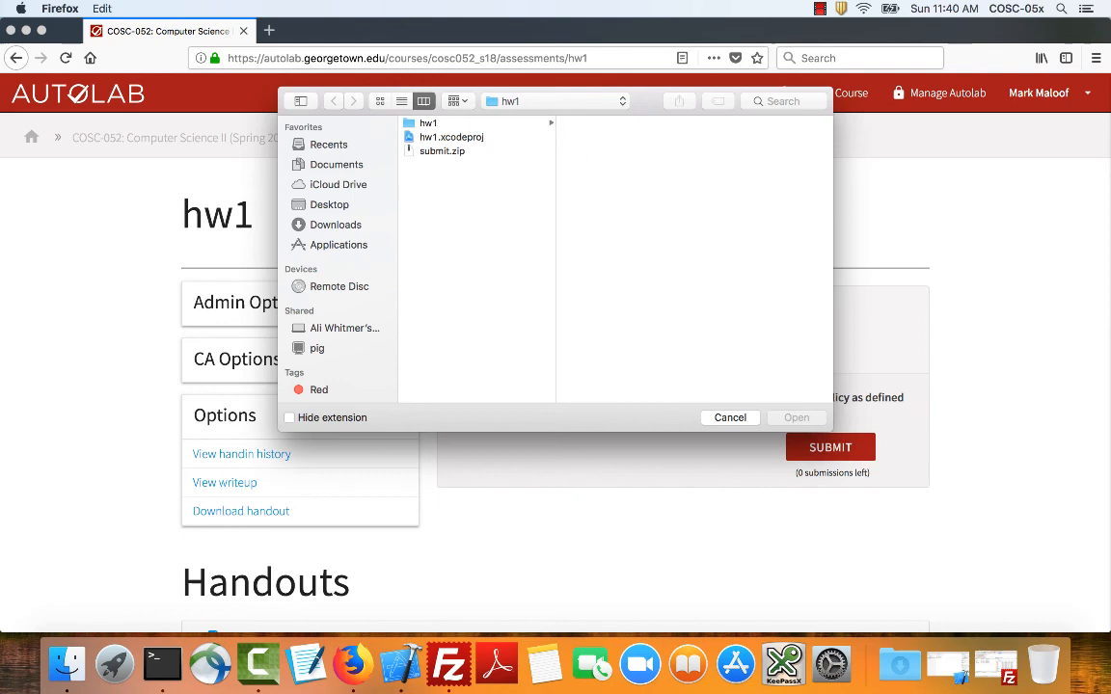
left_click(441, 150)
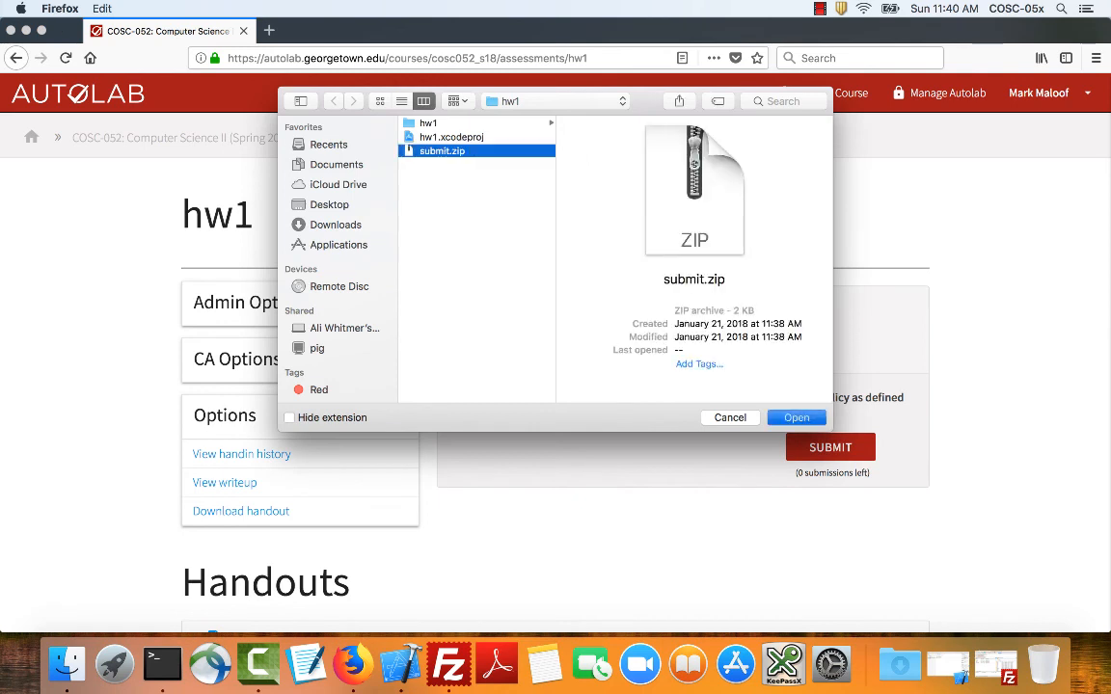
left_click(796, 418)
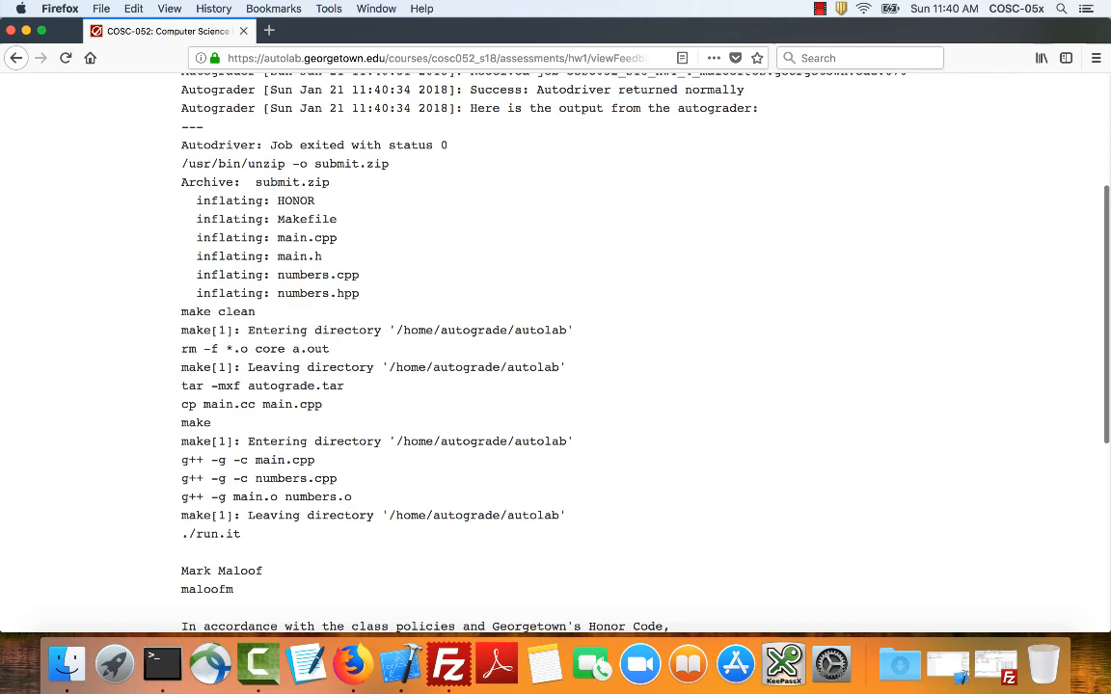
Scroll to the five passing tests scoring 100.0, then view version 4's Makefile.
scroll("down", 3)
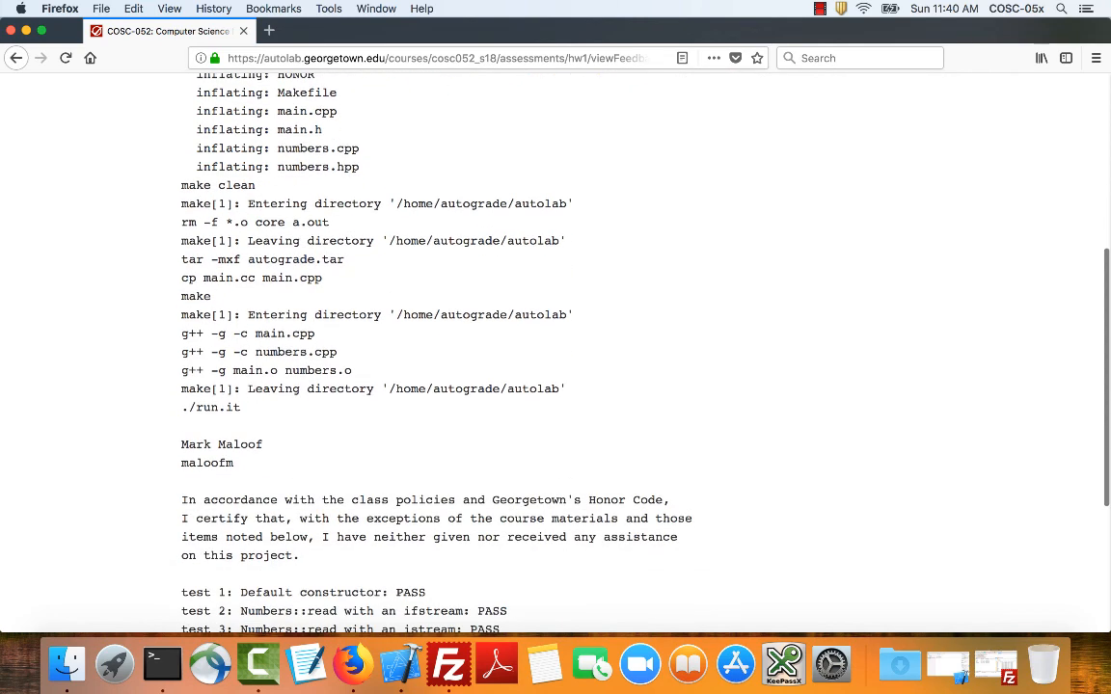
scroll("down", 3)
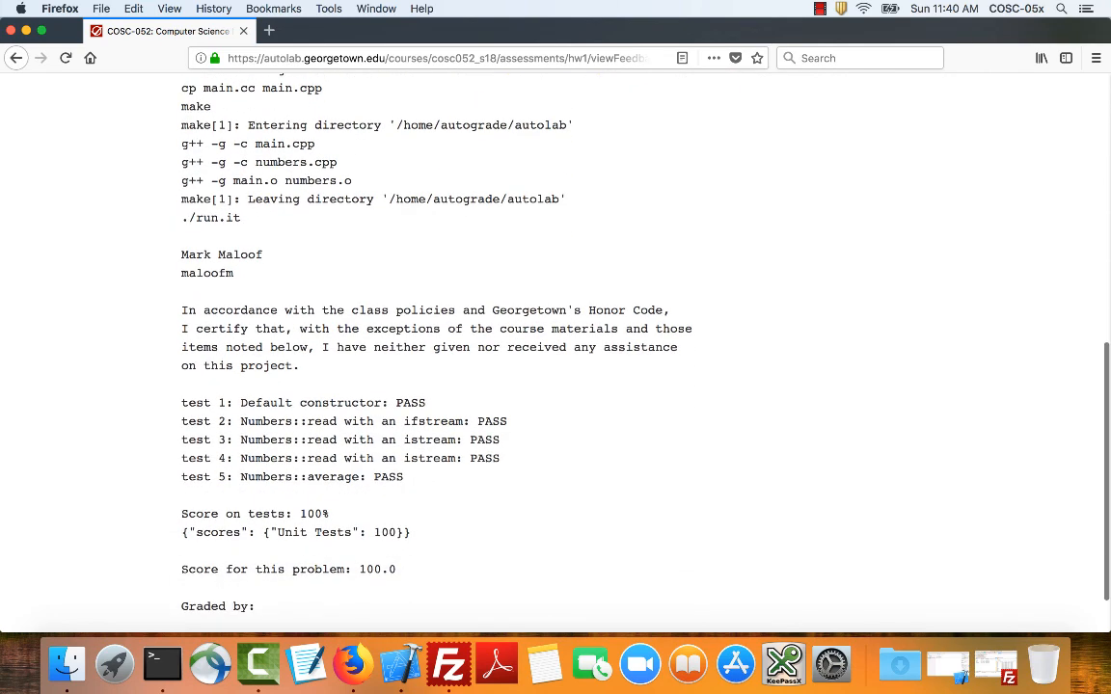
scroll("down", 3)
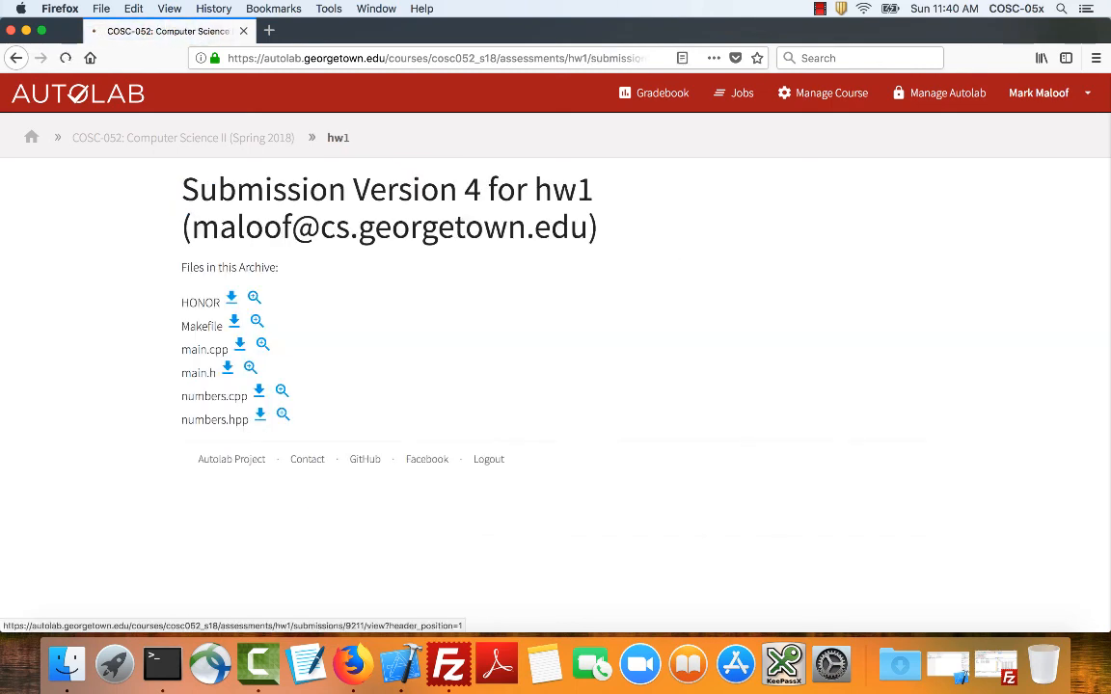
left_click(257, 321)
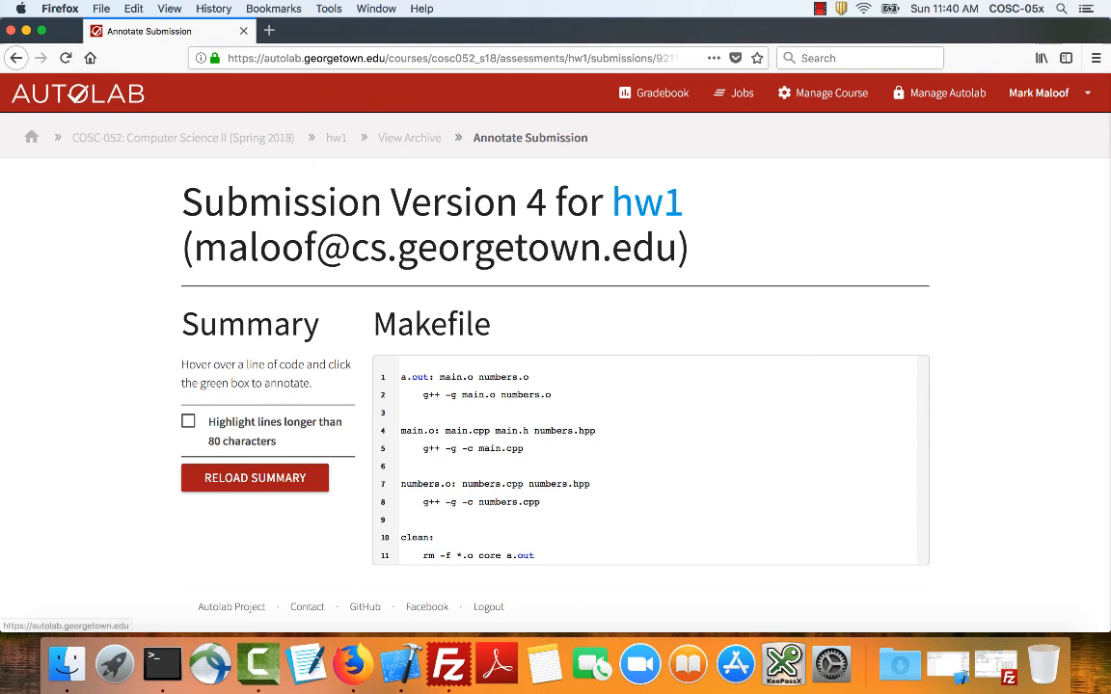